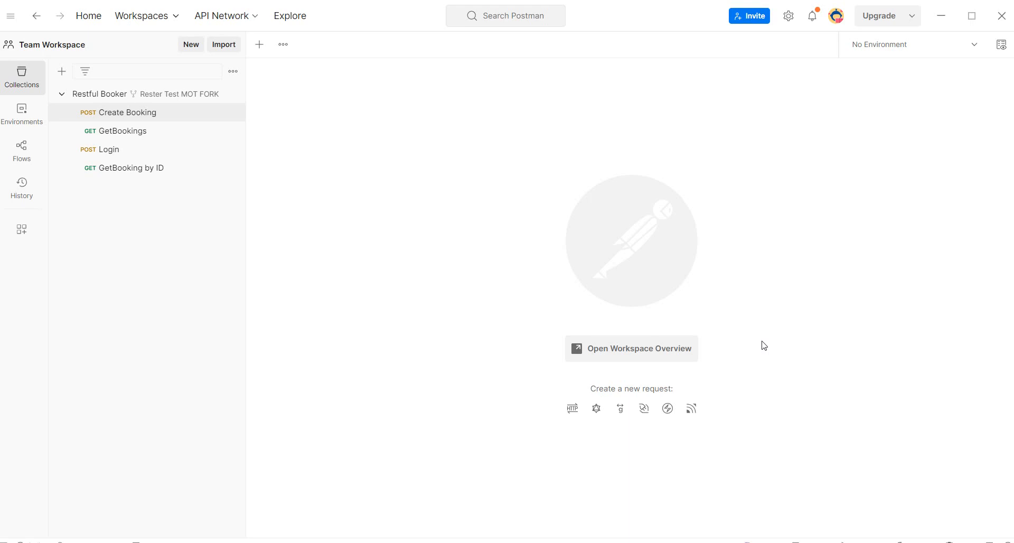
pyautogui.moveTo(134, 138)
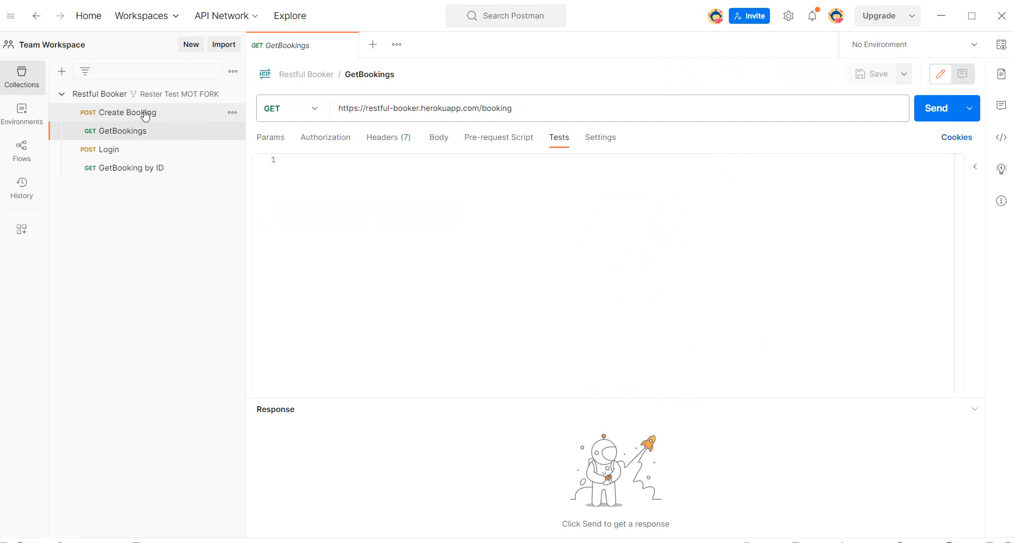
# Step: Browse the Create Booking, GetBookings, Login and GetBooking by ID requests, returning to Create Booking
pyautogui.click(128, 112)
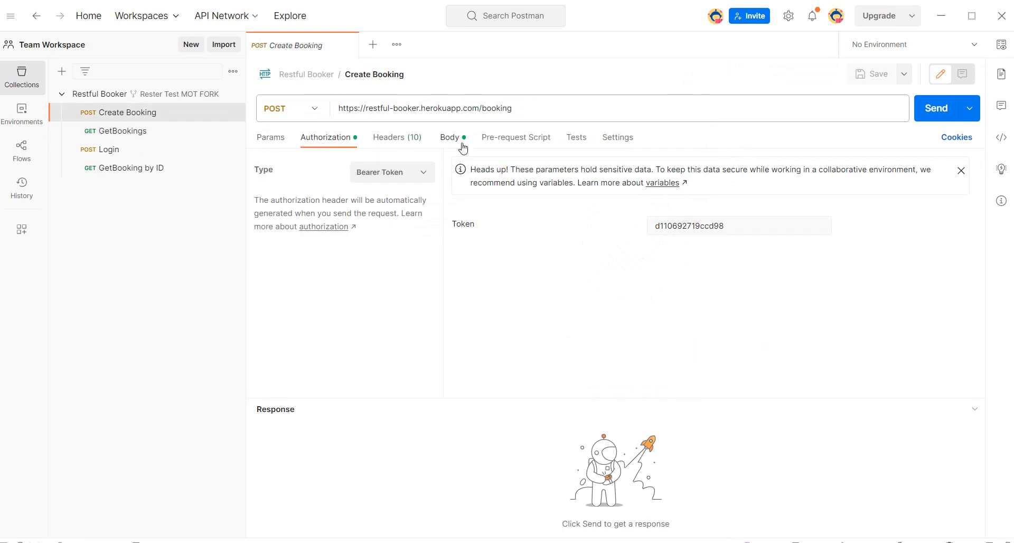
pyautogui.click(122, 131)
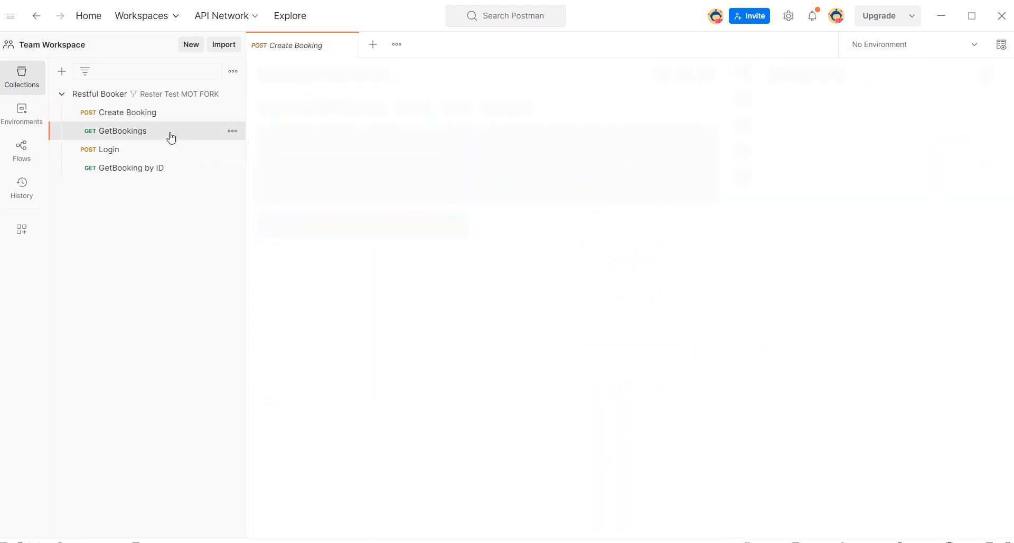
pyautogui.click(109, 149)
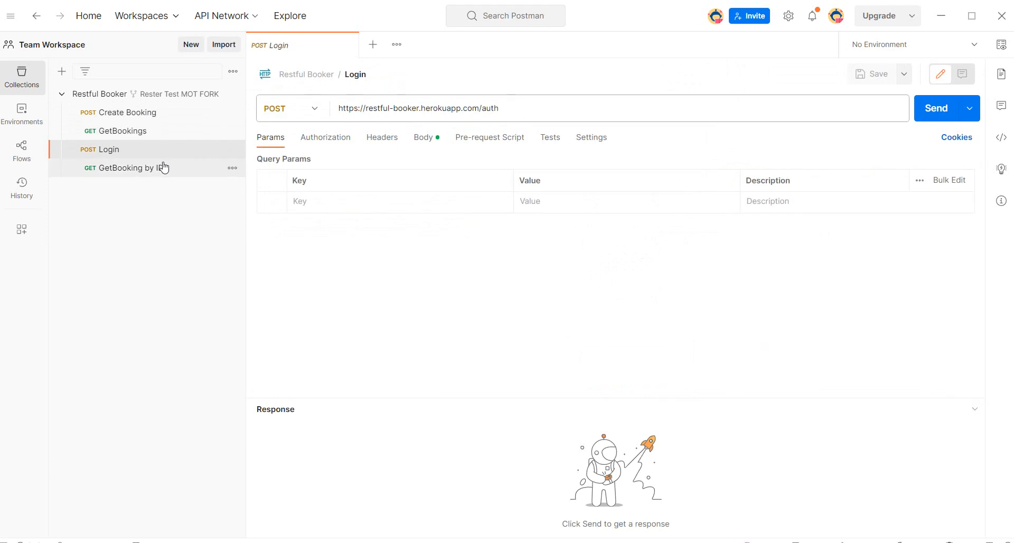
pyautogui.click(128, 168)
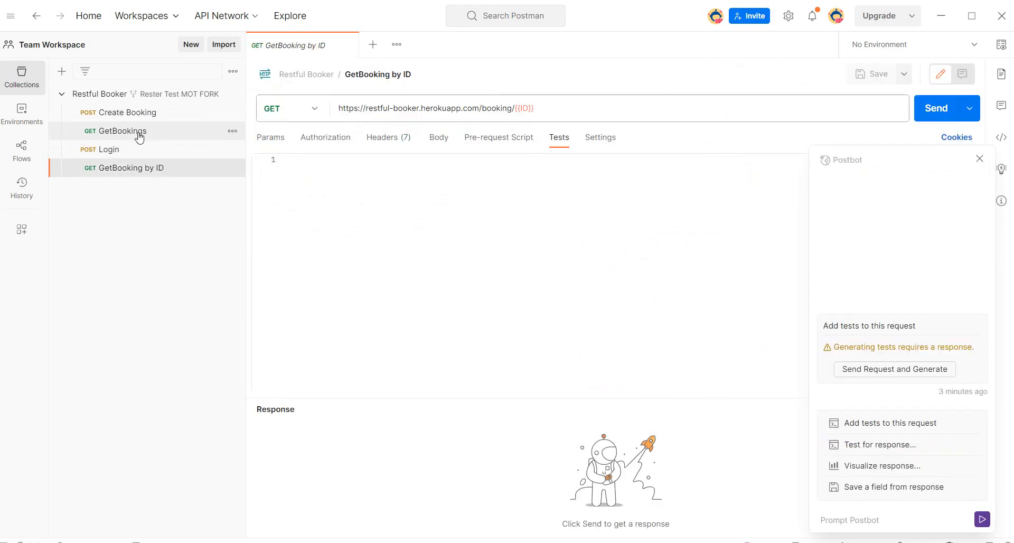
pyautogui.click(129, 112)
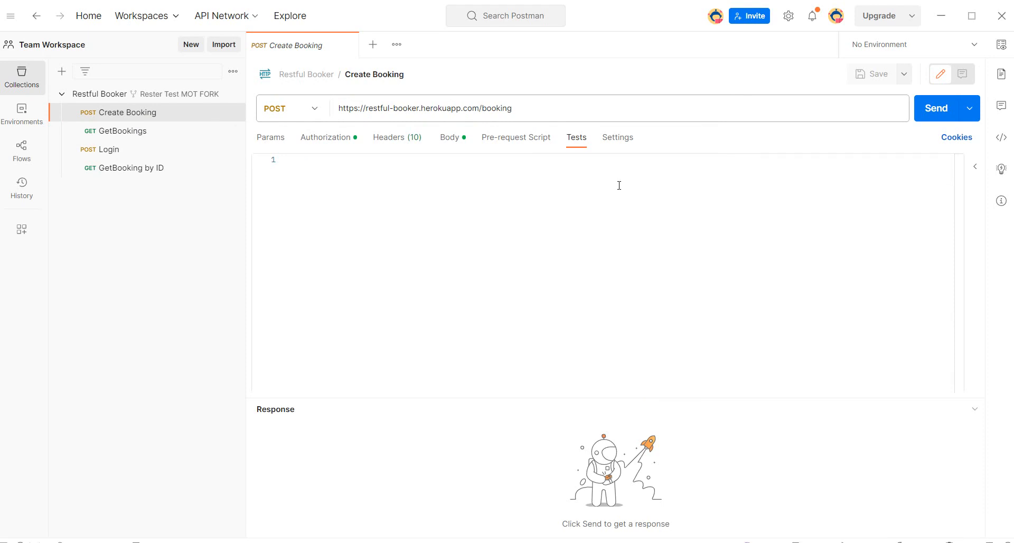
pyautogui.moveTo(535, 172)
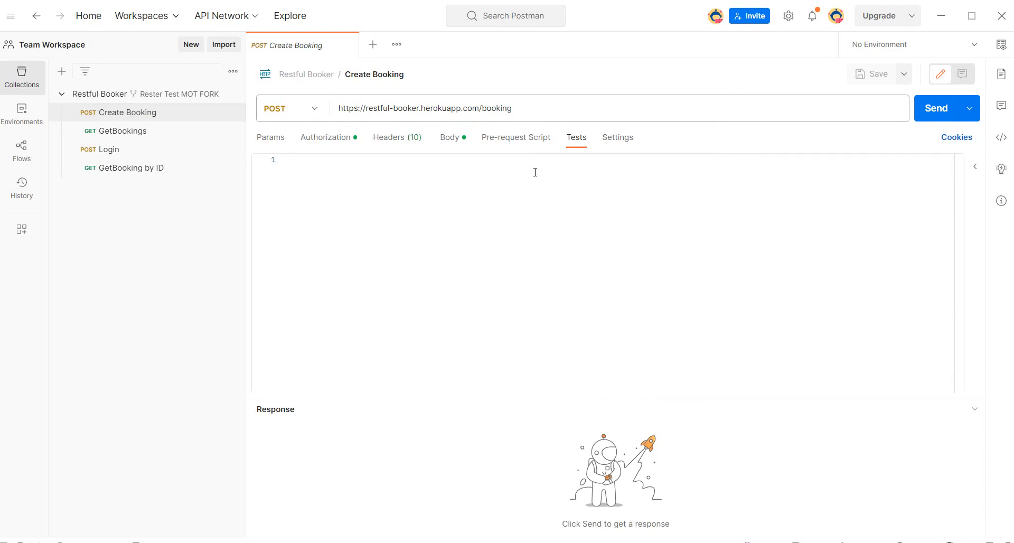
pyautogui.moveTo(548, 191)
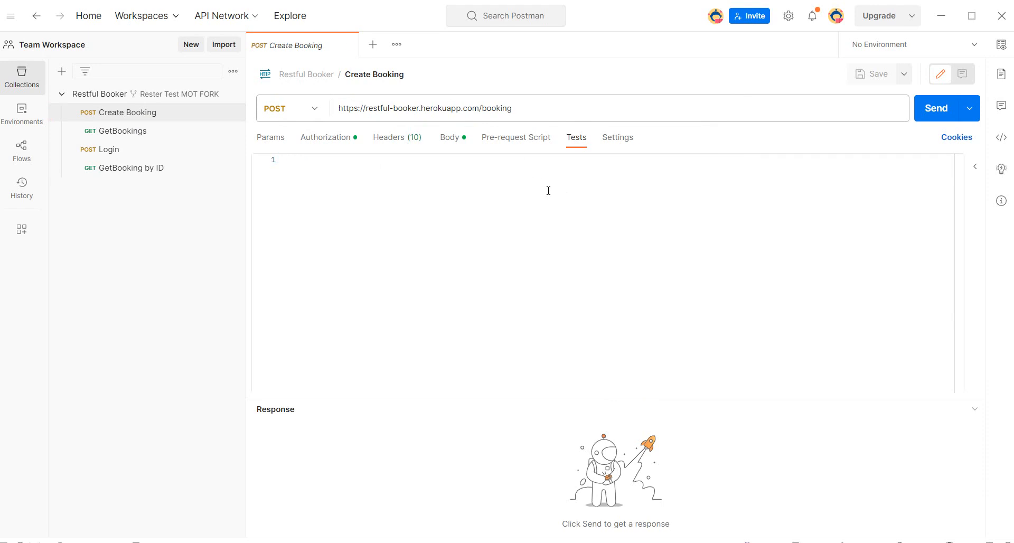
pyautogui.write('pm.')
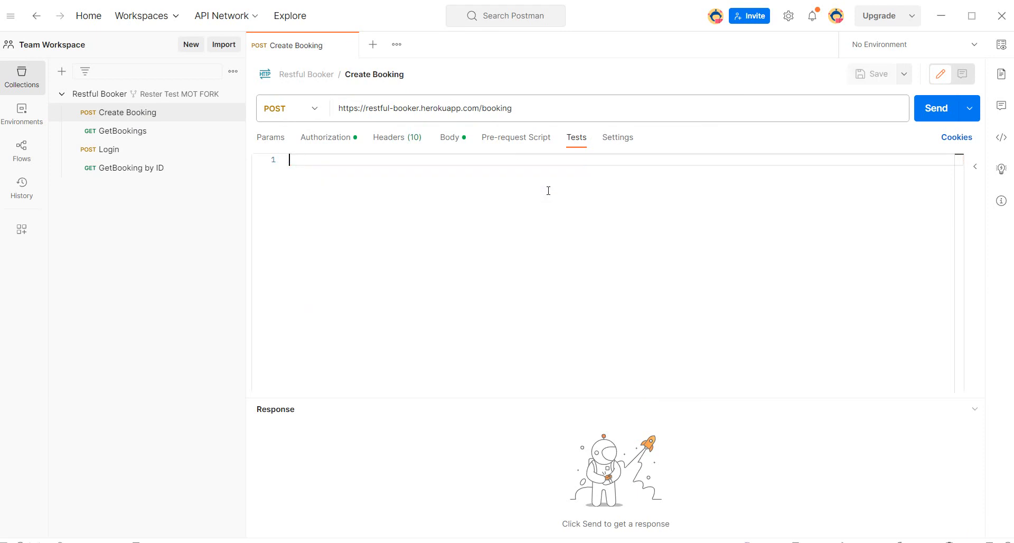
pyautogui.moveTo(555, 149)
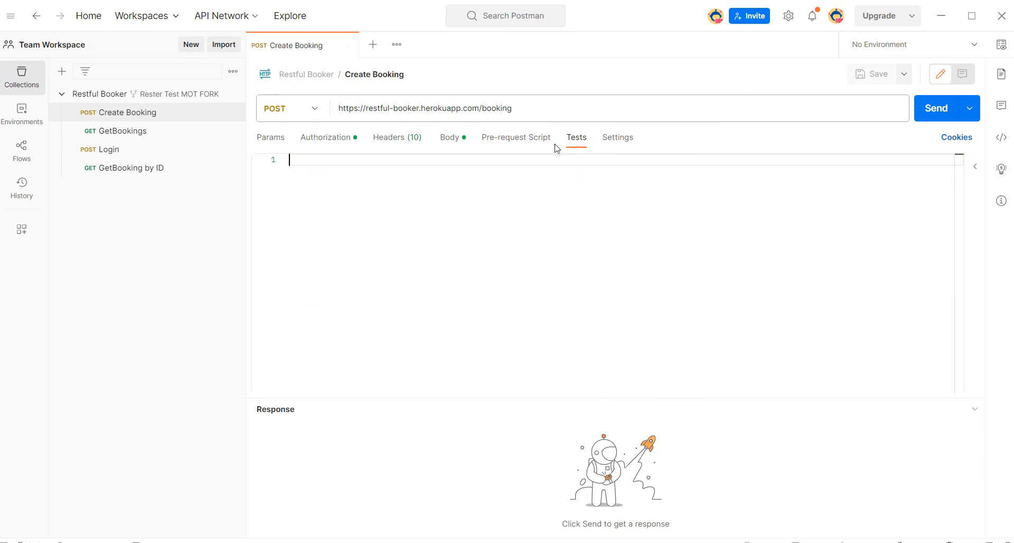
pyautogui.moveTo(593, 140)
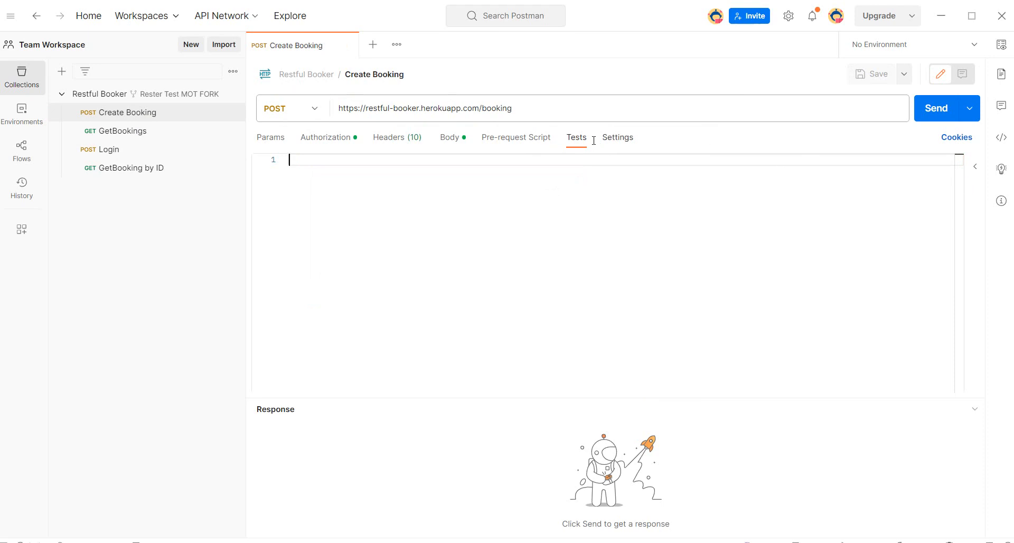
# Step: Add status-code 200, JSON value, XML-to-JSON and schema validation snippets to Create Booking's tests and send it
pyautogui.click(975, 167)
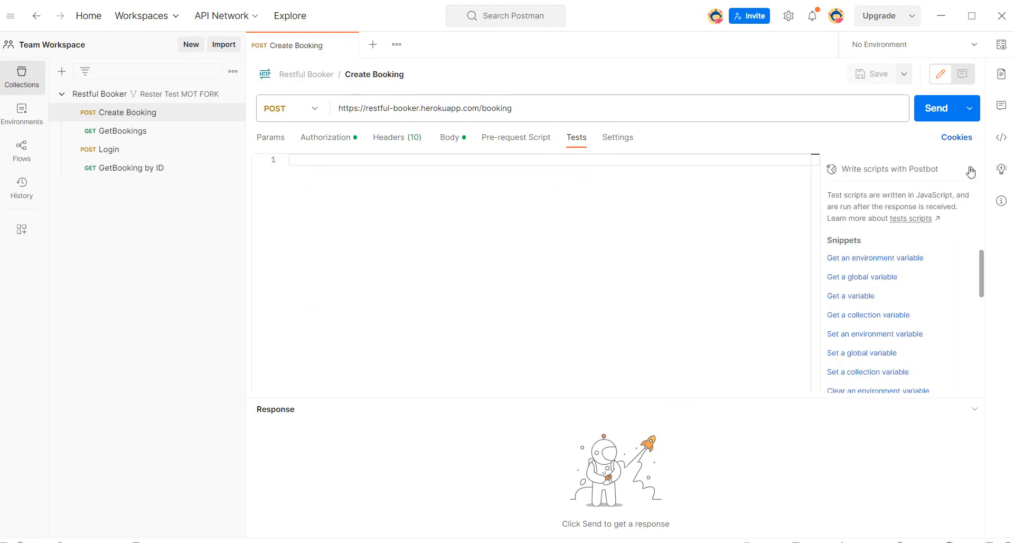
pyautogui.moveTo(887, 181)
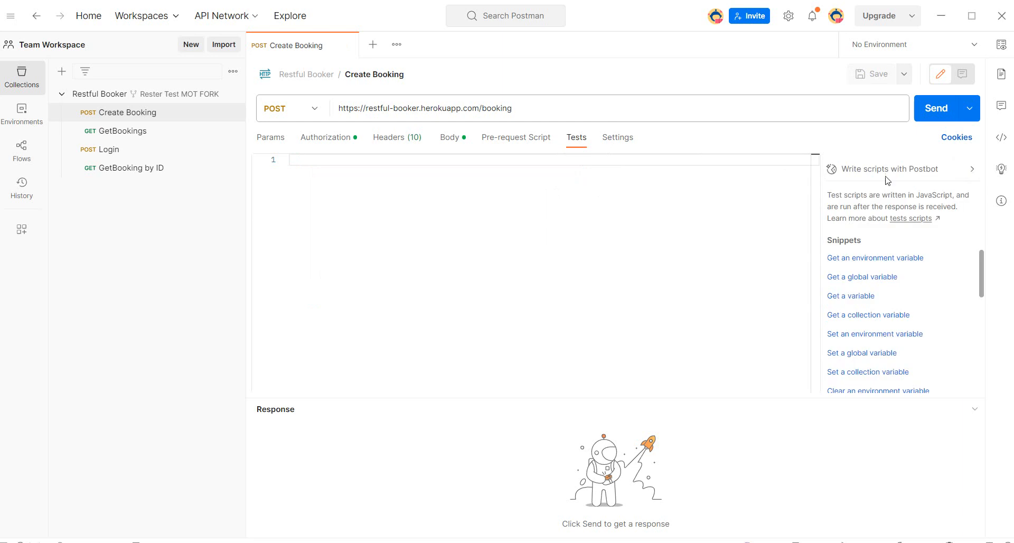
pyautogui.scroll(-3)
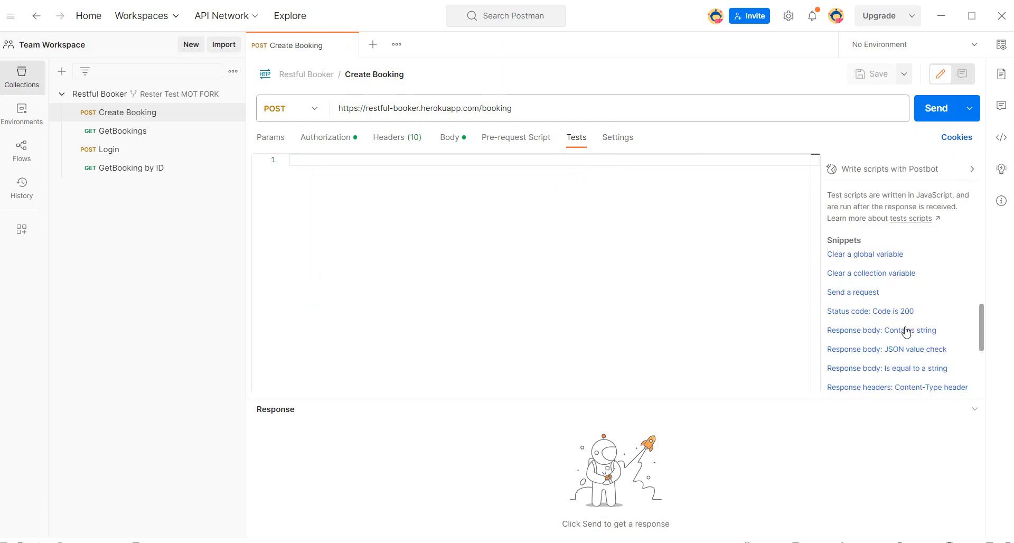
pyautogui.click(869, 311)
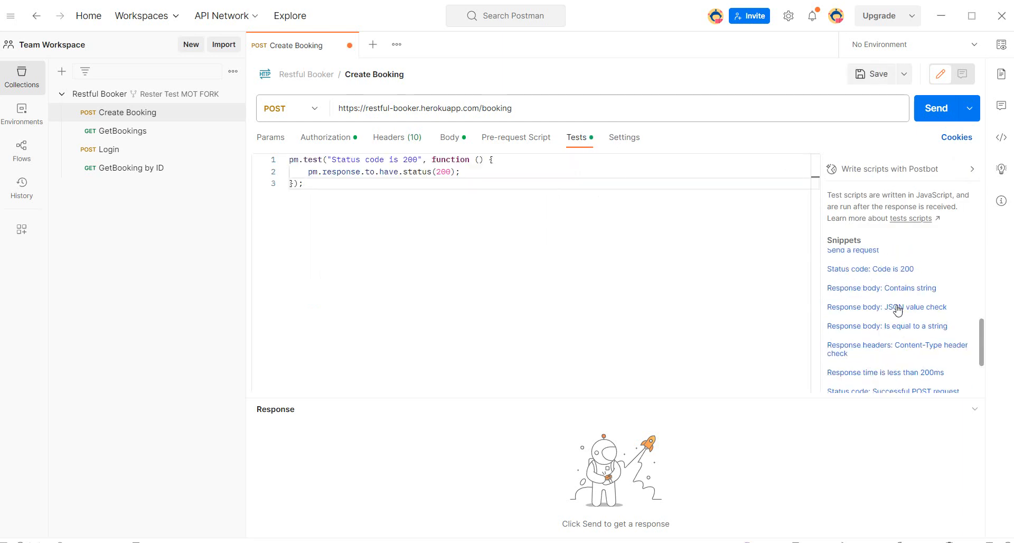
pyautogui.click(896, 308)
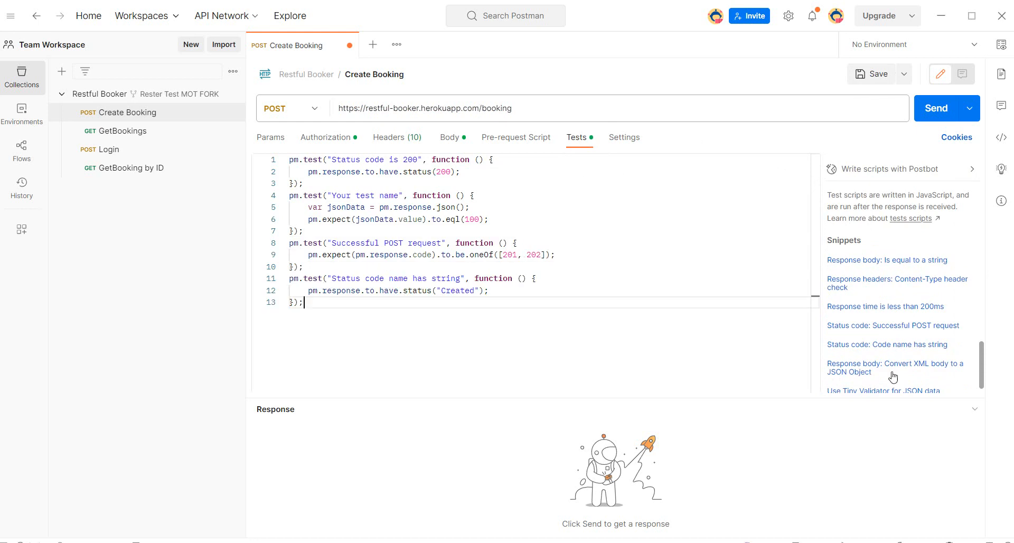
pyautogui.click(894, 367)
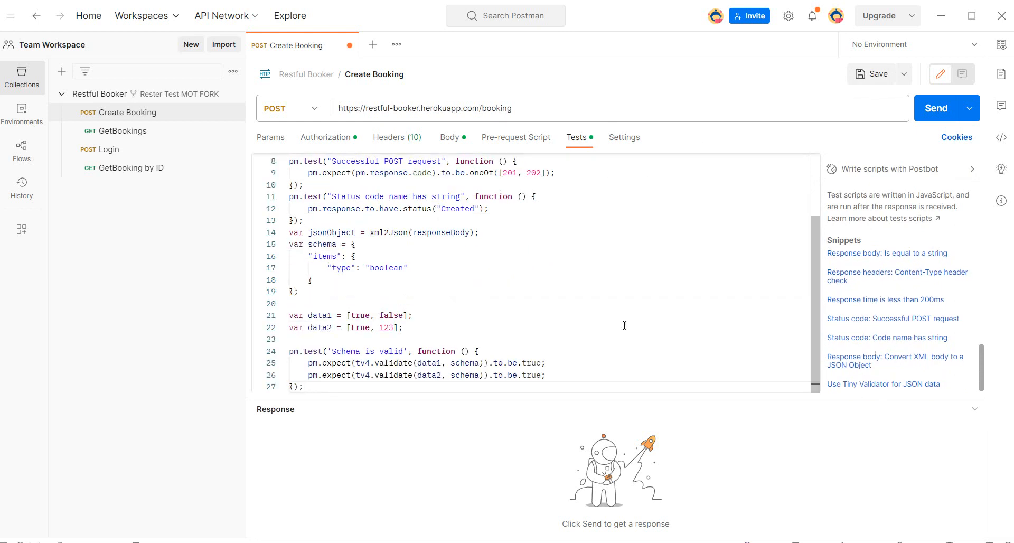
pyautogui.click(934, 107)
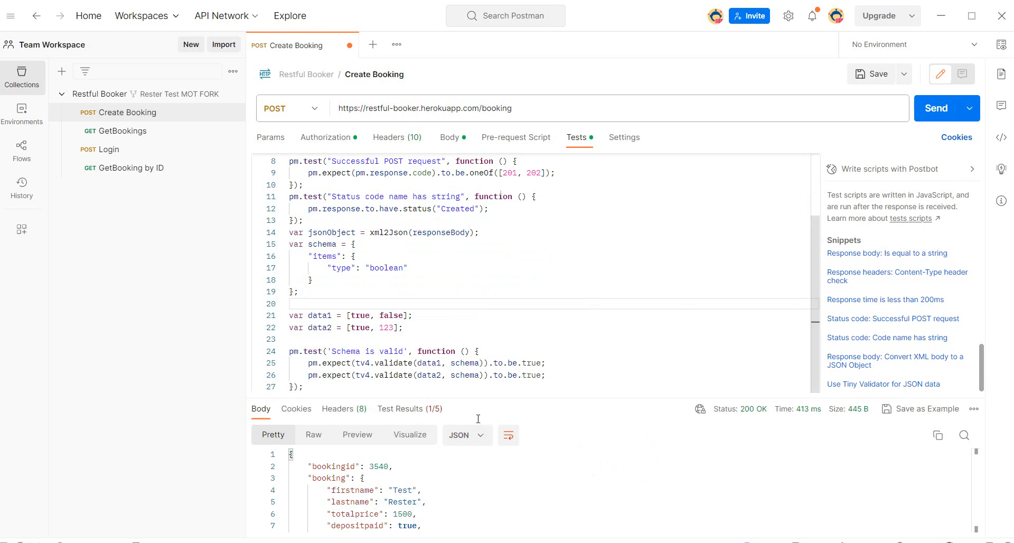
pyautogui.moveTo(546, 426)
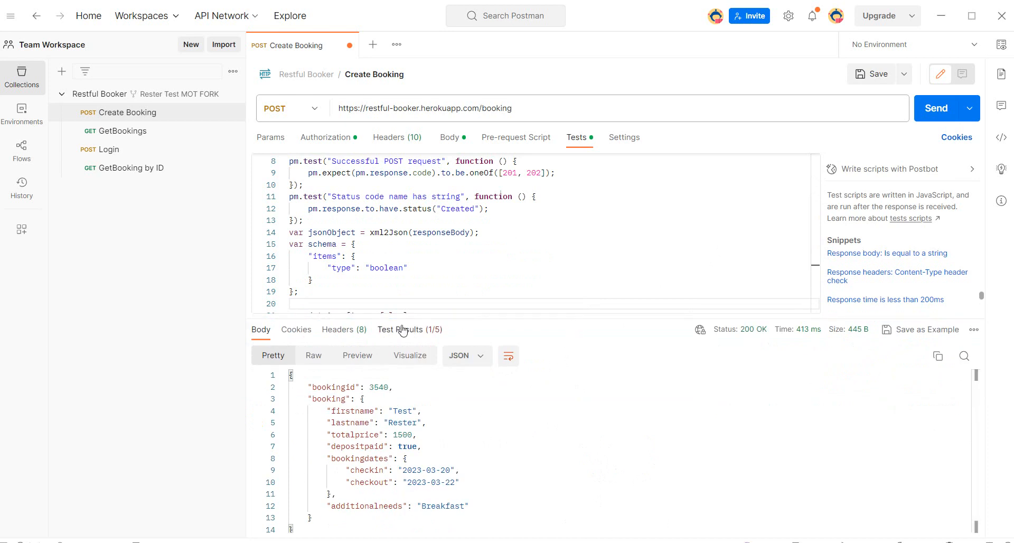
# Step: Review the Test Results showing 1 of 5 snippet tests passing and scan the script
pyautogui.click(399, 329)
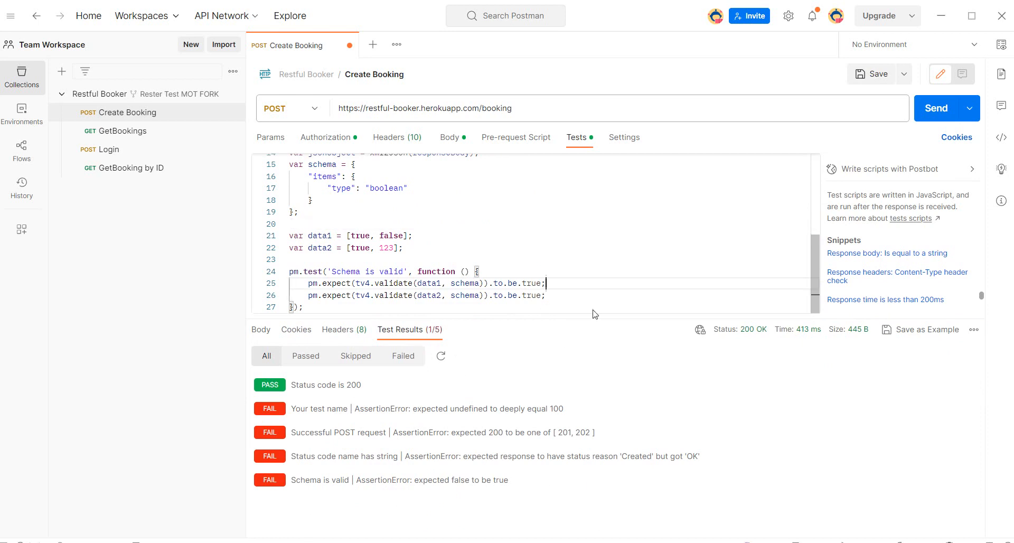
pyautogui.scroll(3)
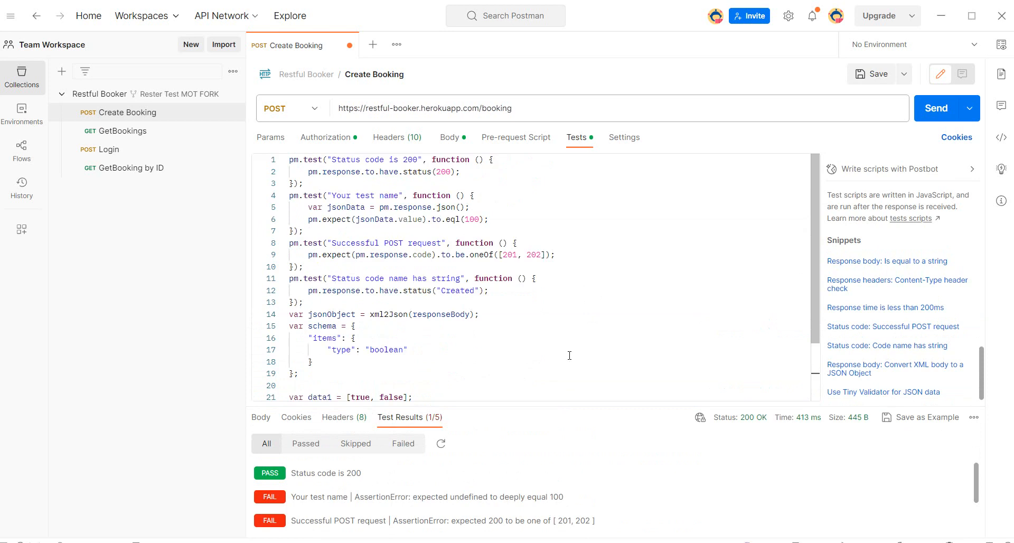
pyautogui.scroll(-3)
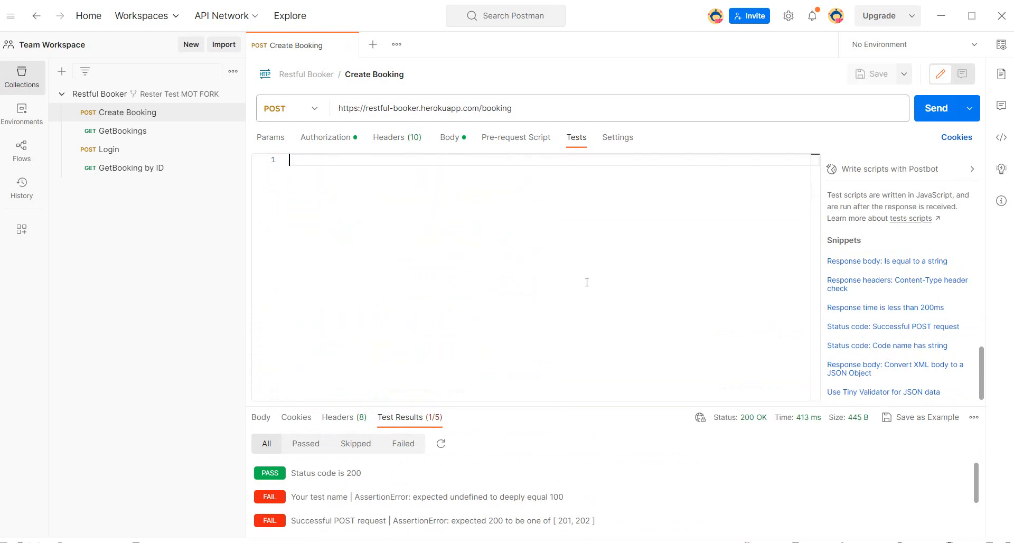
pyautogui.moveTo(881, 194)
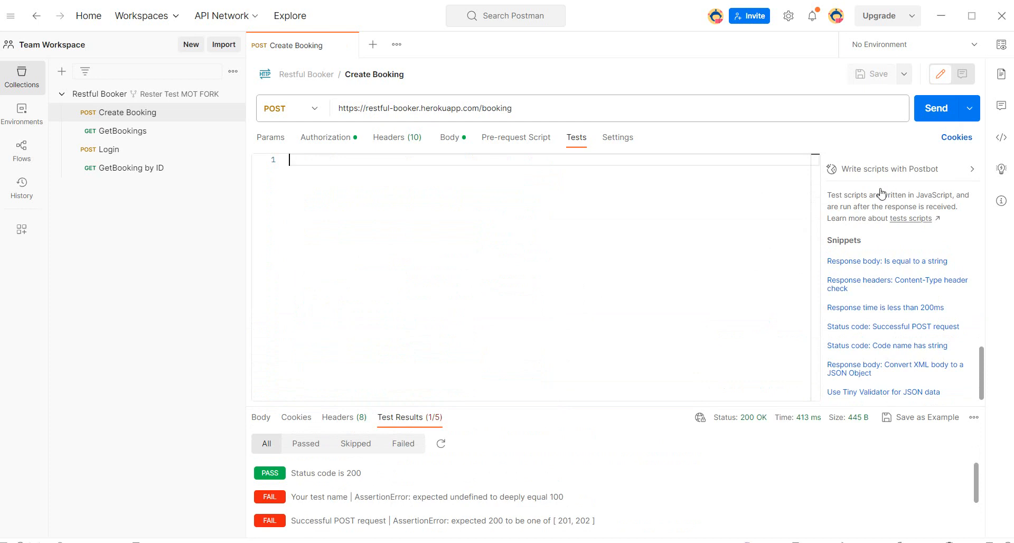
pyautogui.moveTo(833, 172)
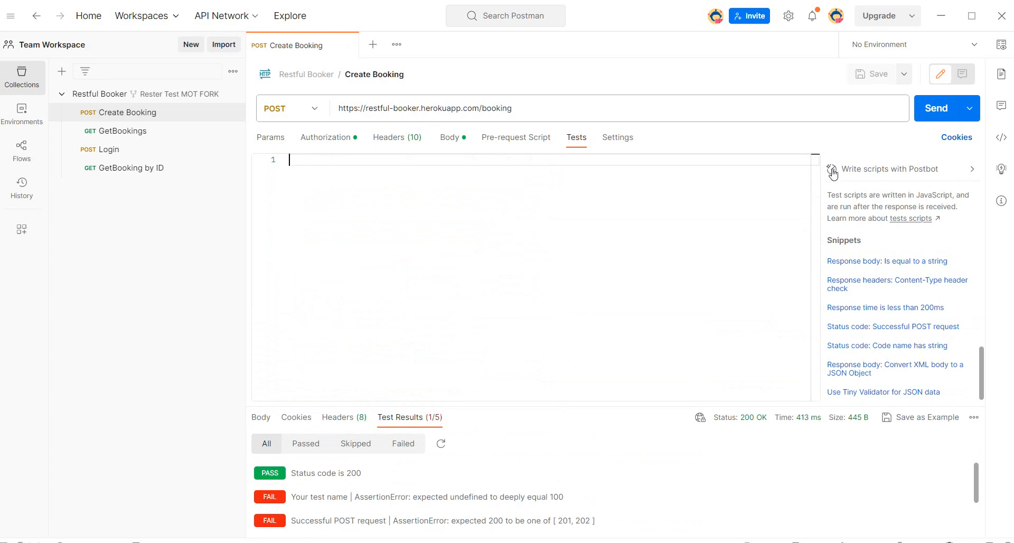
pyautogui.moveTo(862, 175)
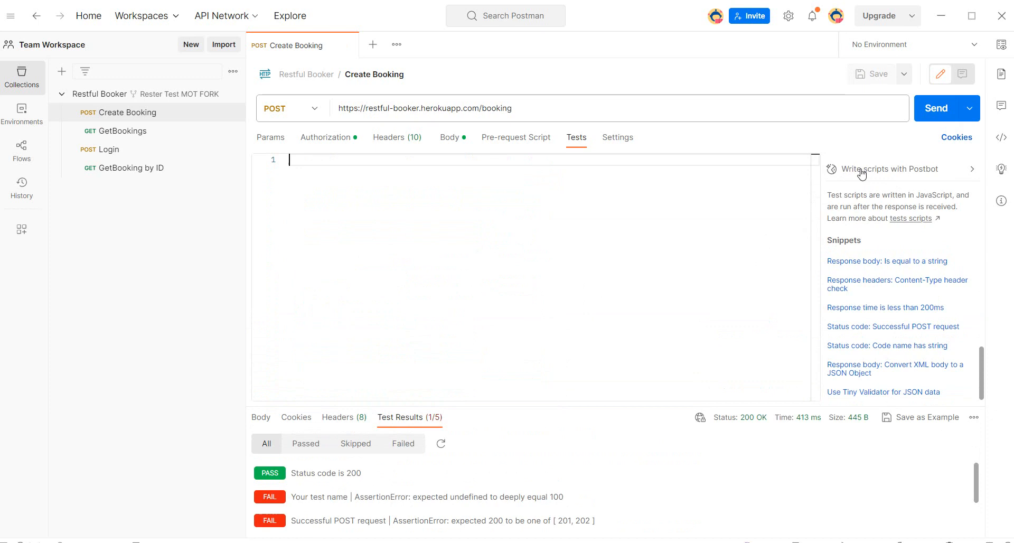
pyautogui.moveTo(865, 173)
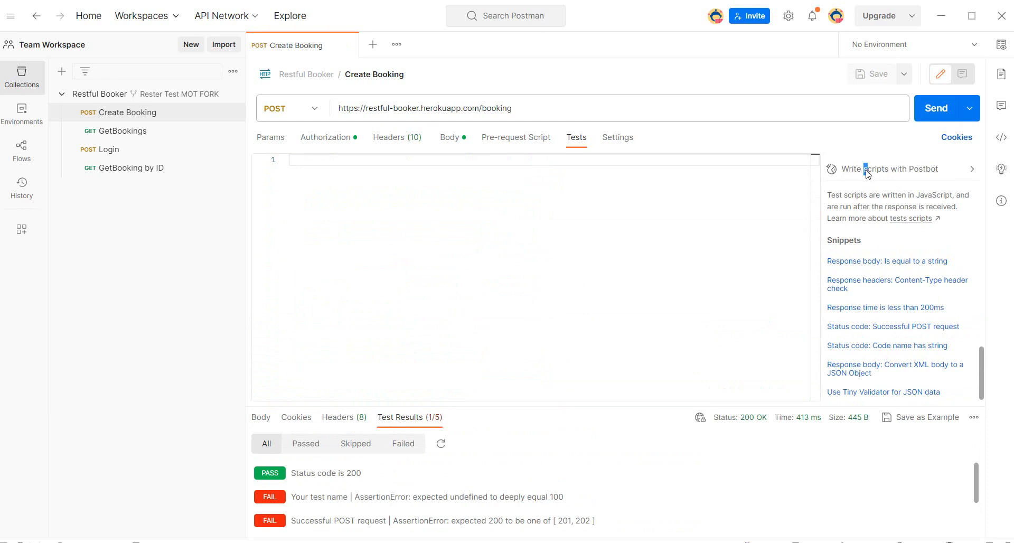
# Step: Bring up the Postbot assistant beside the emptied Create Booking test script
pyautogui.click(883, 169)
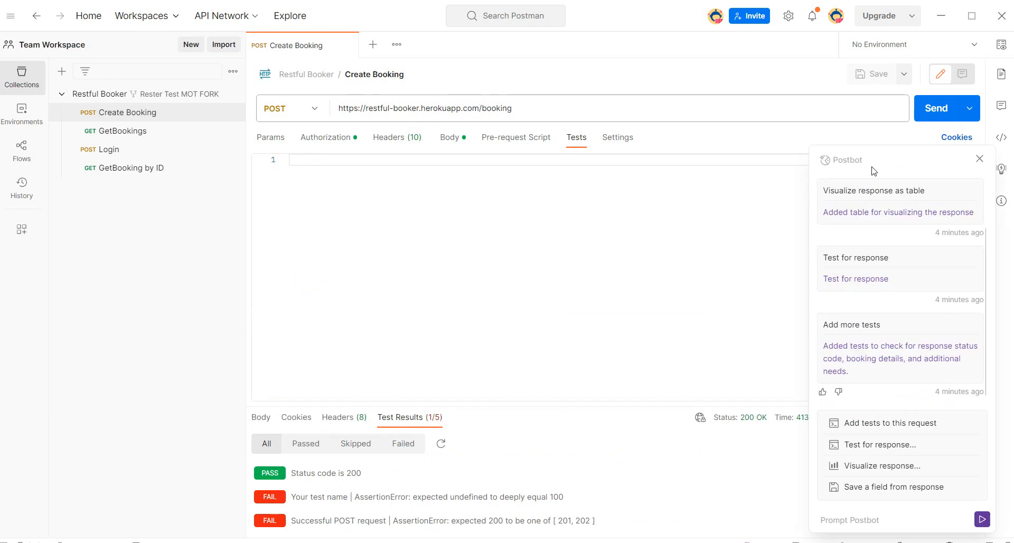
pyautogui.moveTo(892, 342)
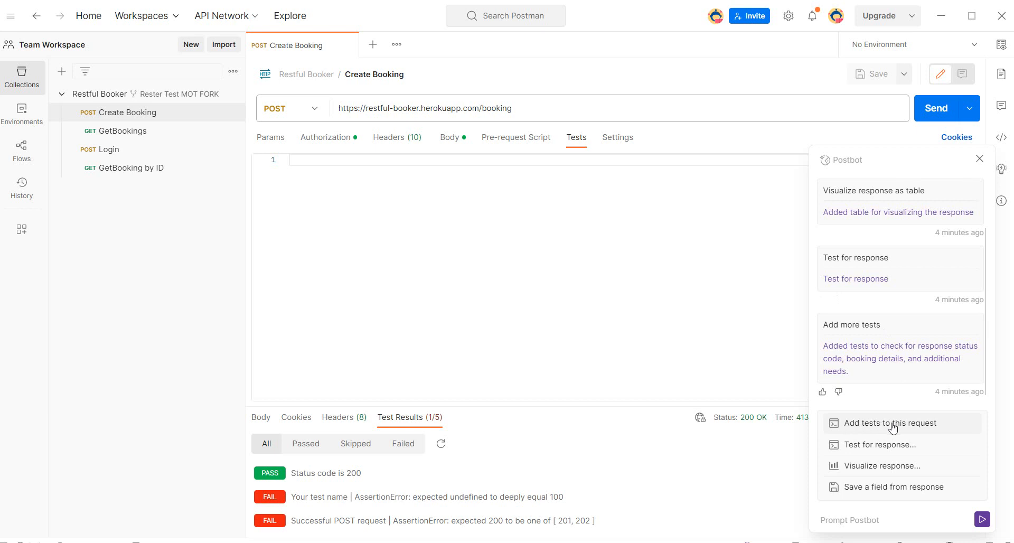
# Step: Have Postbot generate Create Booking tests for status, bookingid, firstname, totalprice and depositpaid, then rerun the request
pyautogui.click(889, 423)
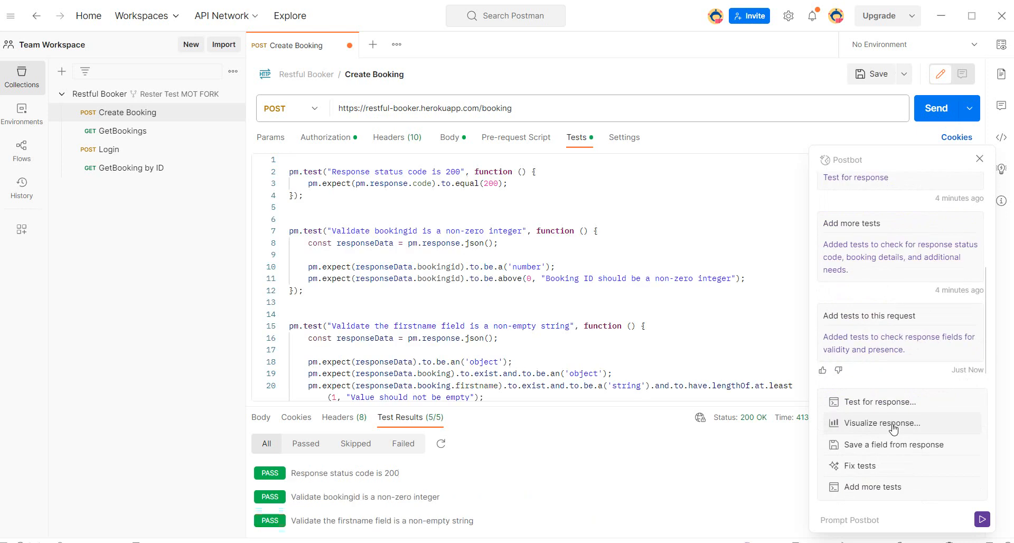
pyautogui.moveTo(987, 155)
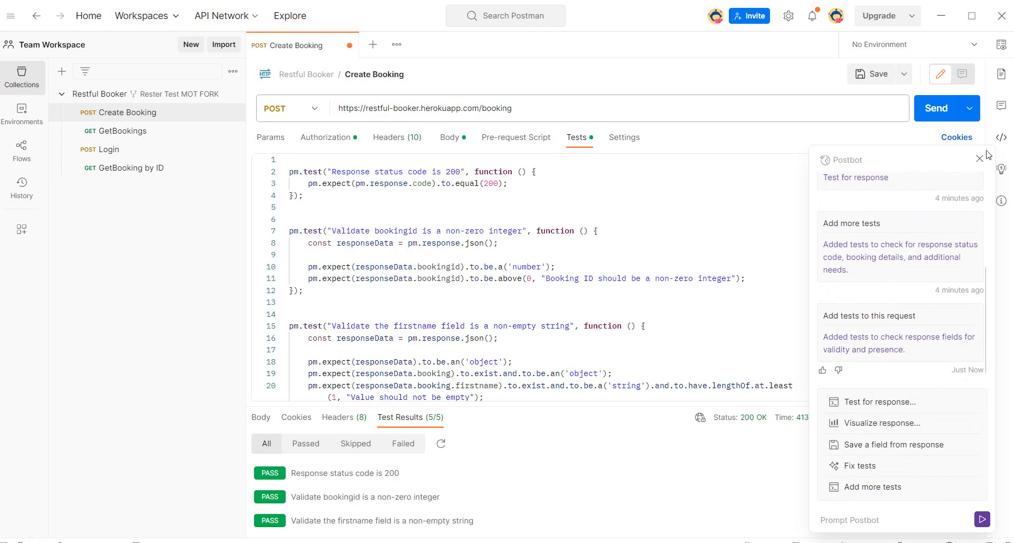
pyautogui.click(978, 157)
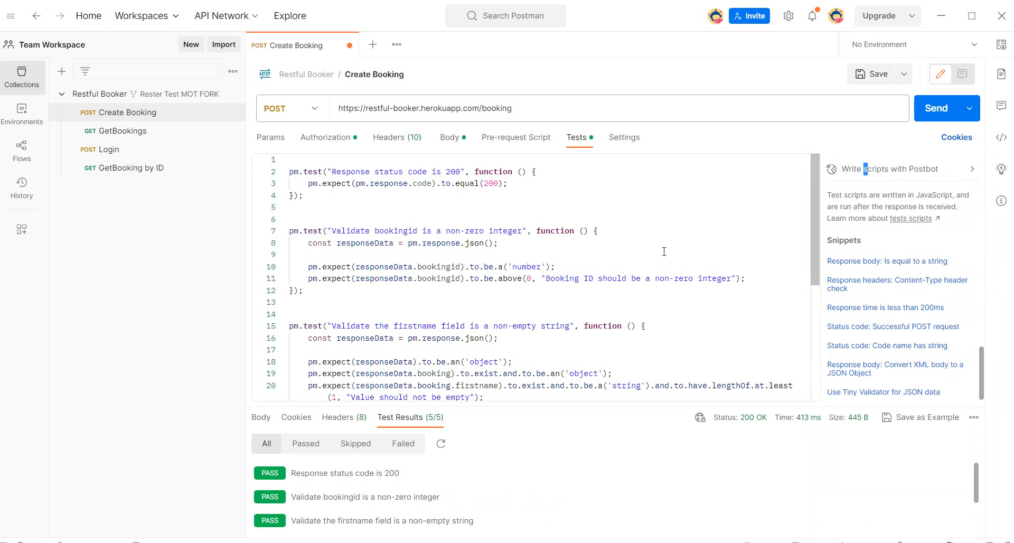
pyautogui.scroll(-3)
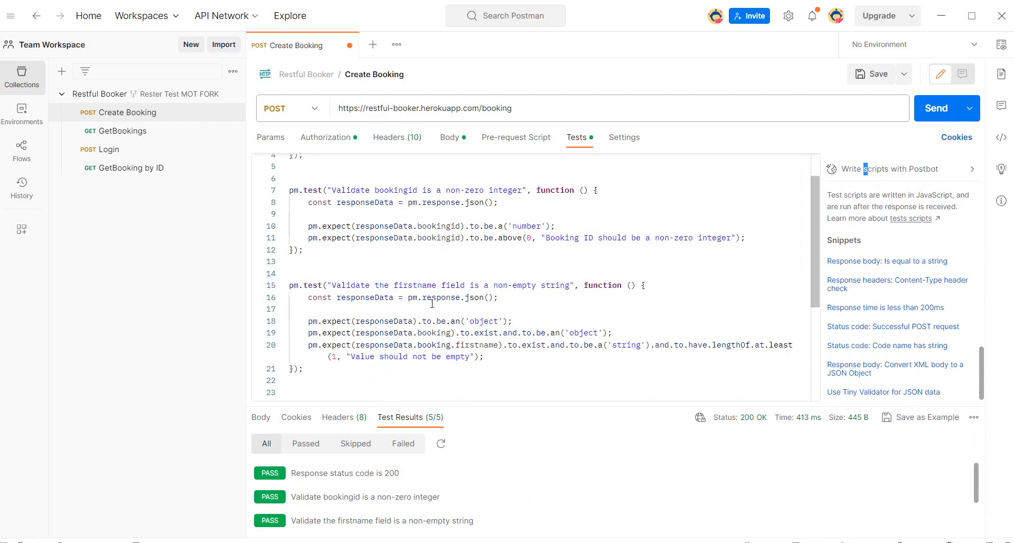
pyautogui.click(935, 107)
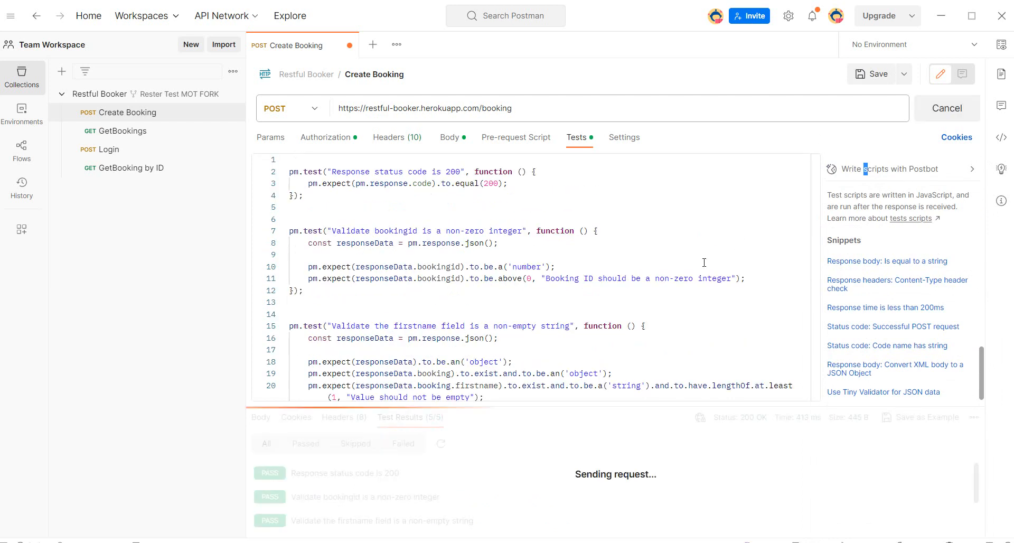
pyautogui.scroll(-3)
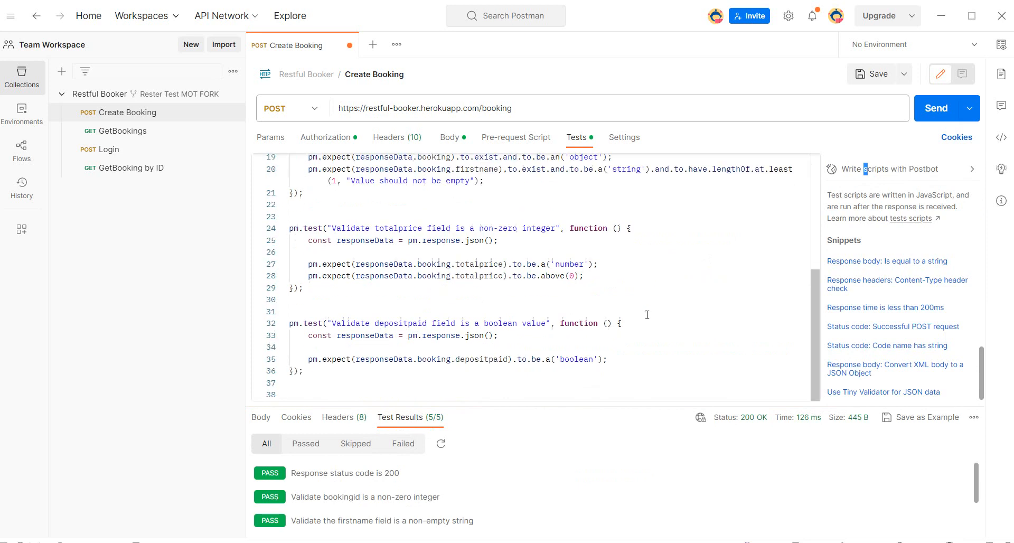
# Step: Widen the editor to review the generated script with 5/5 passing, then restore the snippets pane
pyautogui.click(974, 167)
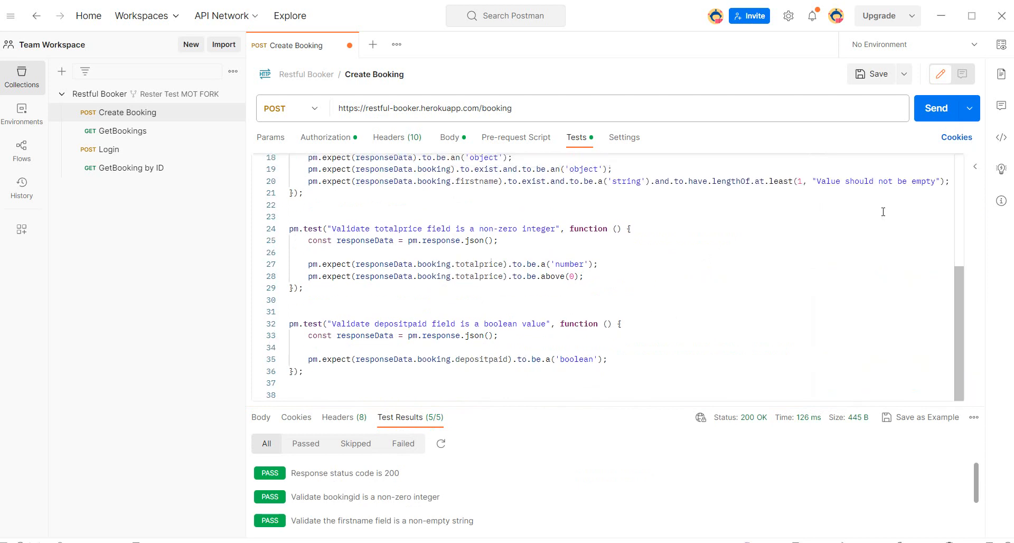
pyautogui.scroll(3)
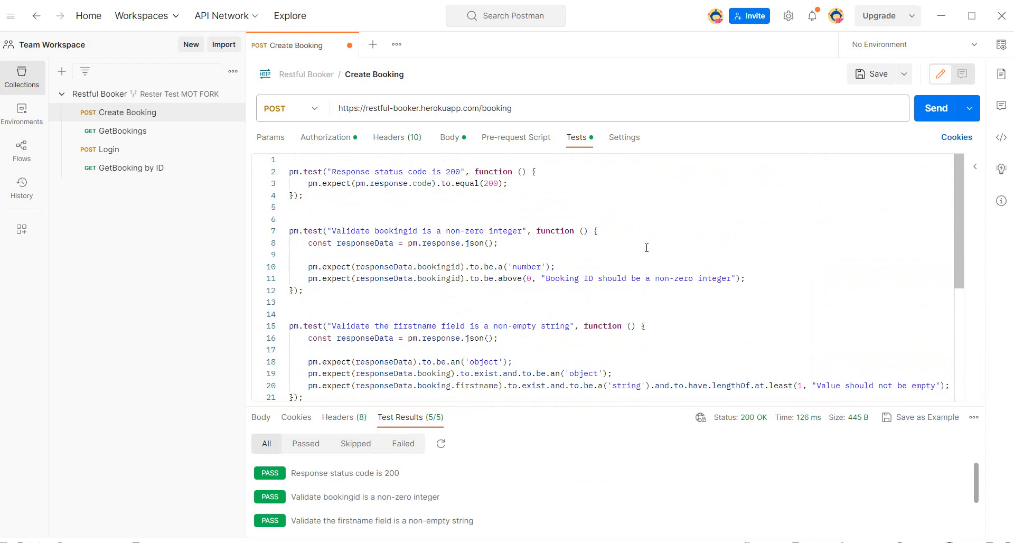
pyautogui.moveTo(295, 418)
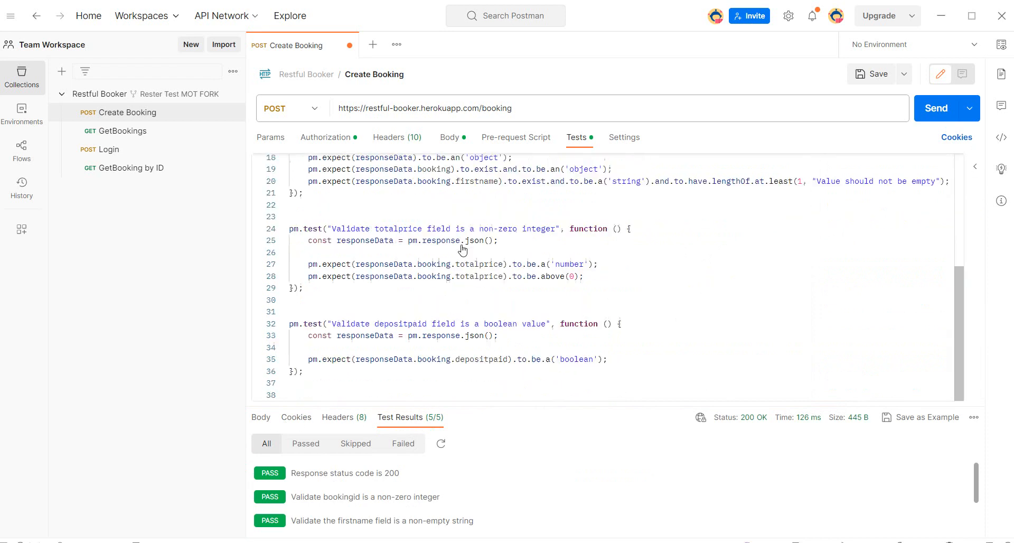
pyautogui.scroll(3)
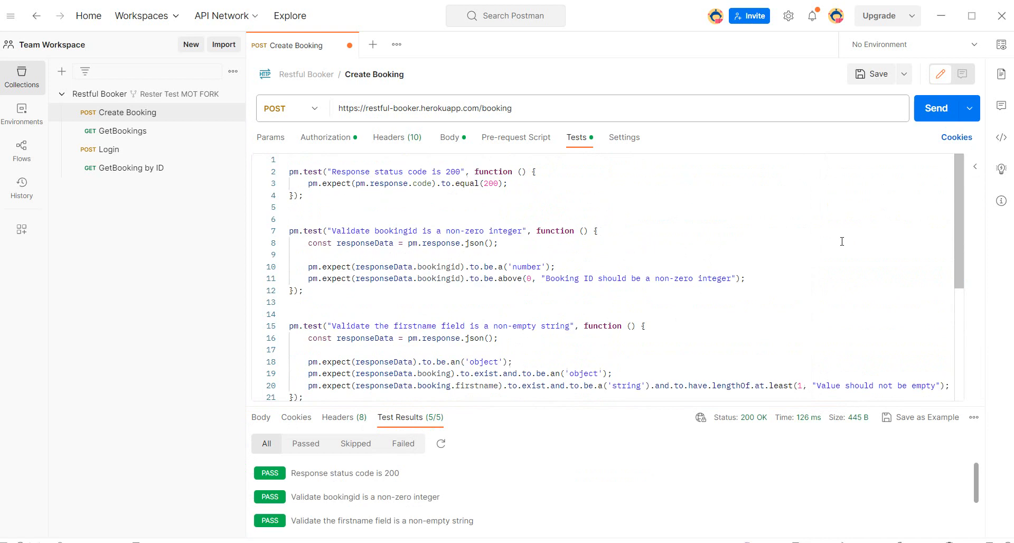
pyautogui.click(976, 166)
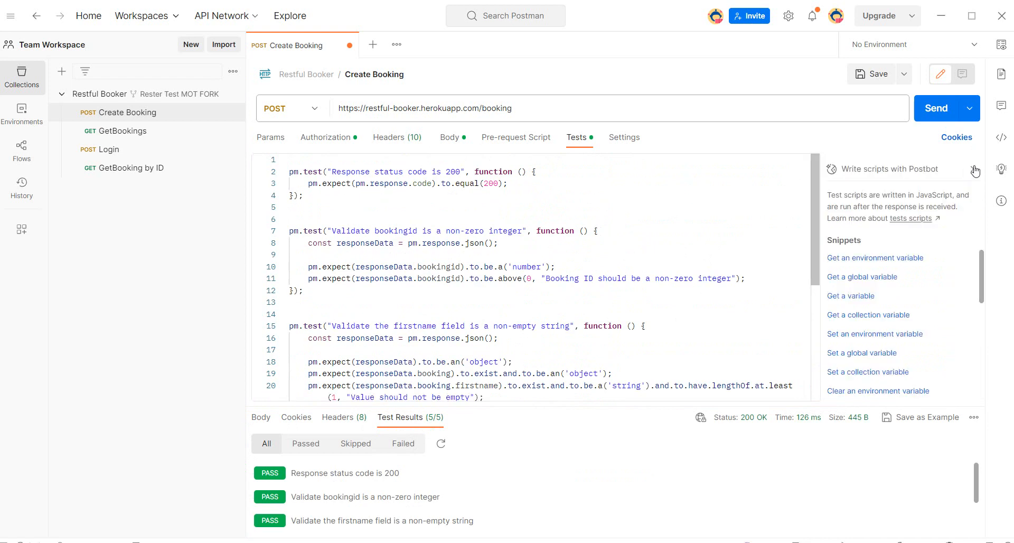
# Step: Break the status-code and firstname-length expectations, then have Postbot's Fix tests repair both checks
pyautogui.click(976, 169)
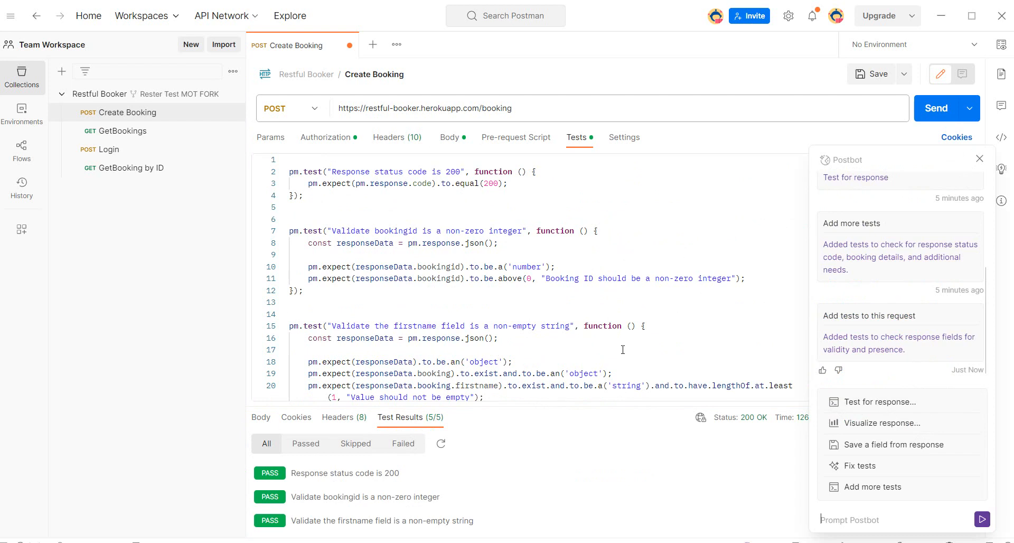
pyautogui.scroll(-3)
pyautogui.write('4')
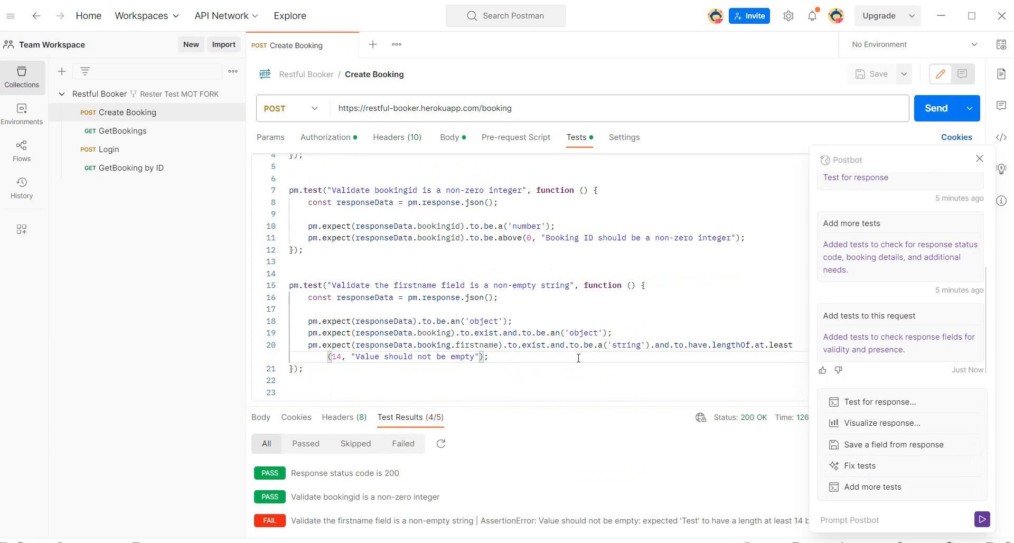
pyautogui.scroll(3)
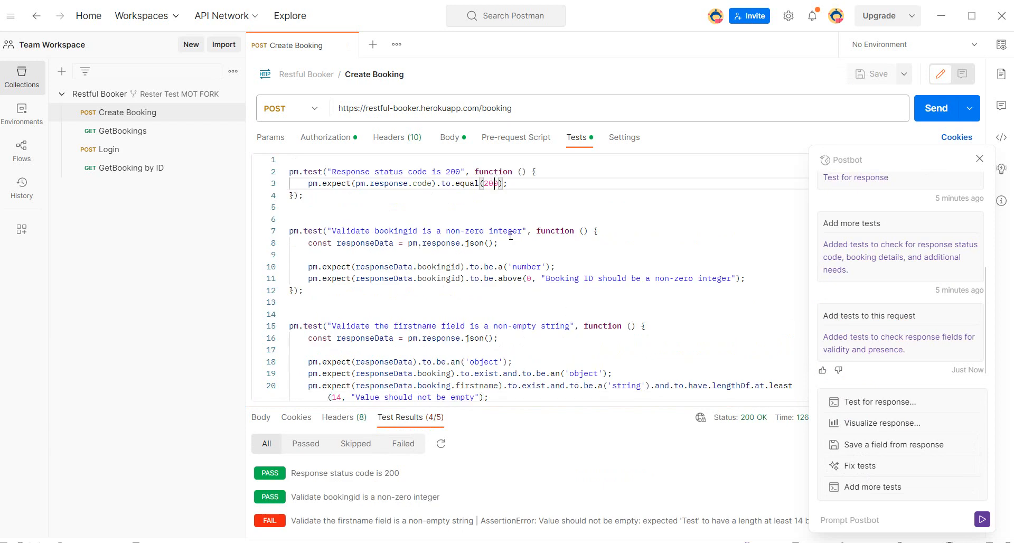
pyautogui.write('32')
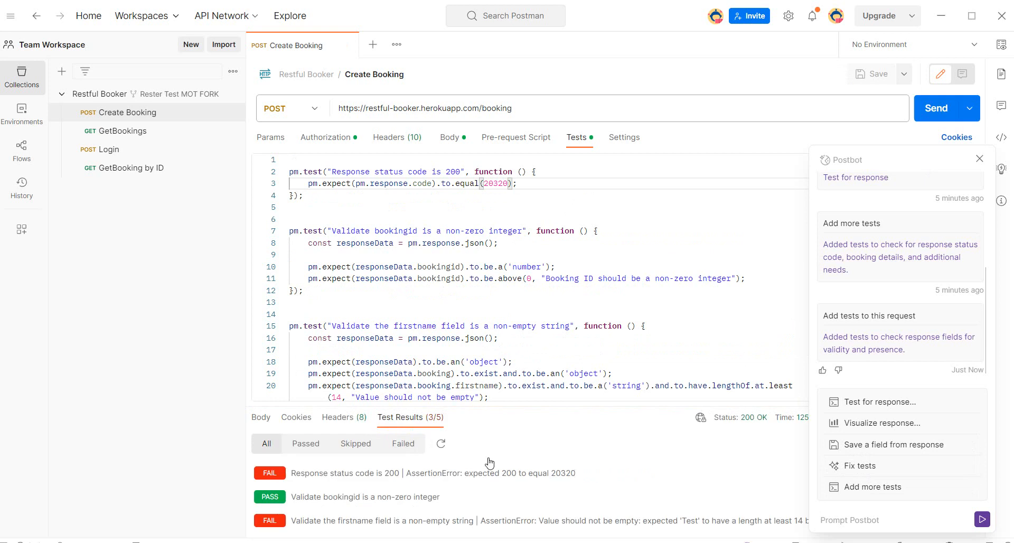
pyautogui.scroll(-3)
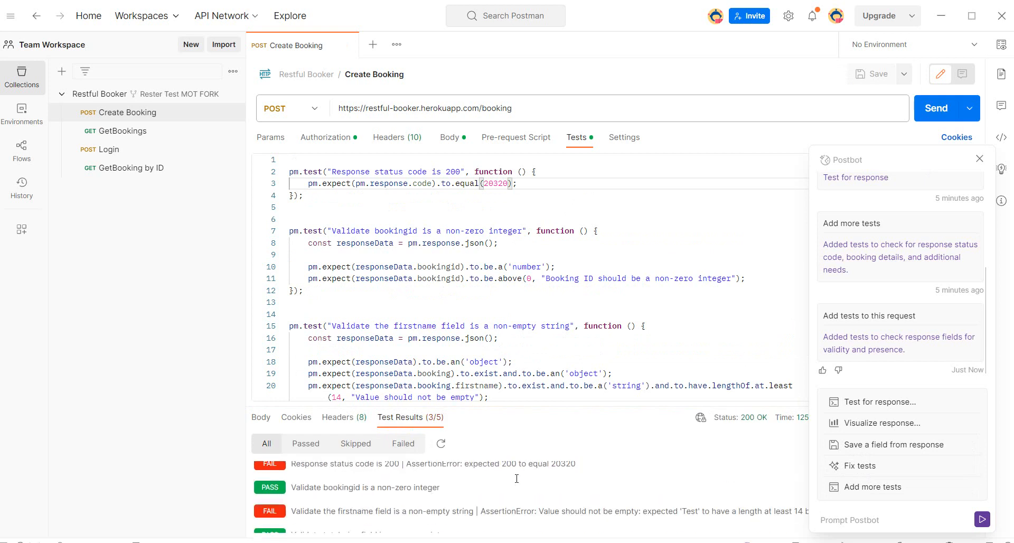
pyautogui.click(860, 466)
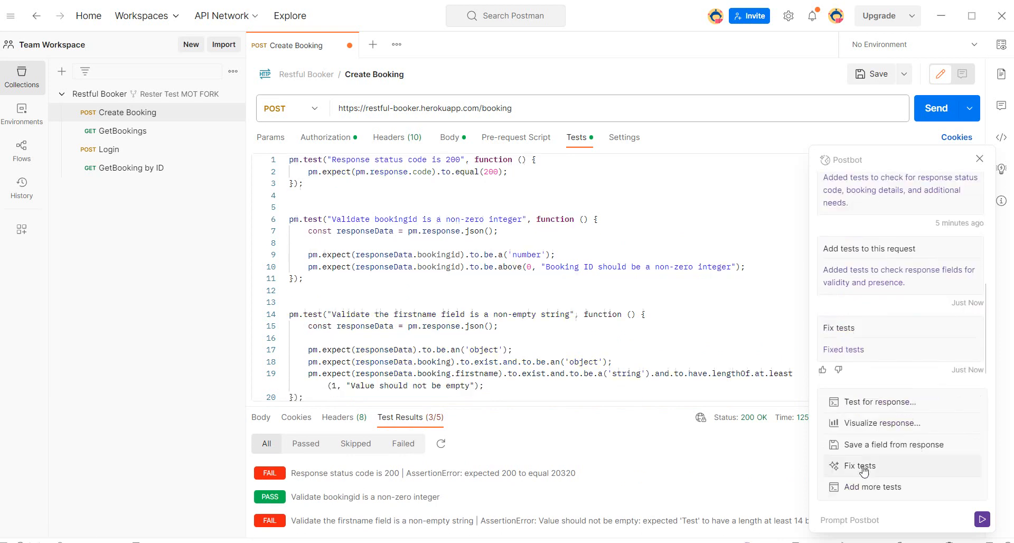
# Step: Rerun Create Booking so the repaired tests pass 5/5 again
pyautogui.click(859, 466)
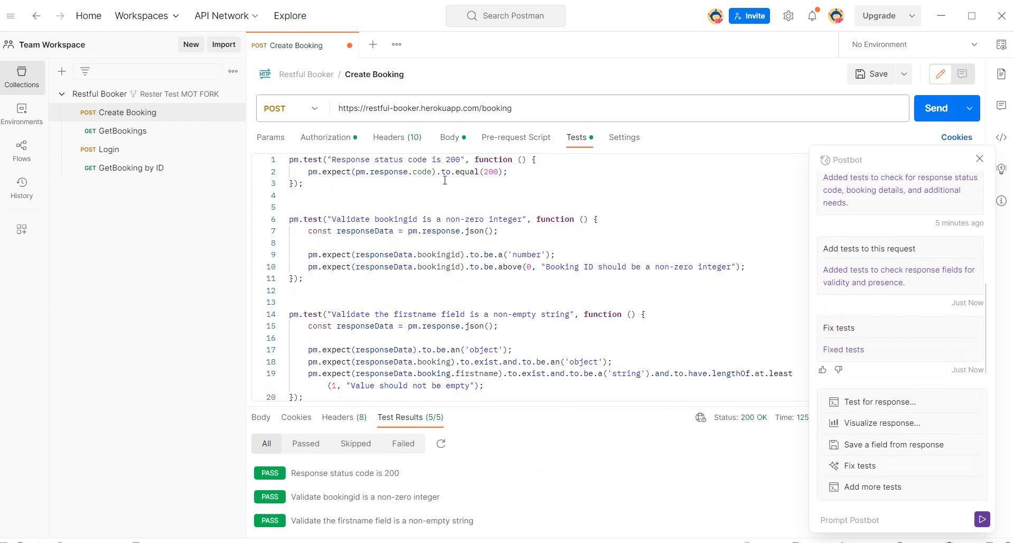
pyautogui.scroll(-3)
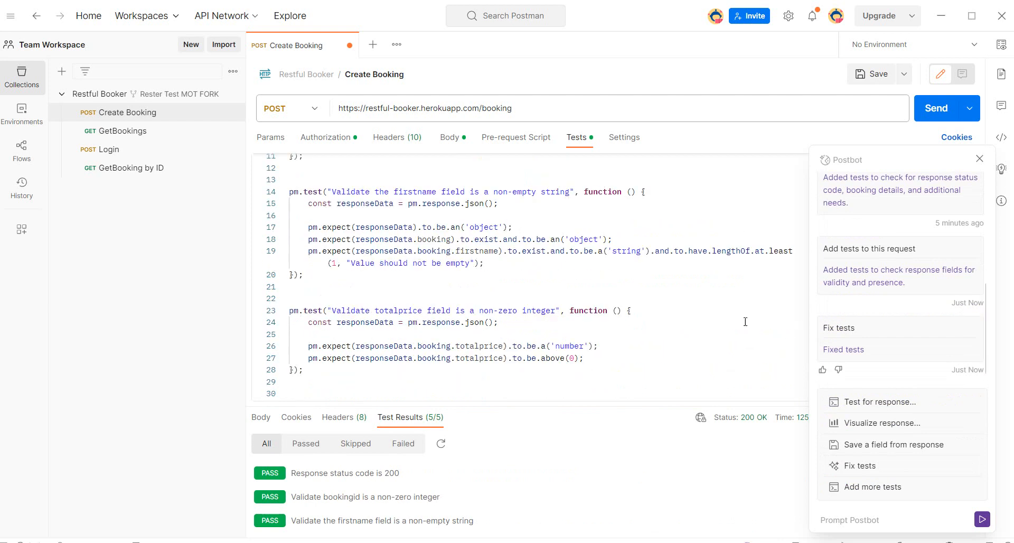
pyautogui.moveTo(733, 326)
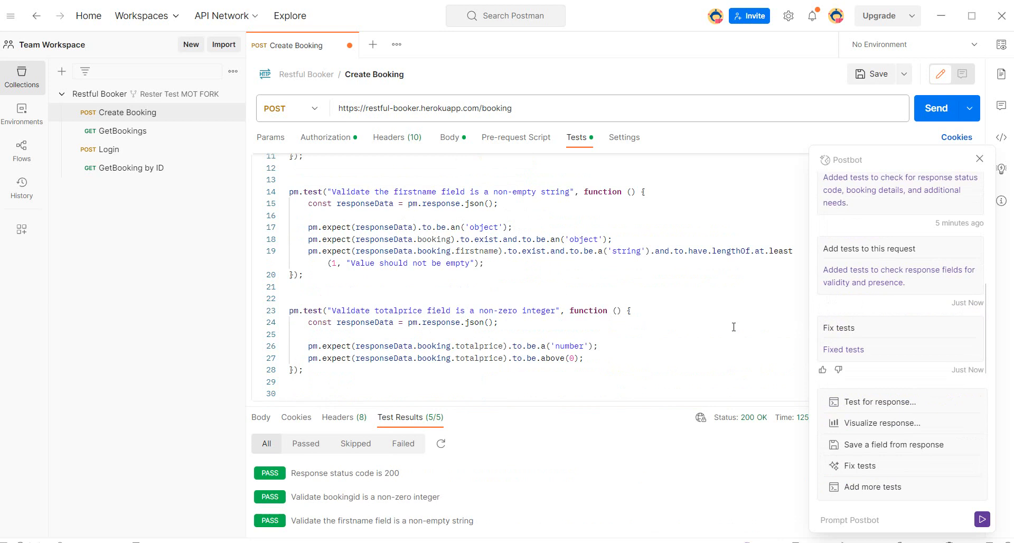
pyautogui.moveTo(876, 487)
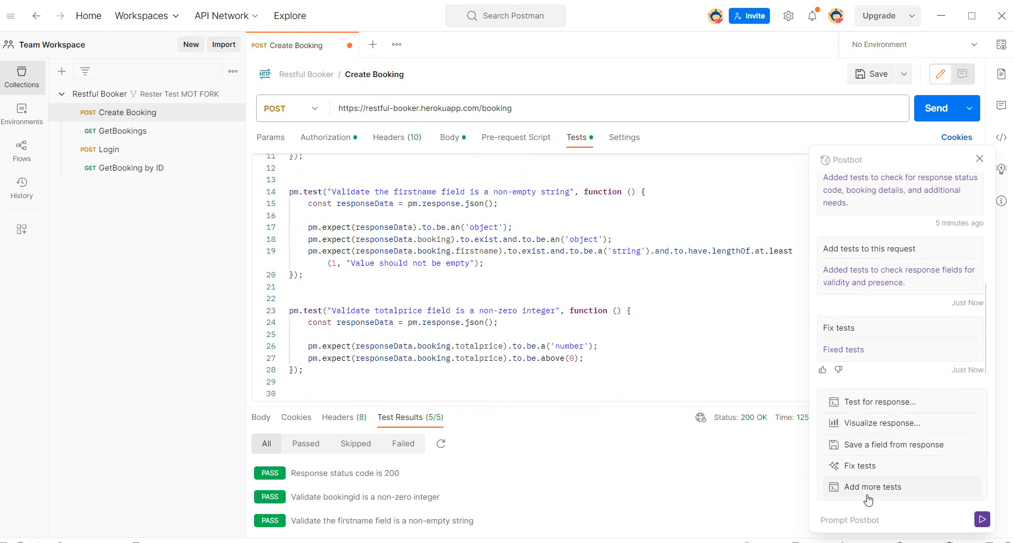
# Step: Have Postbot add lastname, totalprice and depositpaid checks, bringing Create Booking to 9/9 passing tests
pyautogui.click(874, 487)
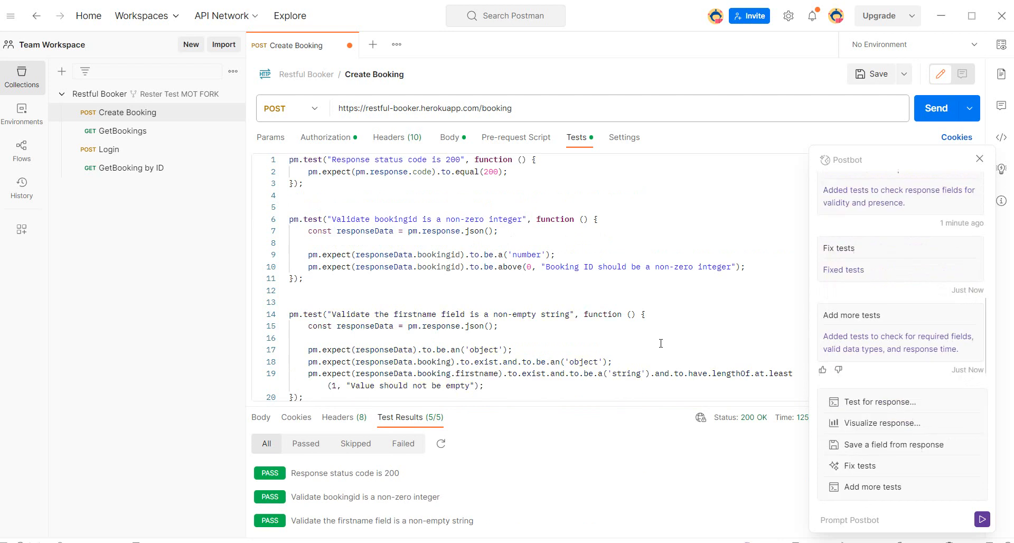
pyautogui.scroll(-3)
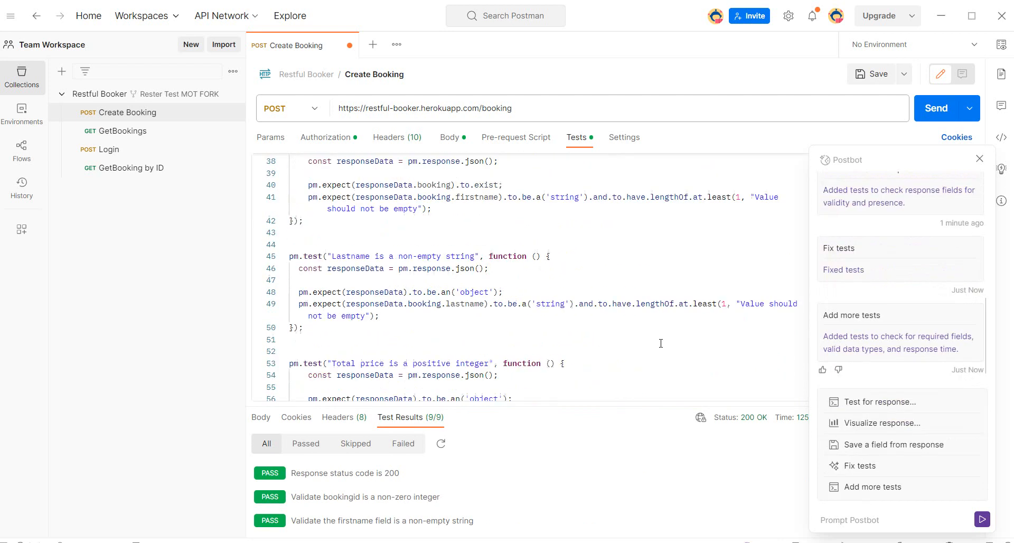
pyautogui.scroll(-3)
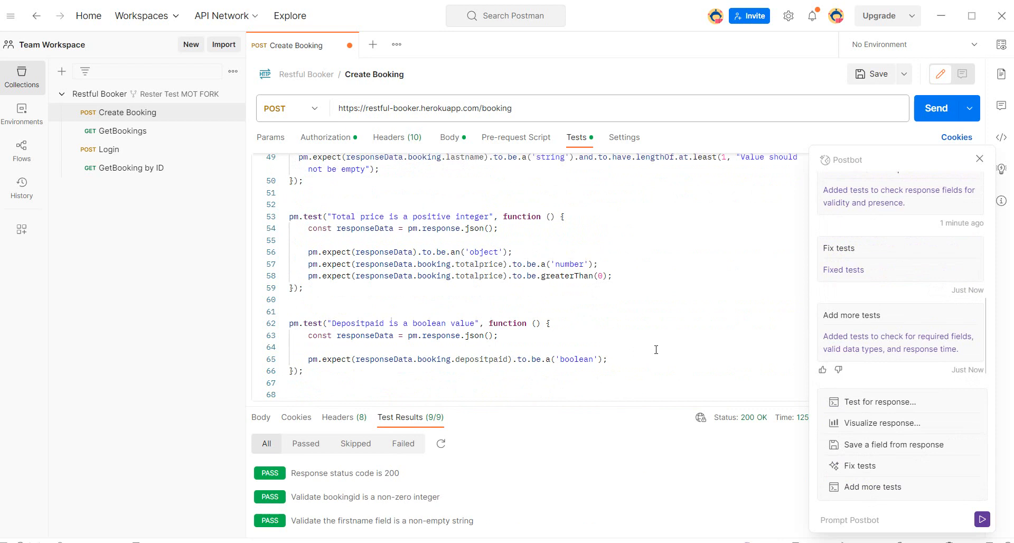
pyautogui.moveTo(555, 207)
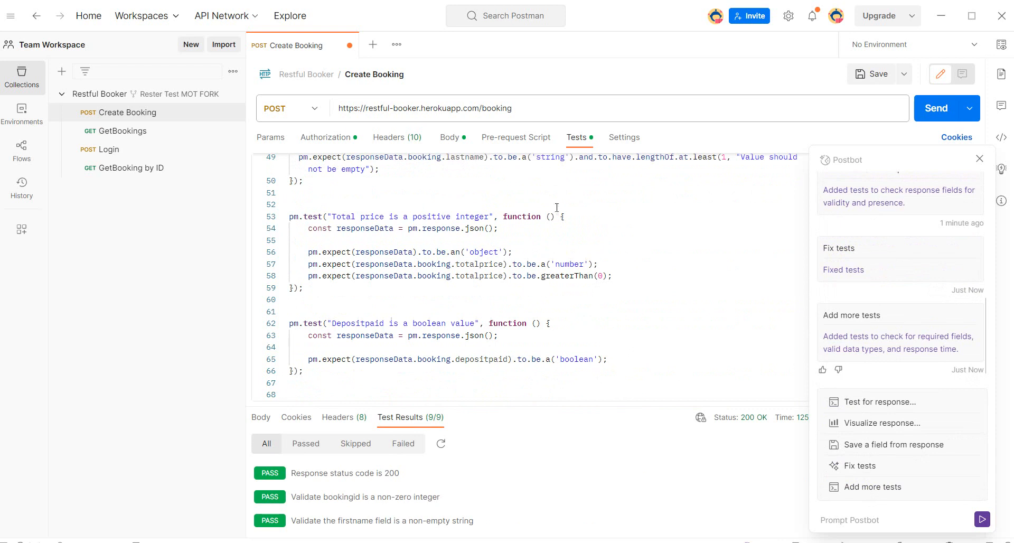
pyautogui.moveTo(610, 347)
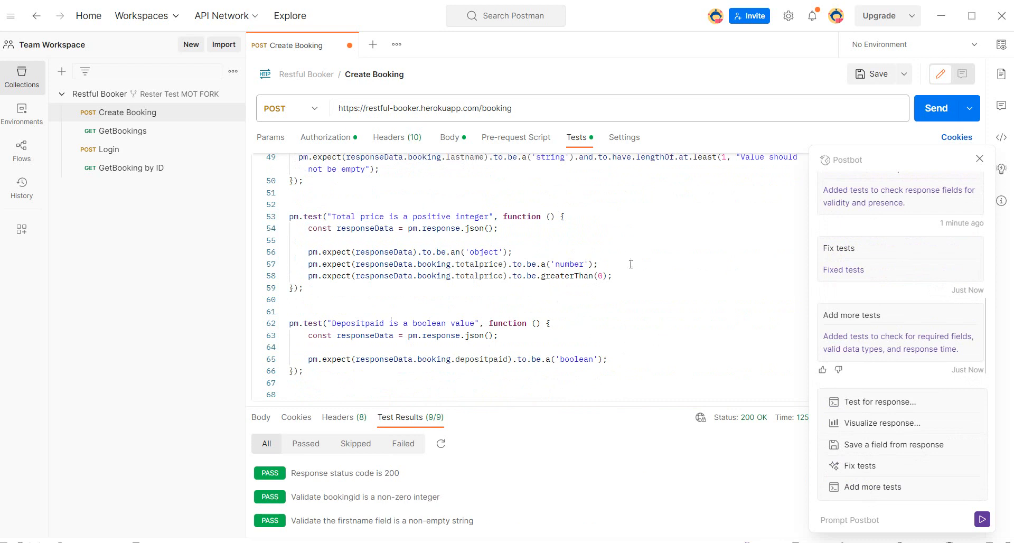
pyautogui.moveTo(703, 331)
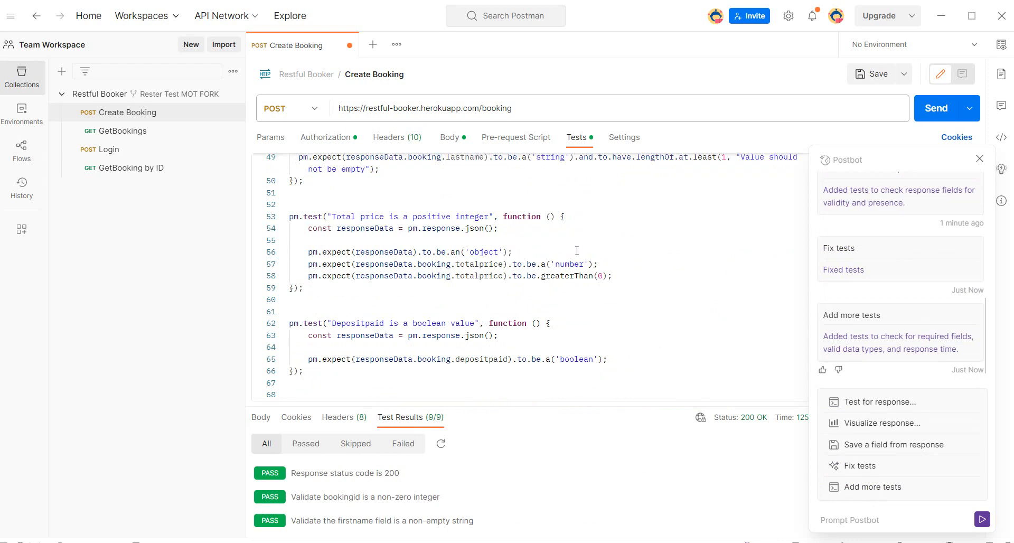
pyautogui.scroll(3)
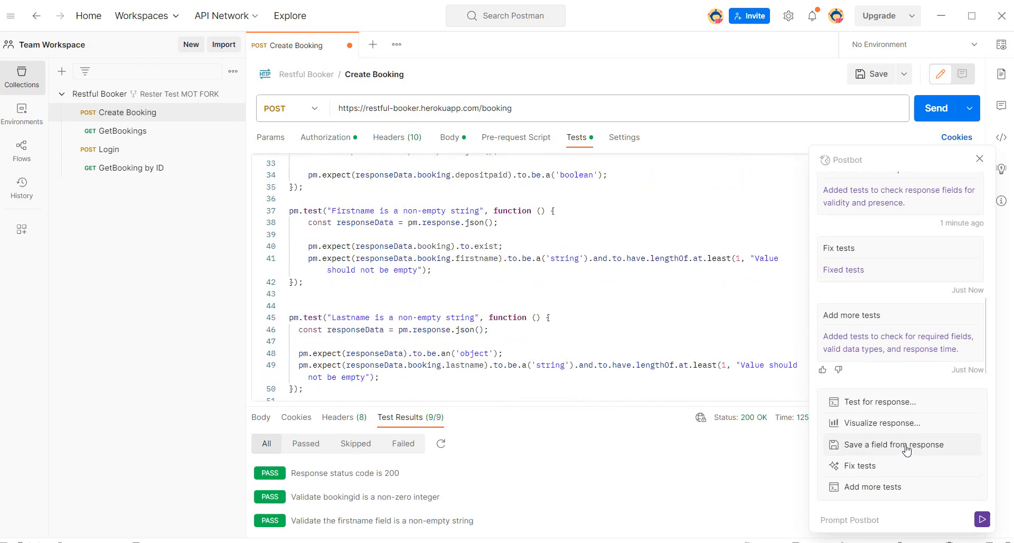
pyautogui.moveTo(906, 423)
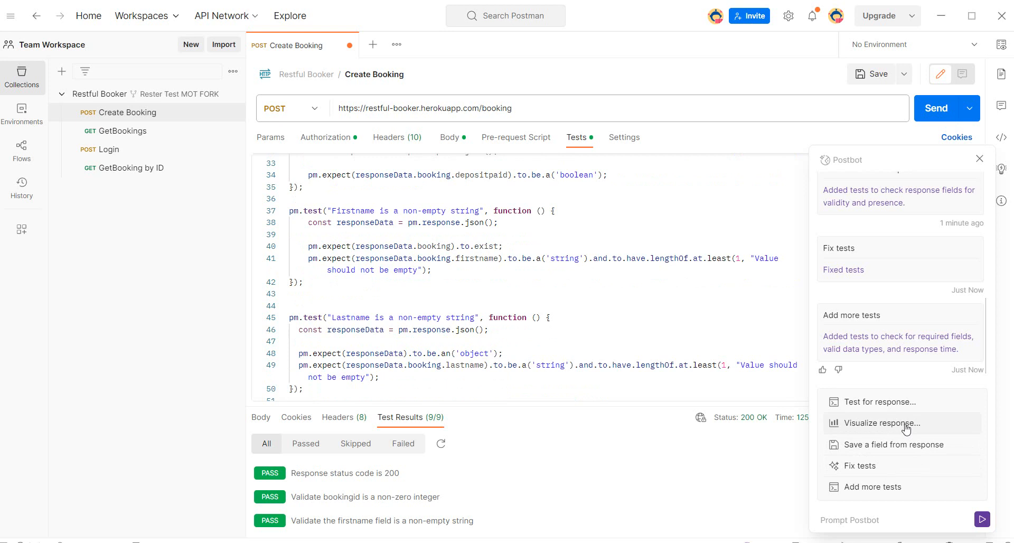
# Step: Have Postbot visualize the Create Booking response body as a table of booking ID, names, price and dates
pyautogui.click(878, 423)
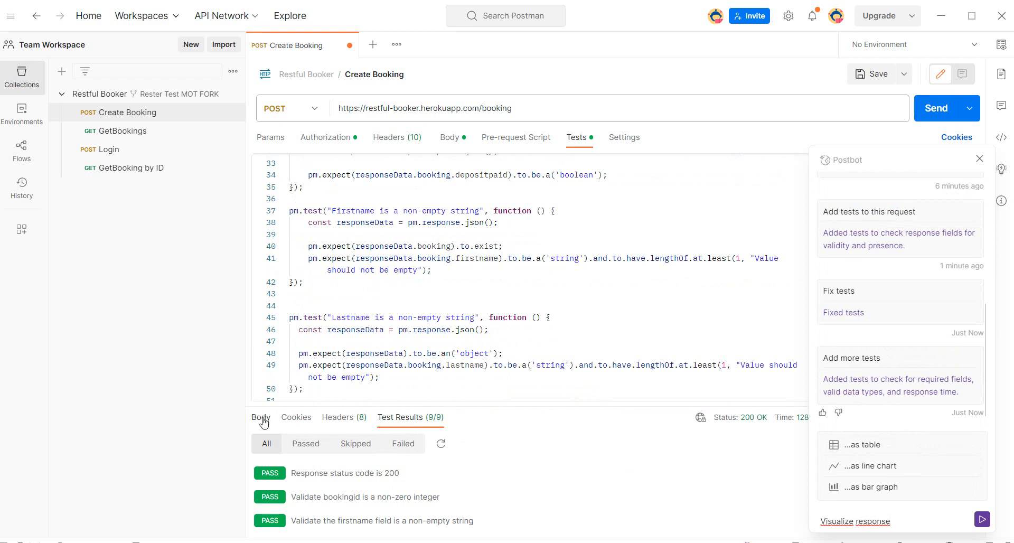
pyautogui.click(261, 417)
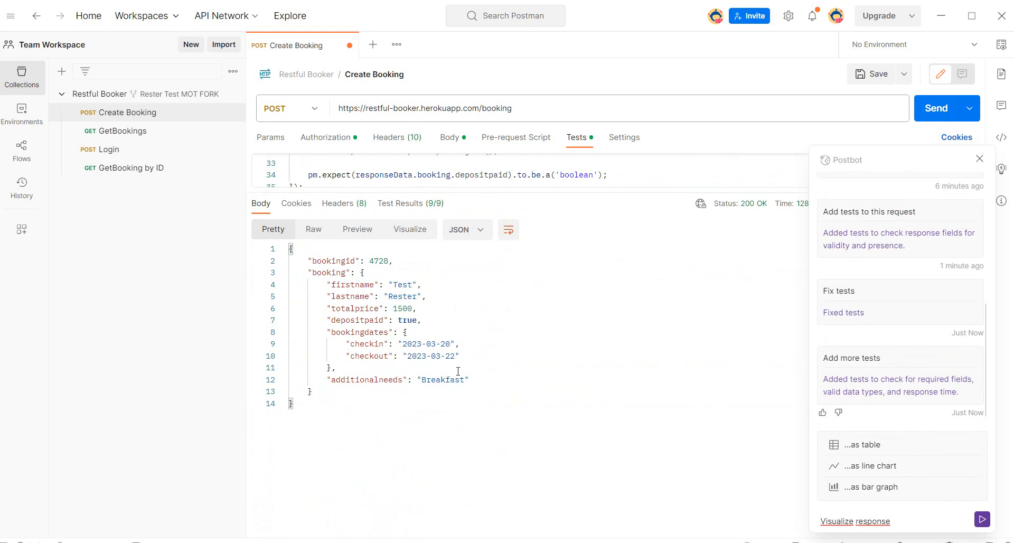
pyautogui.moveTo(874, 444)
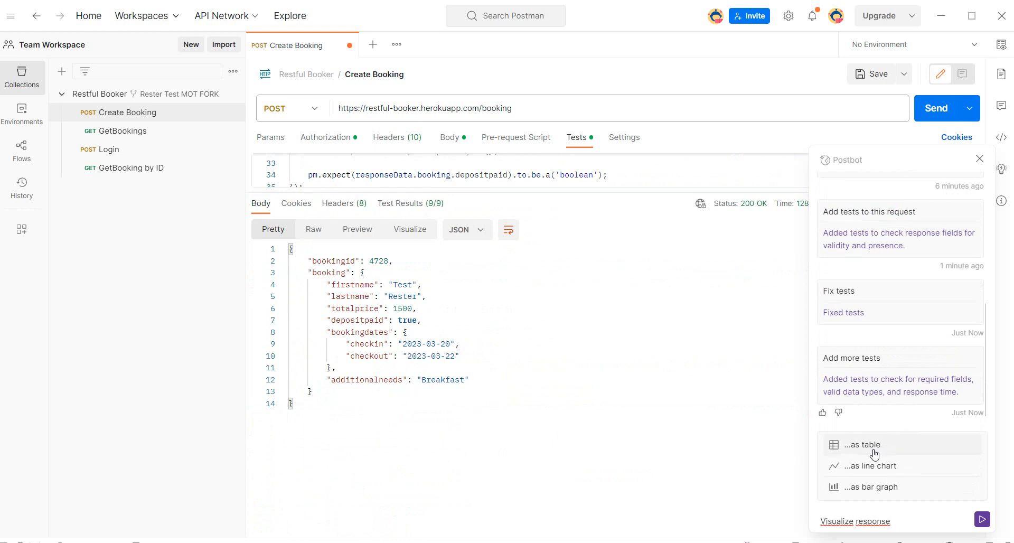
pyautogui.click(860, 444)
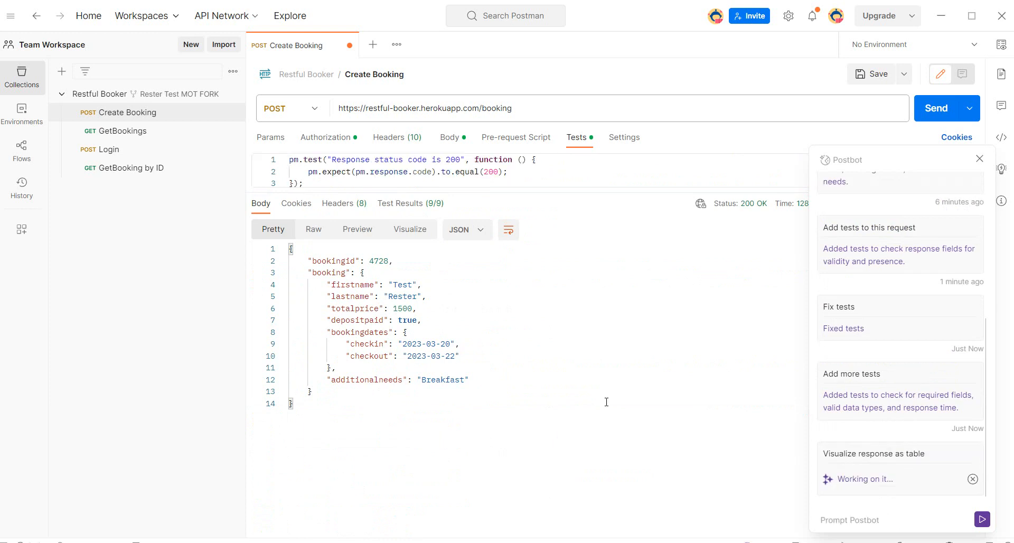
pyautogui.moveTo(442, 416)
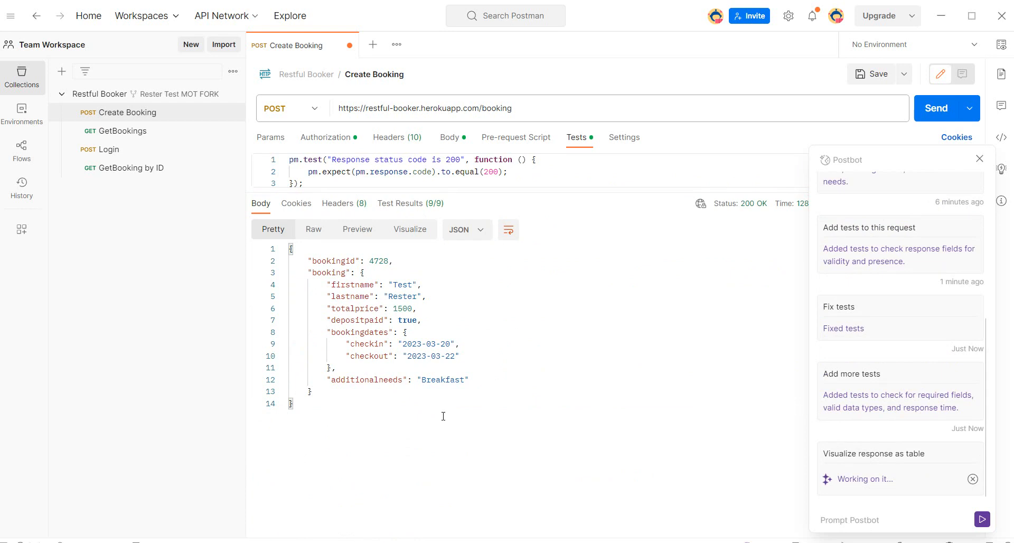
pyautogui.moveTo(464, 390)
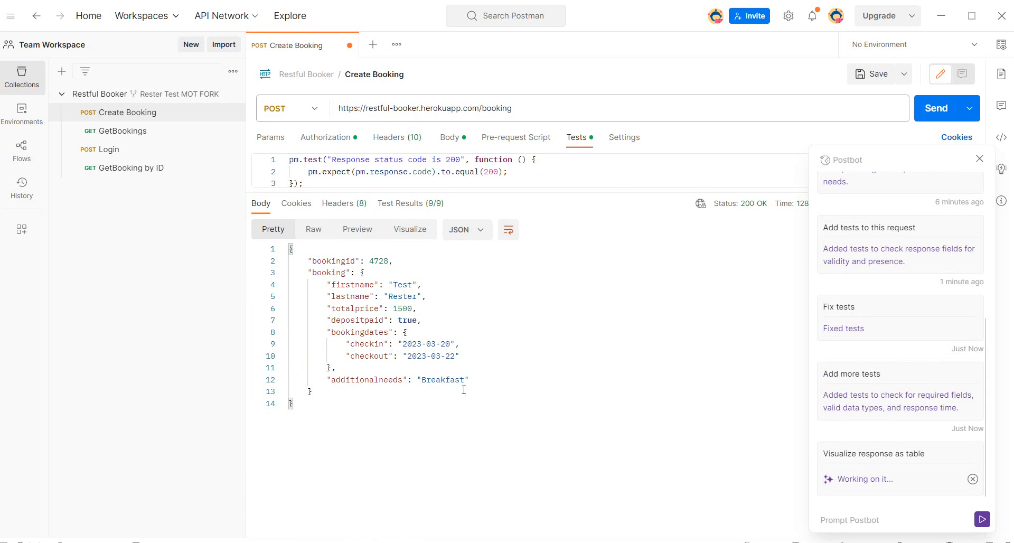
pyautogui.click(410, 229)
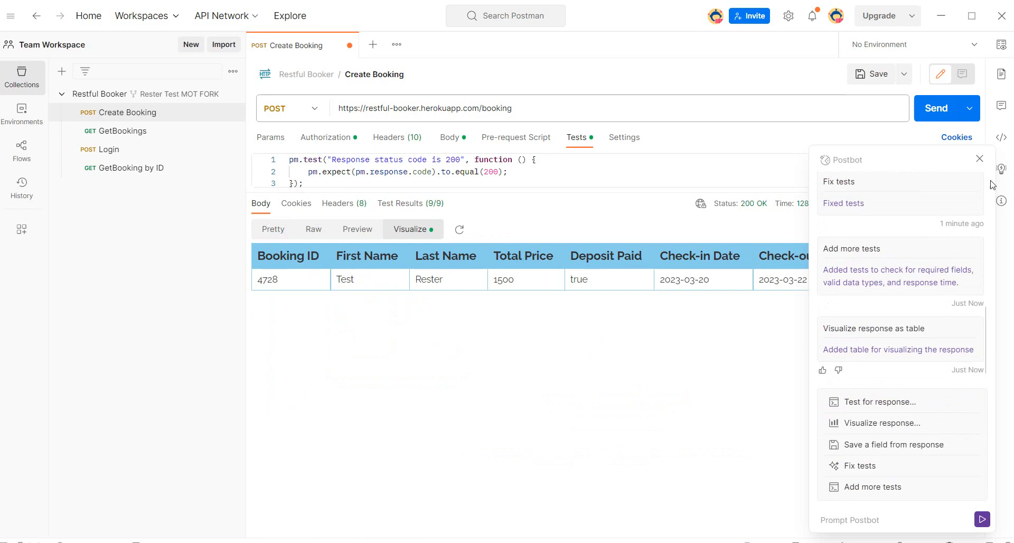
# Step: Dismiss Postbot and compare the Preview, Pretty JSON and table Visualize views of the response
pyautogui.click(979, 158)
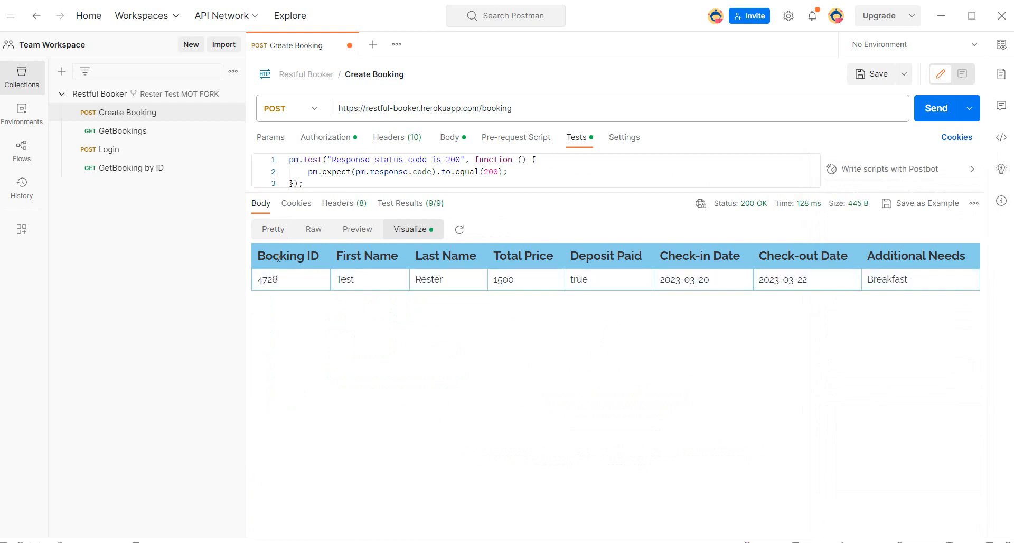
pyautogui.moveTo(487, 273)
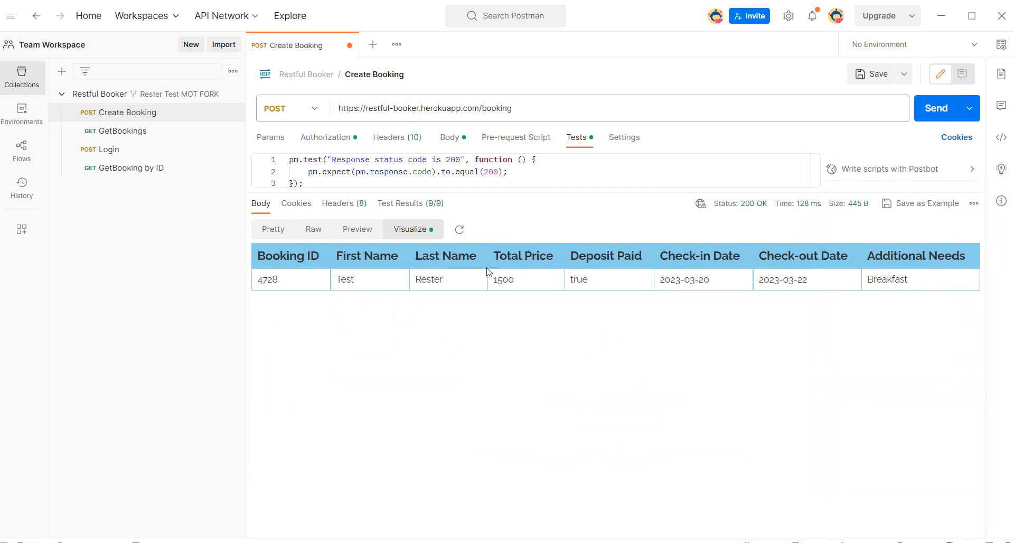
pyautogui.moveTo(418, 191)
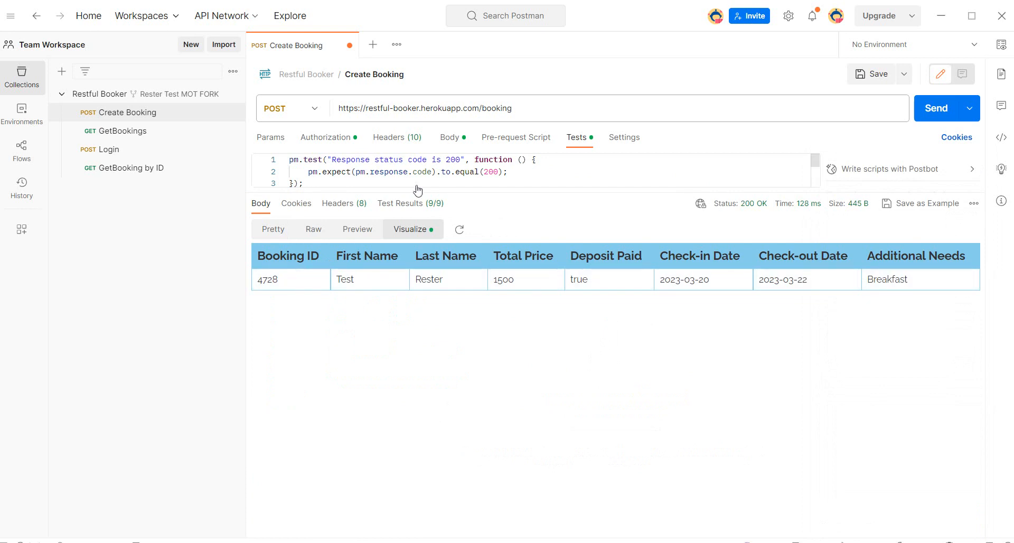
pyautogui.click(356, 229)
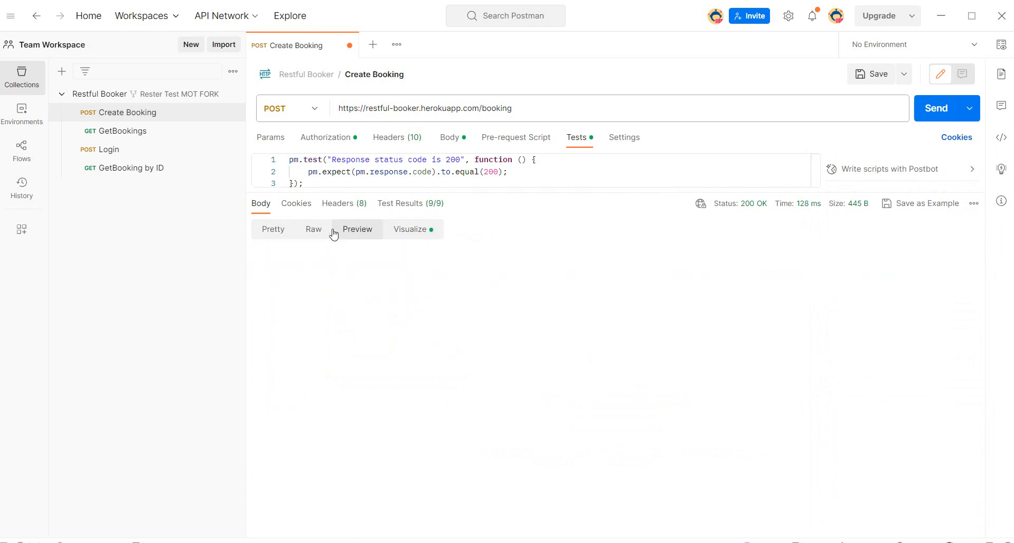
pyautogui.click(272, 229)
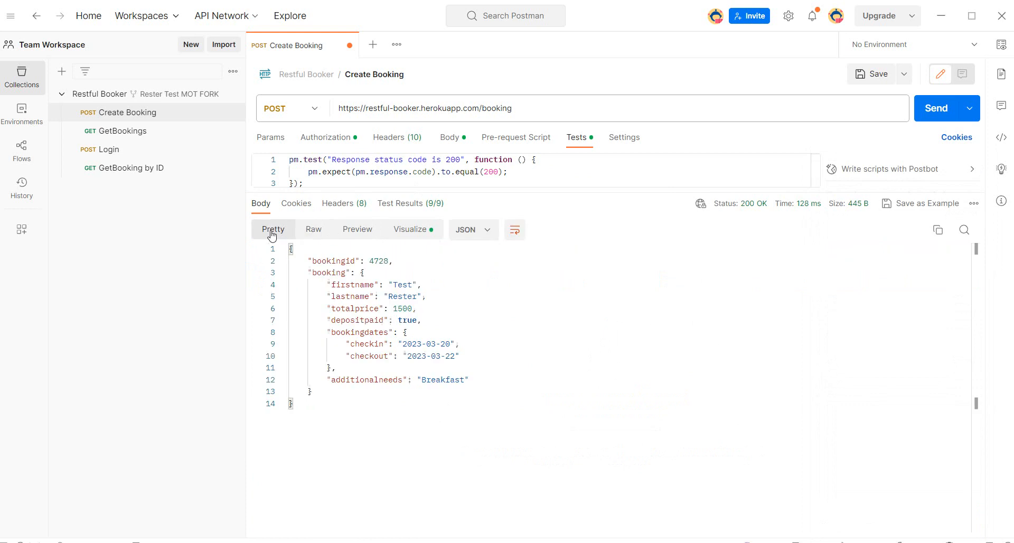
pyautogui.click(410, 230)
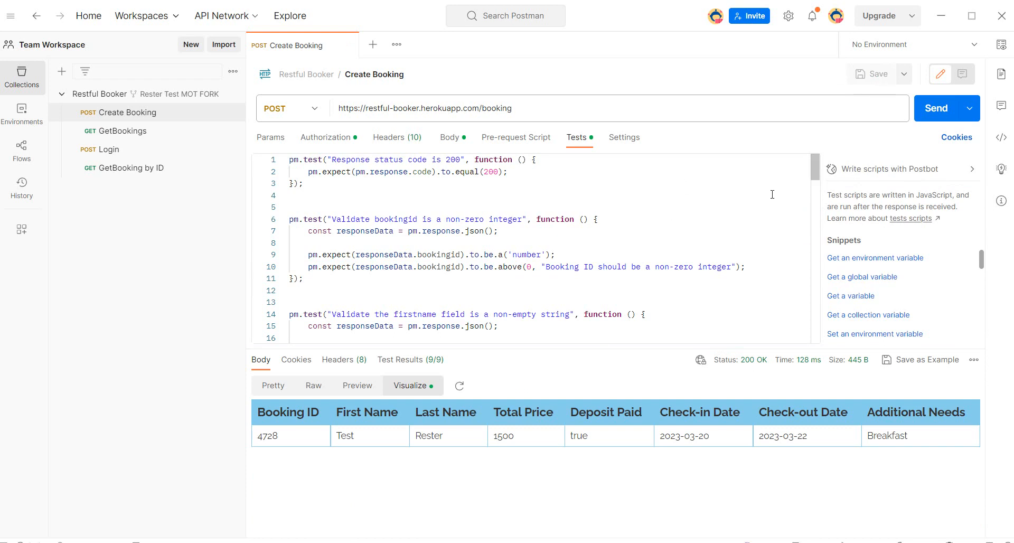
pyautogui.click(123, 131)
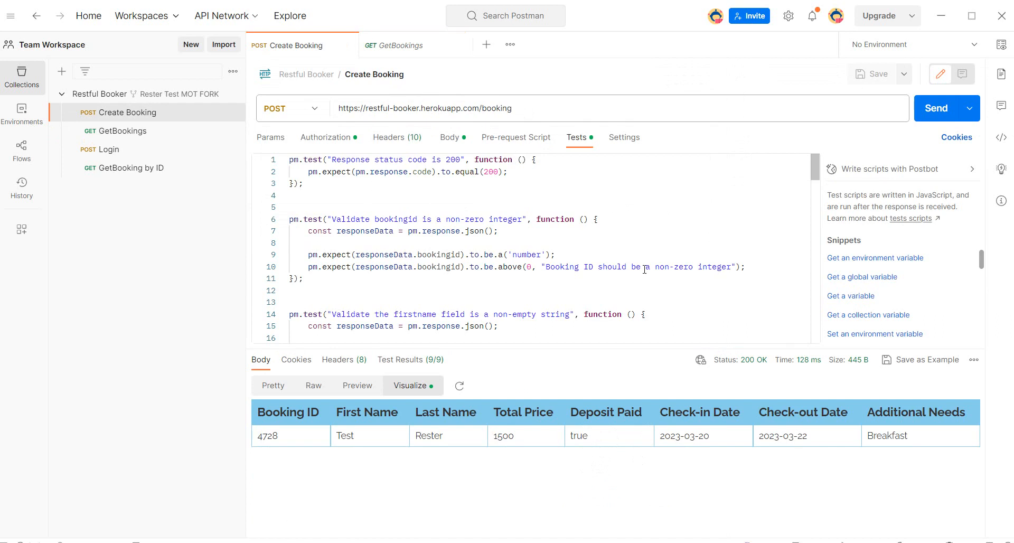
pyautogui.scroll(-3)
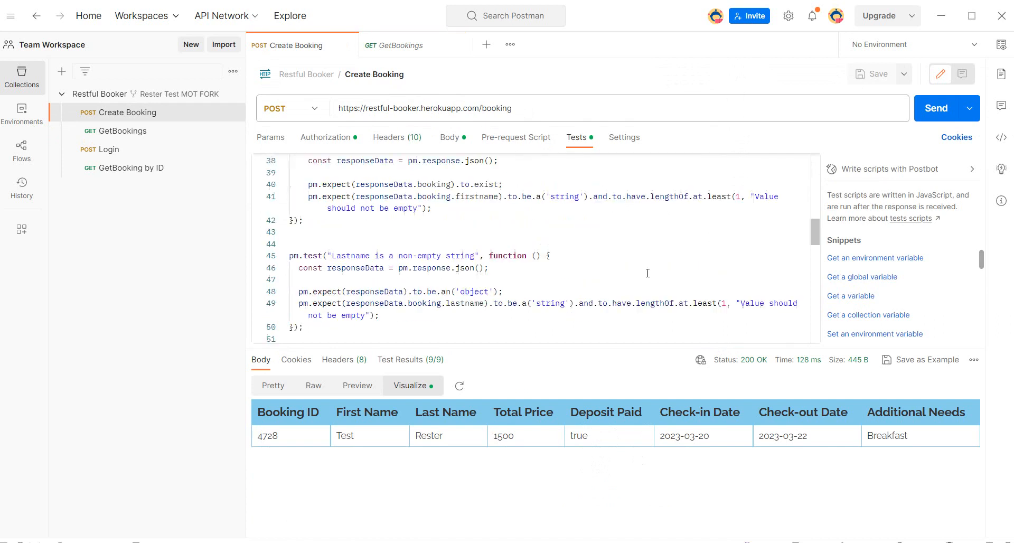
pyautogui.scroll(-3)
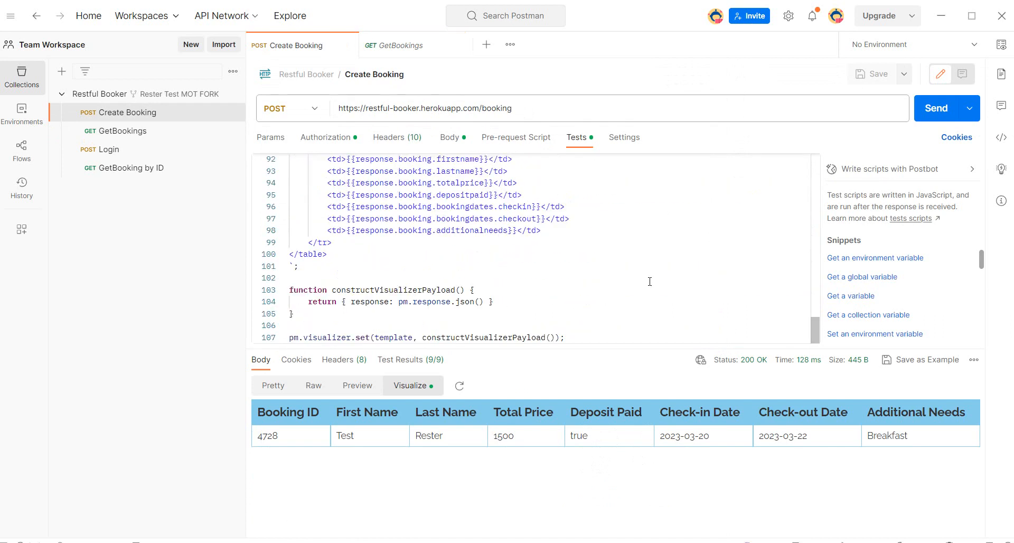
pyautogui.scroll(3)
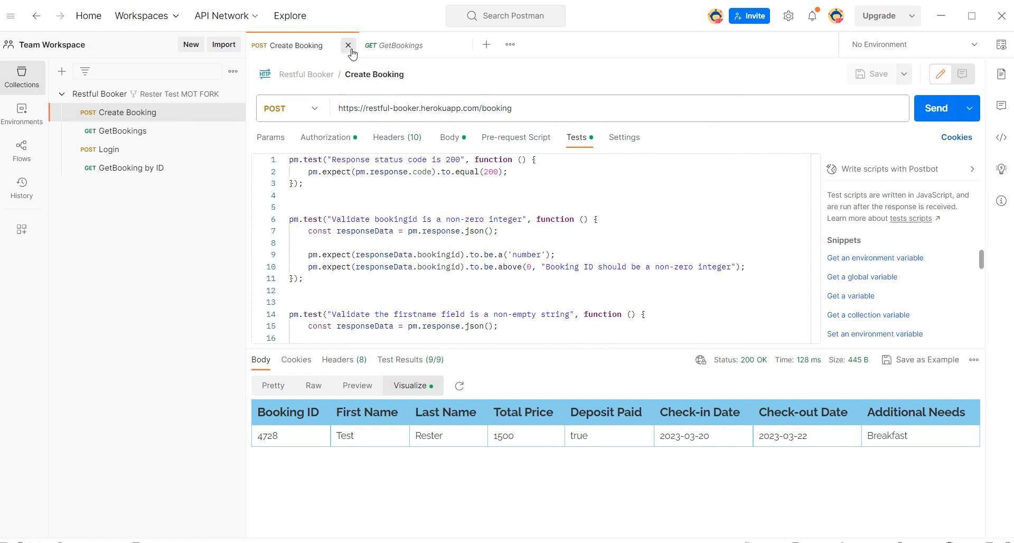
# Step: Close Create Booking and start Generate tests from the Restful Booker collection's menu
pyautogui.click(349, 46)
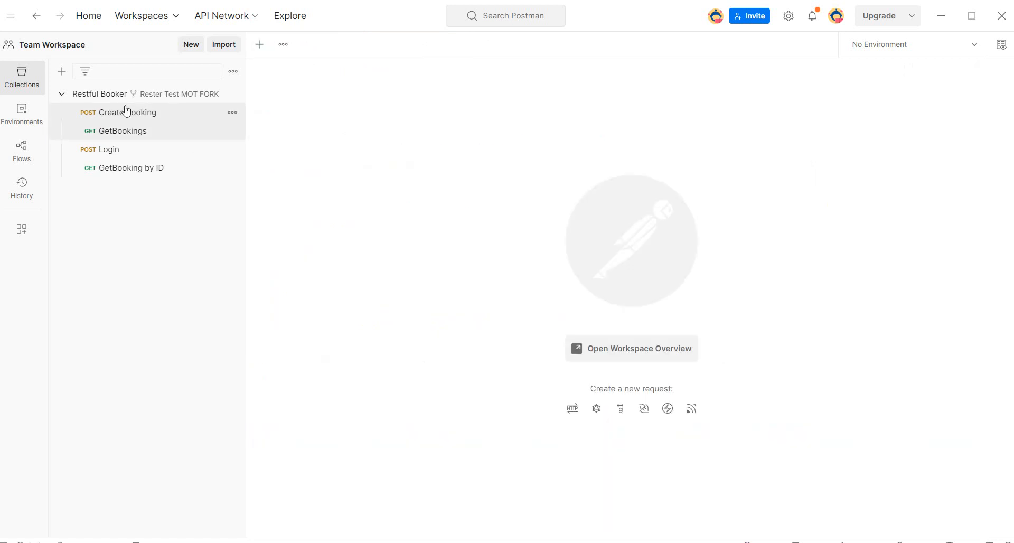
pyautogui.click(232, 94)
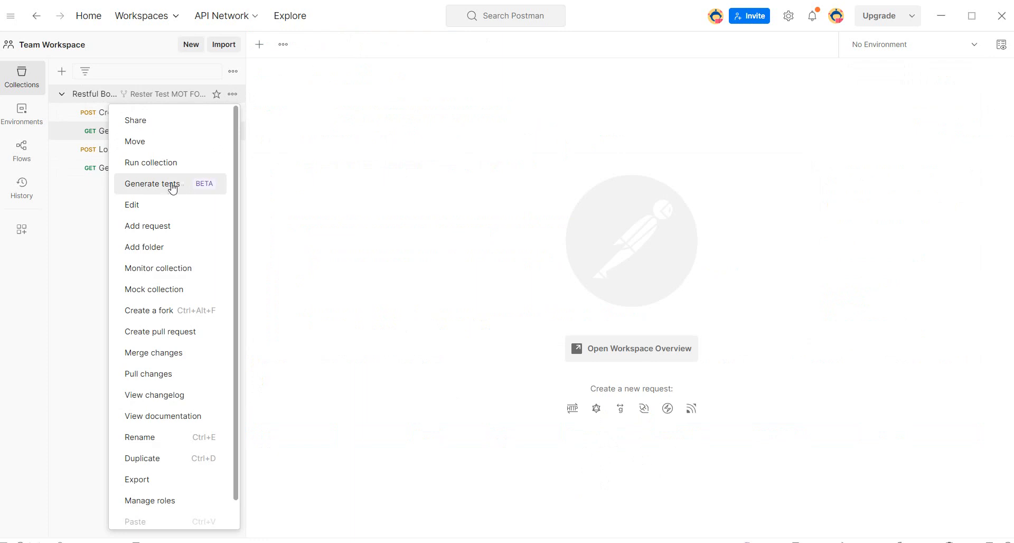
pyautogui.click(152, 184)
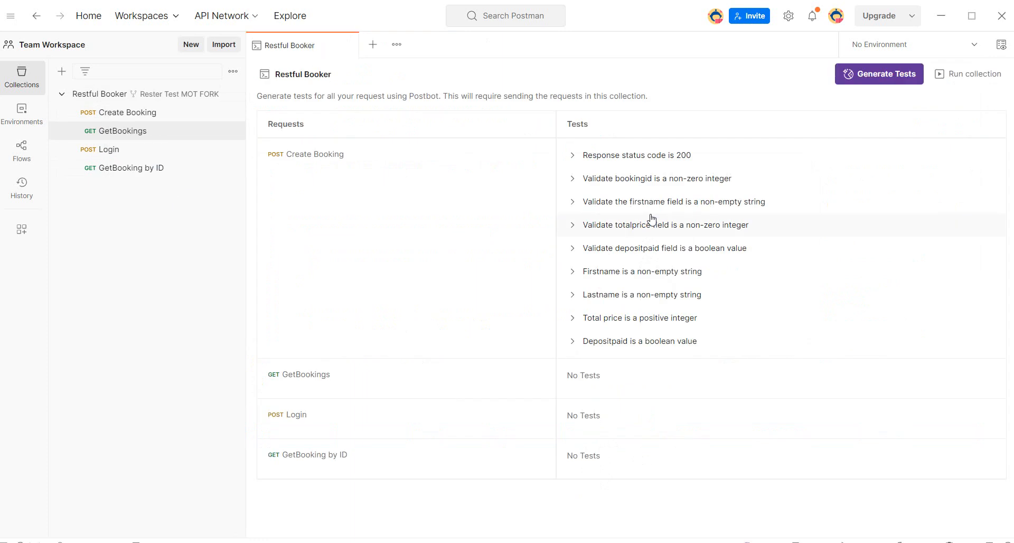
pyautogui.moveTo(270, 130)
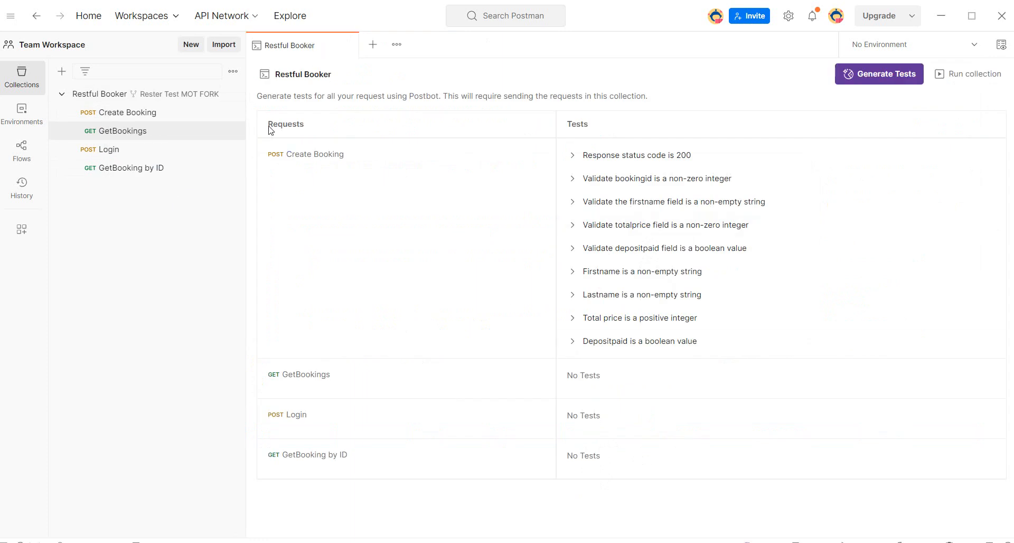
pyautogui.moveTo(498, 434)
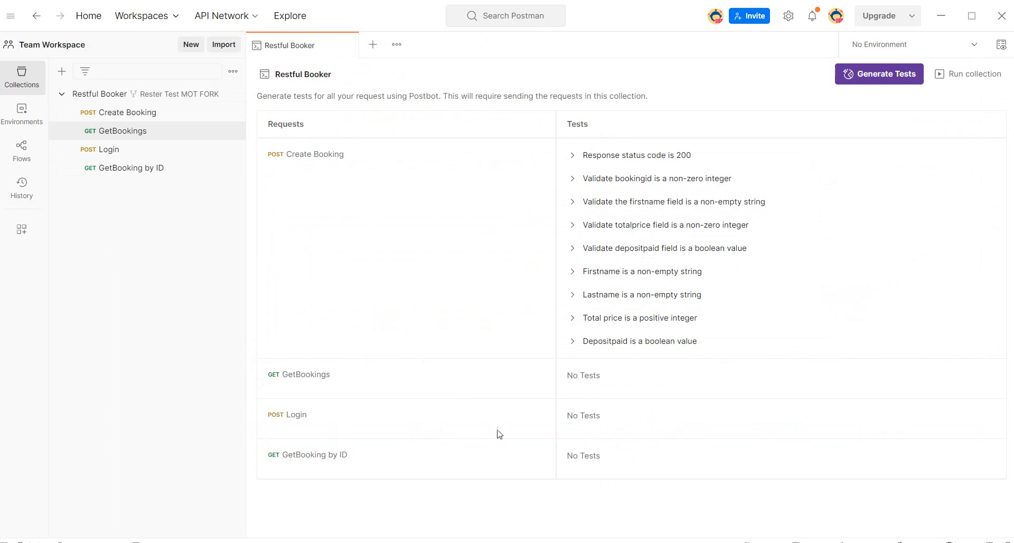
pyautogui.moveTo(618, 409)
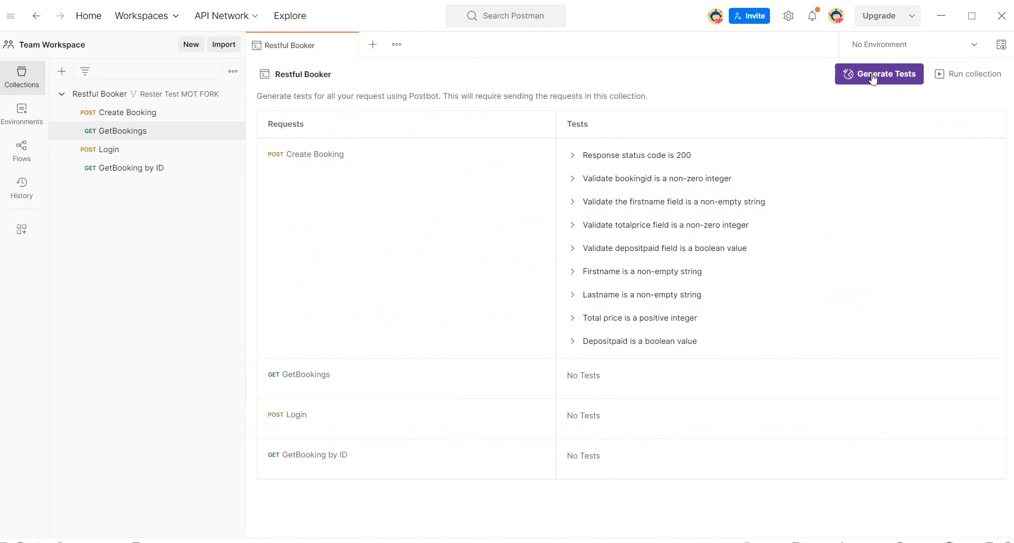
# Step: Generate and save tests collection-wide (GetBookings and Login pass), then view the collection overview
pyautogui.click(878, 74)
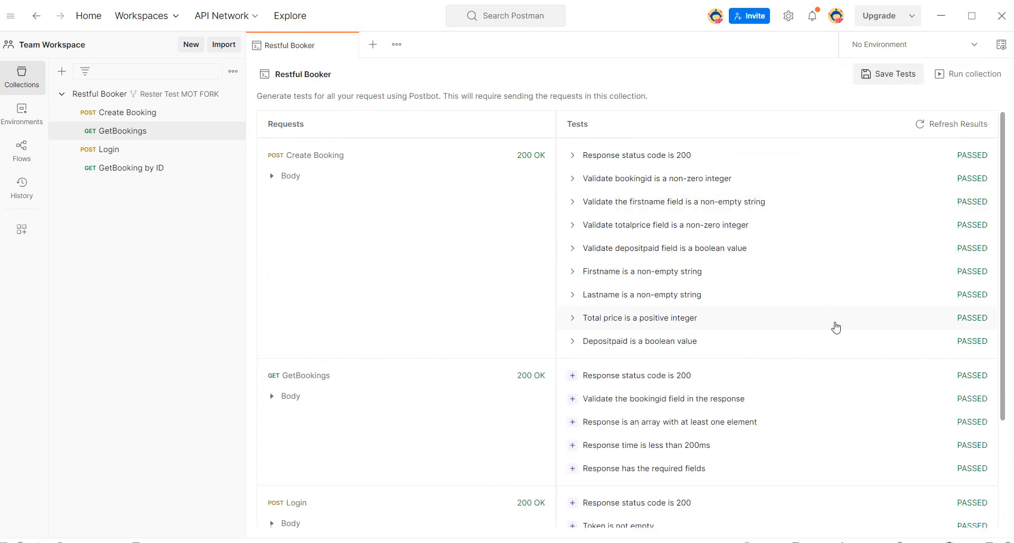
pyautogui.scroll(-3)
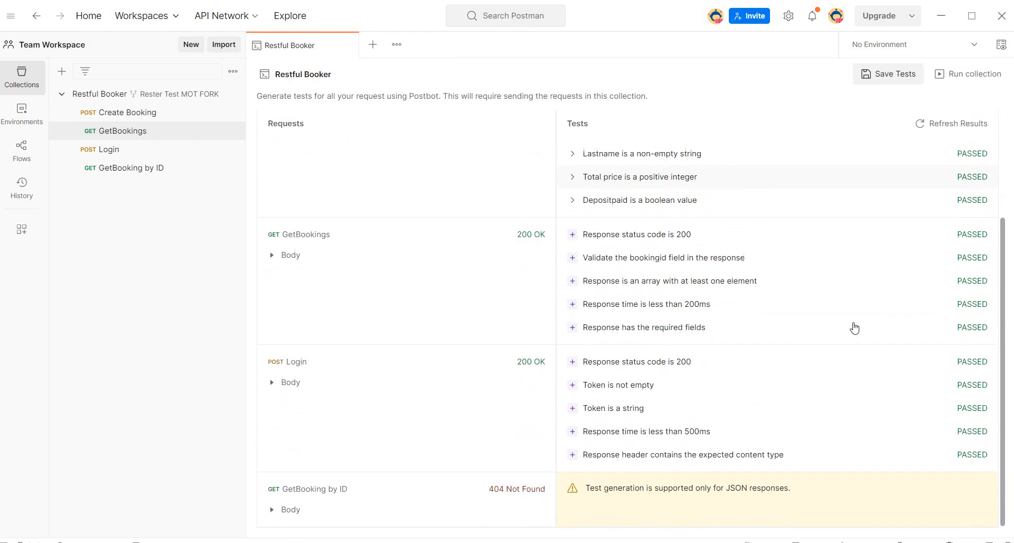
pyautogui.moveTo(855, 327)
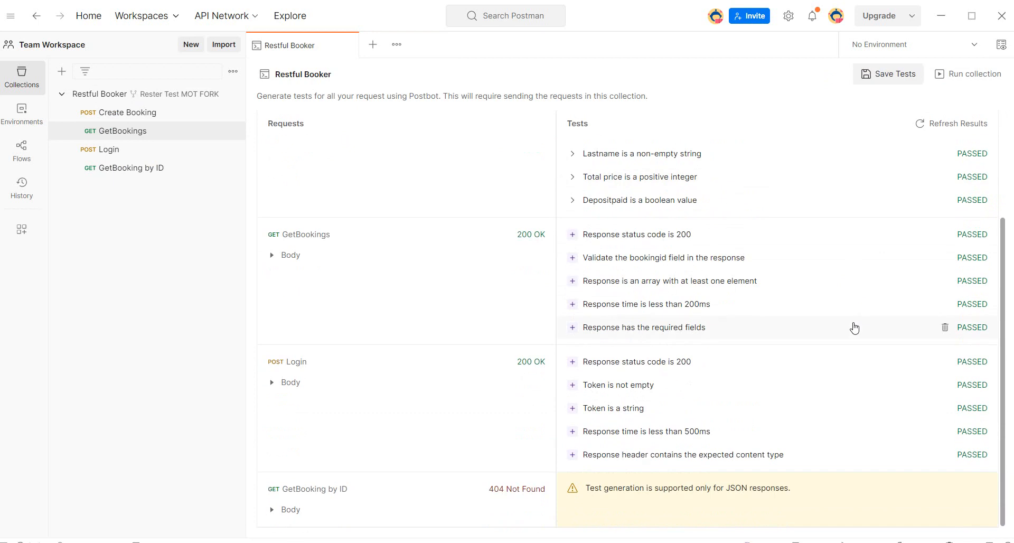
pyautogui.moveTo(753, 442)
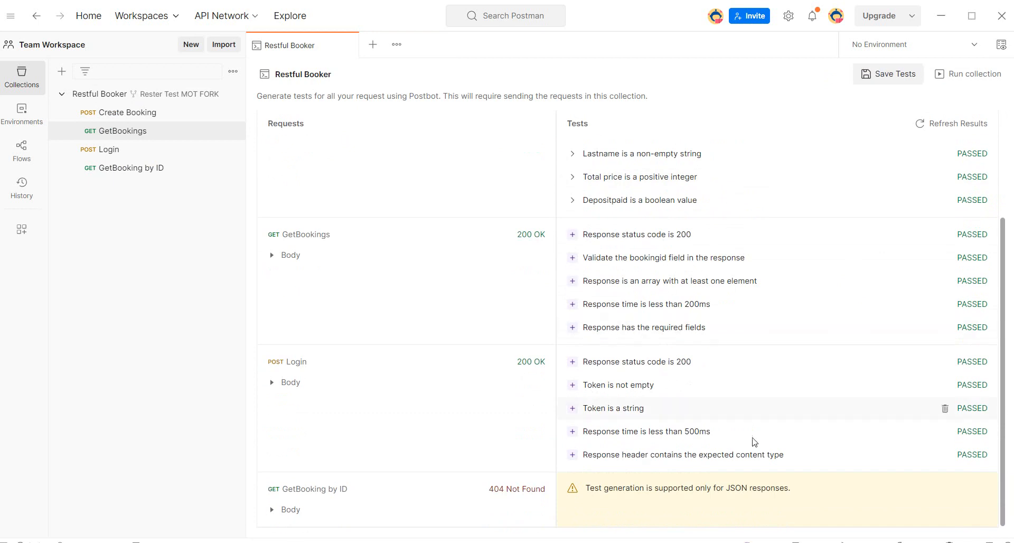
pyautogui.moveTo(935, 117)
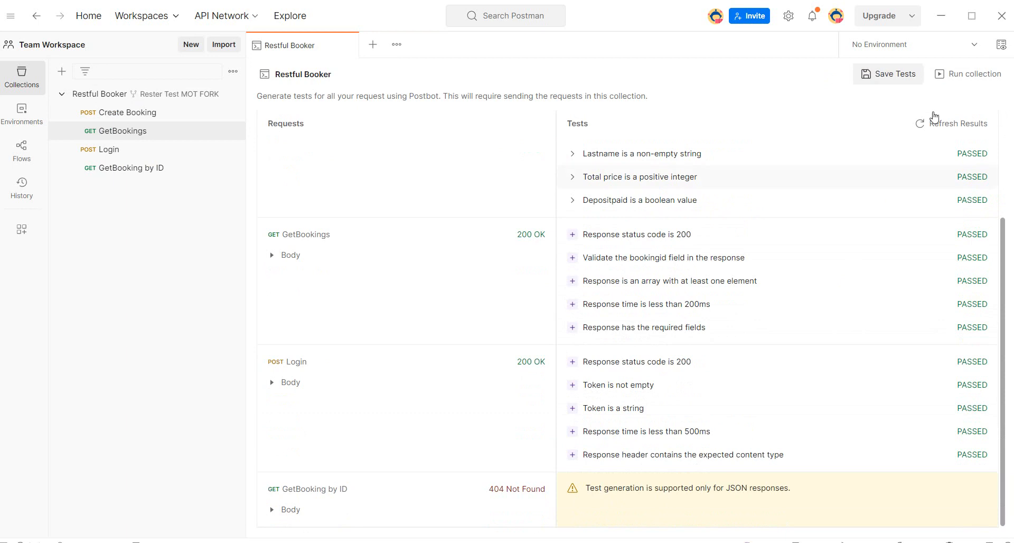
pyautogui.click(893, 73)
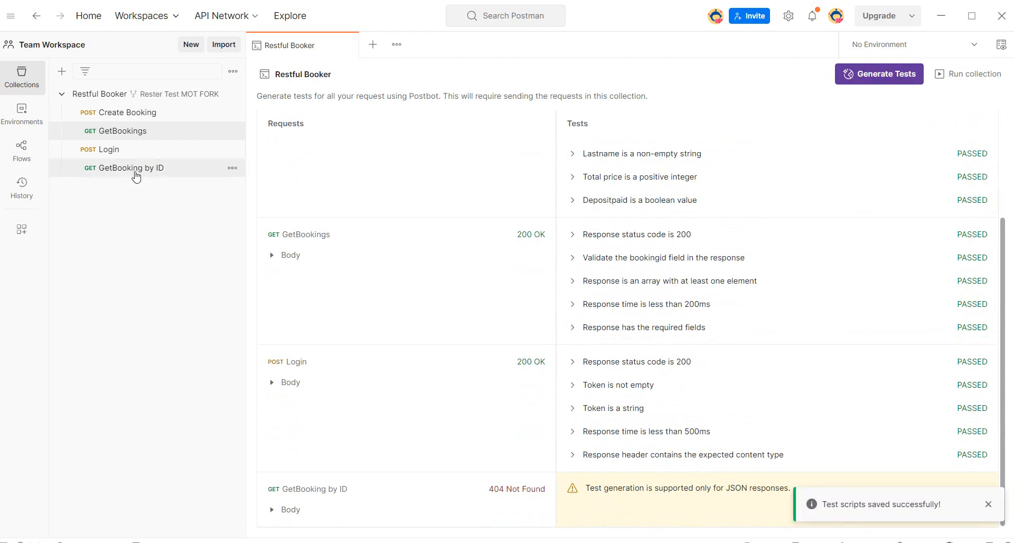
pyautogui.click(132, 167)
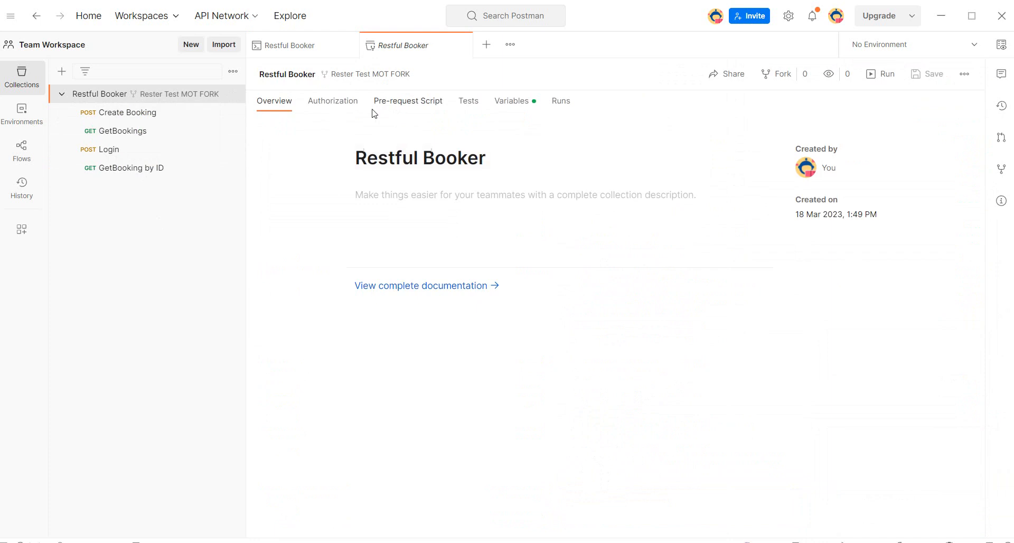
# Step: Send Create Booking so the collection ID variable changes from 1056 to 364, then close all tabs
pyautogui.click(511, 100)
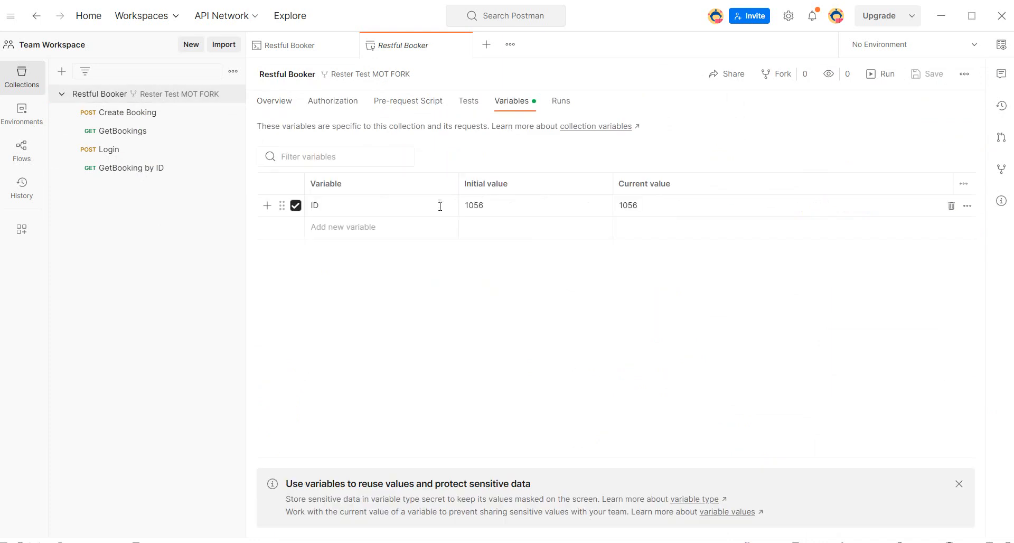
pyautogui.moveTo(96, 131)
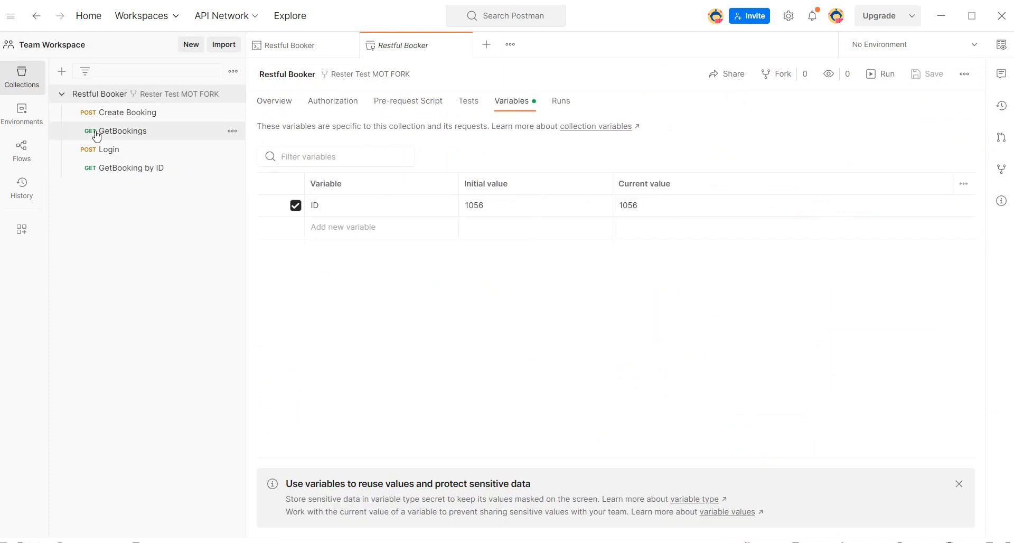
pyautogui.click(128, 112)
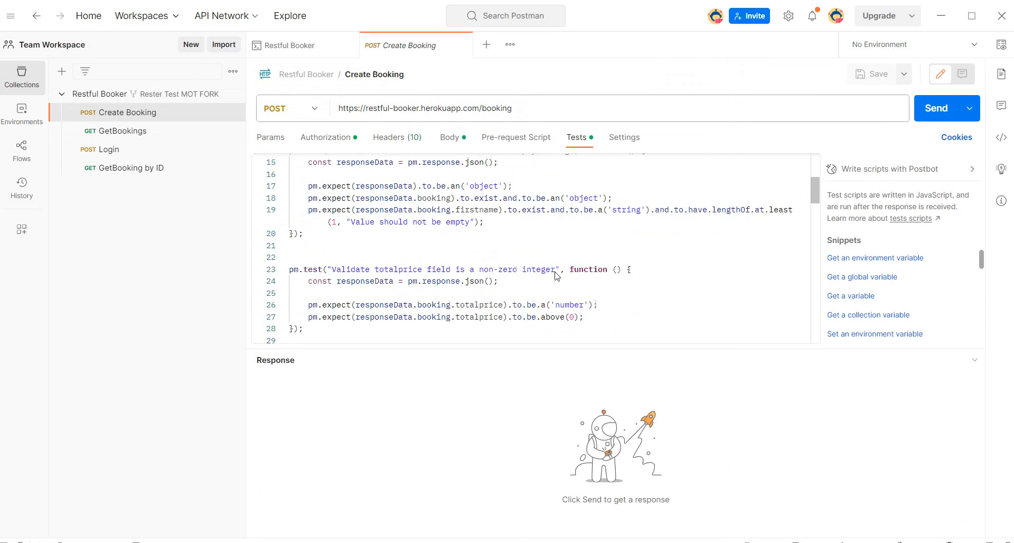
pyautogui.click(935, 108)
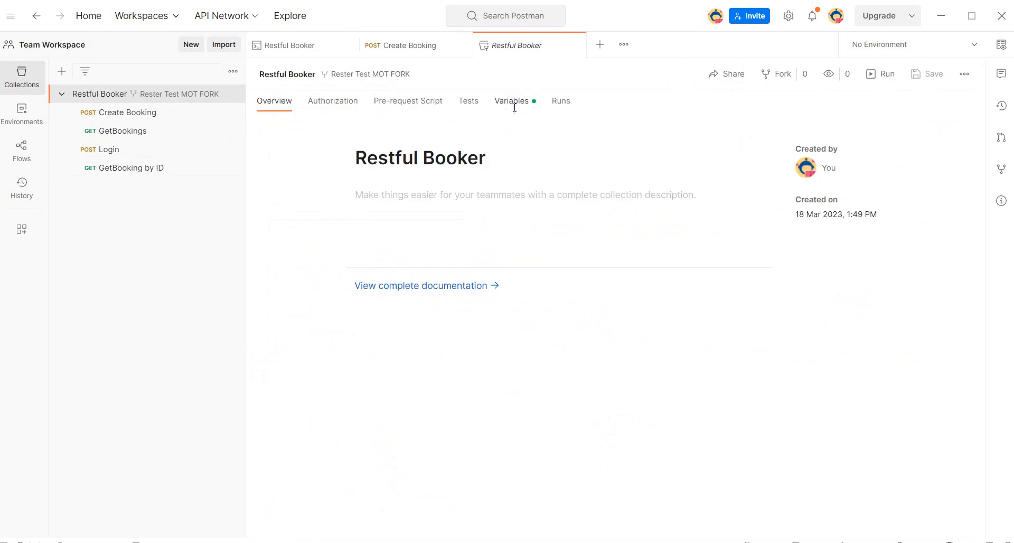
pyautogui.click(511, 100)
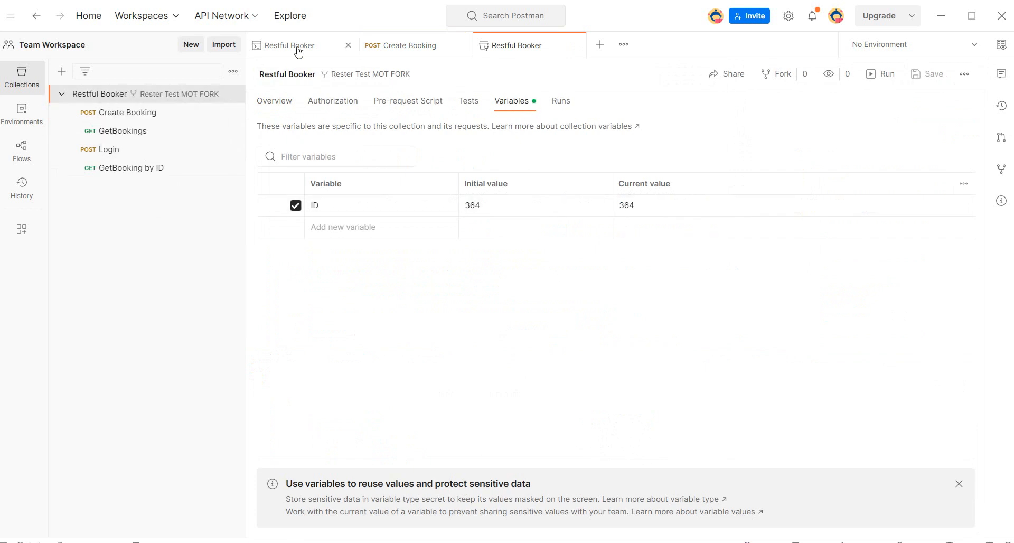
pyautogui.click(347, 45)
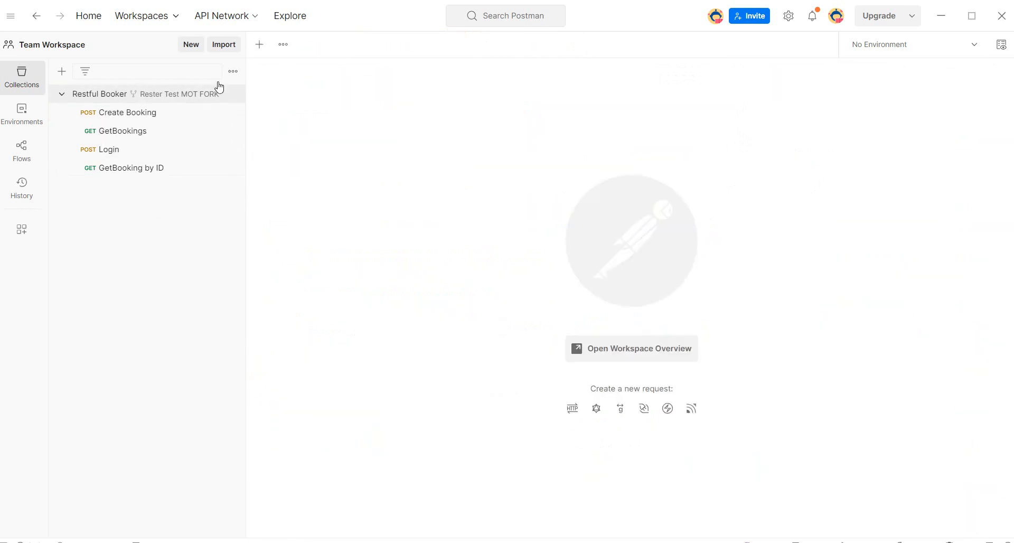
# Step: Regenerate and save tests for every request, GetBooking by ID now passing with five tests
pyautogui.click(102, 94)
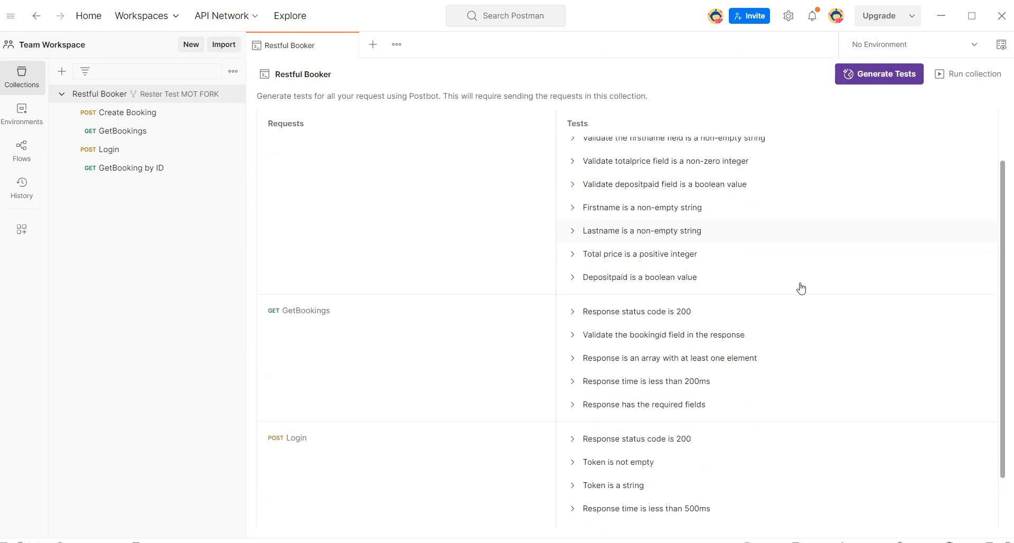
pyautogui.click(877, 74)
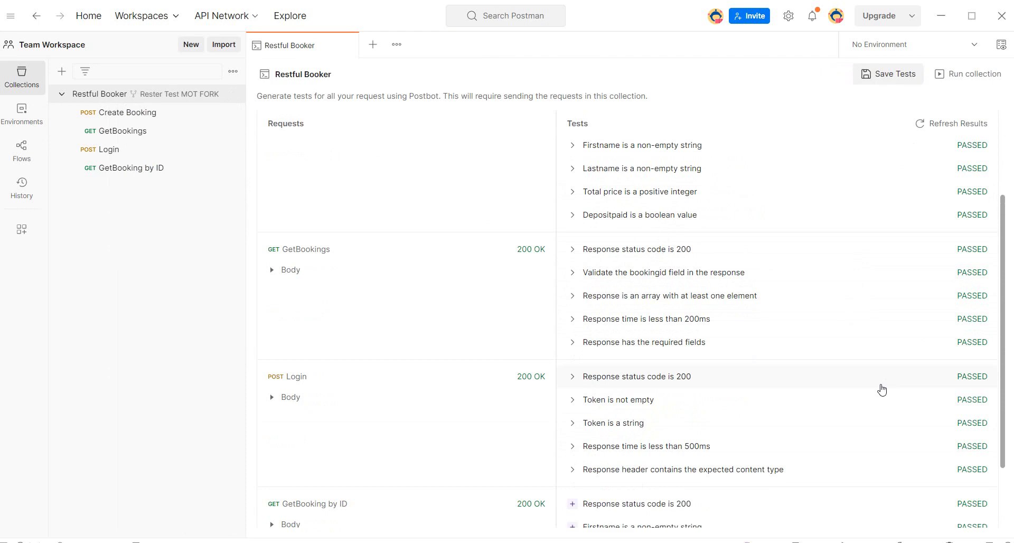
pyautogui.scroll(-3)
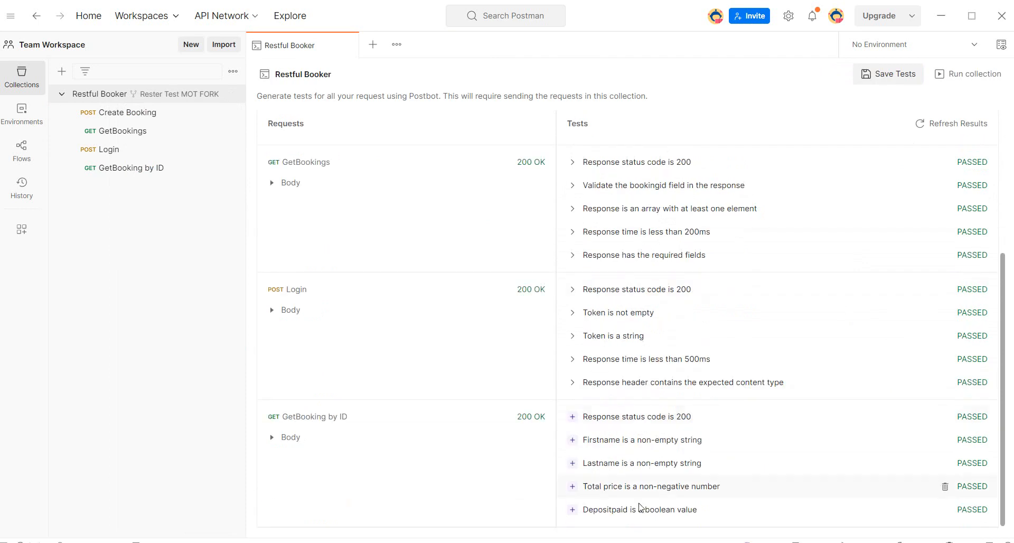
pyautogui.click(895, 74)
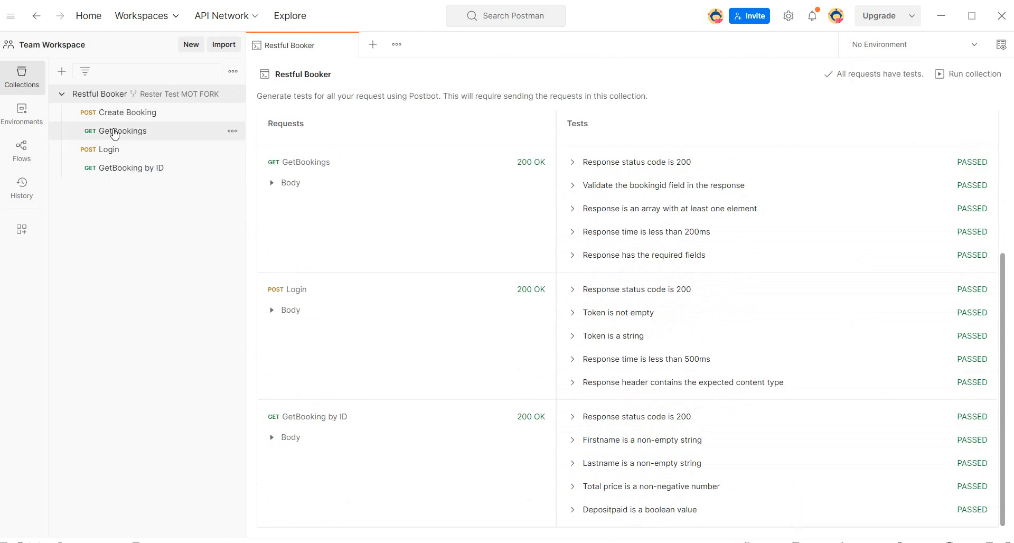
# Step: Review the saved test scripts of GetBookings and Create Booking, collapsing the snippets panel
pyautogui.click(122, 131)
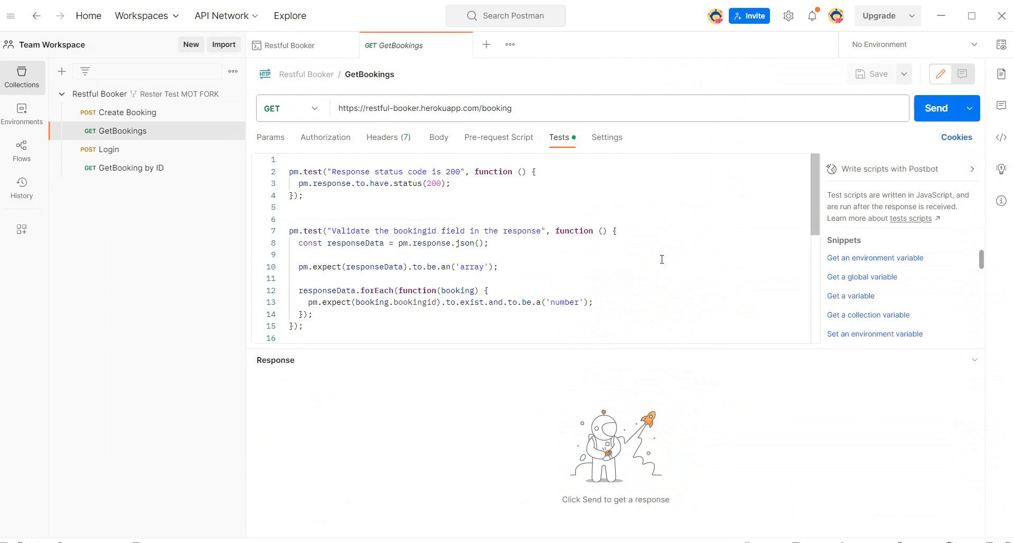
pyautogui.scroll(-3)
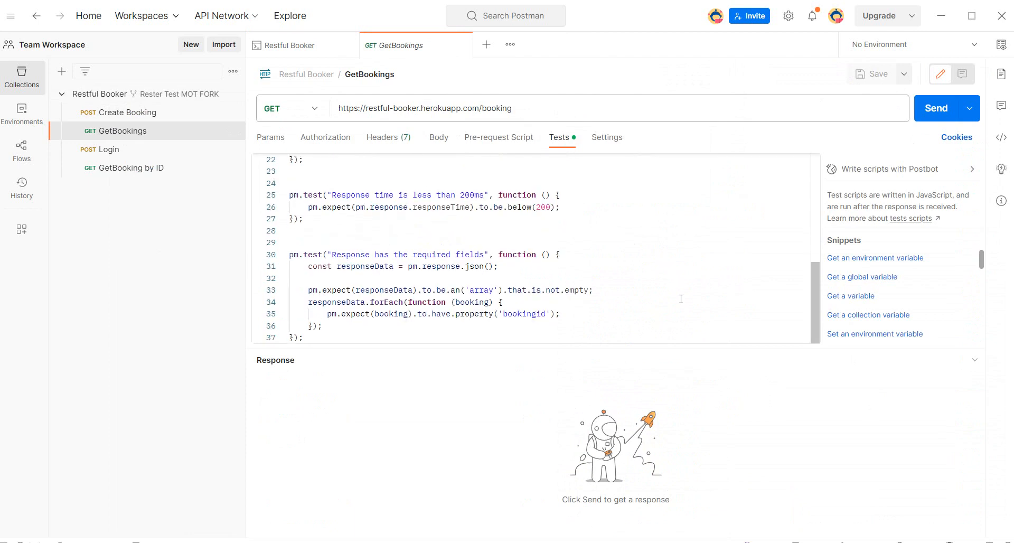
pyautogui.click(127, 112)
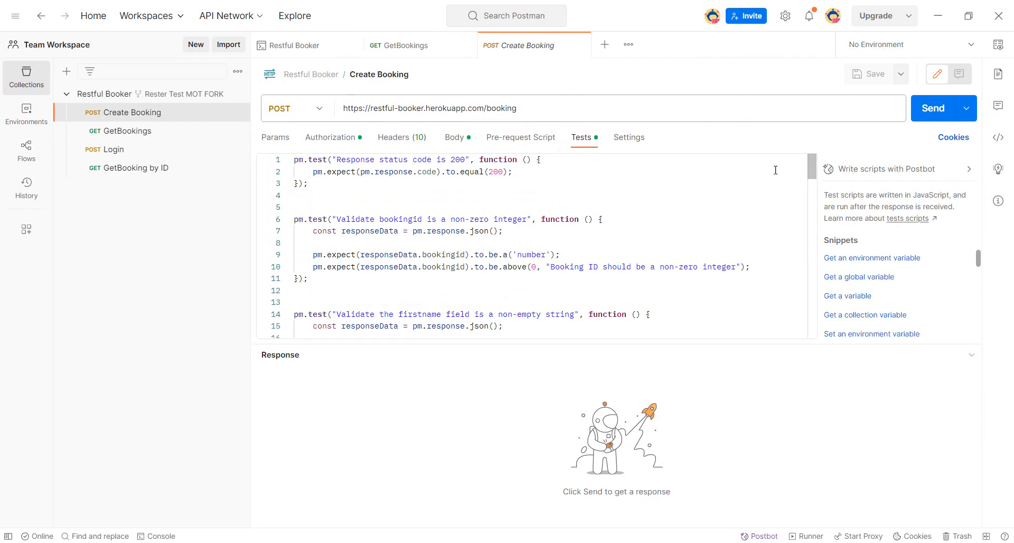
pyautogui.scroll(-3)
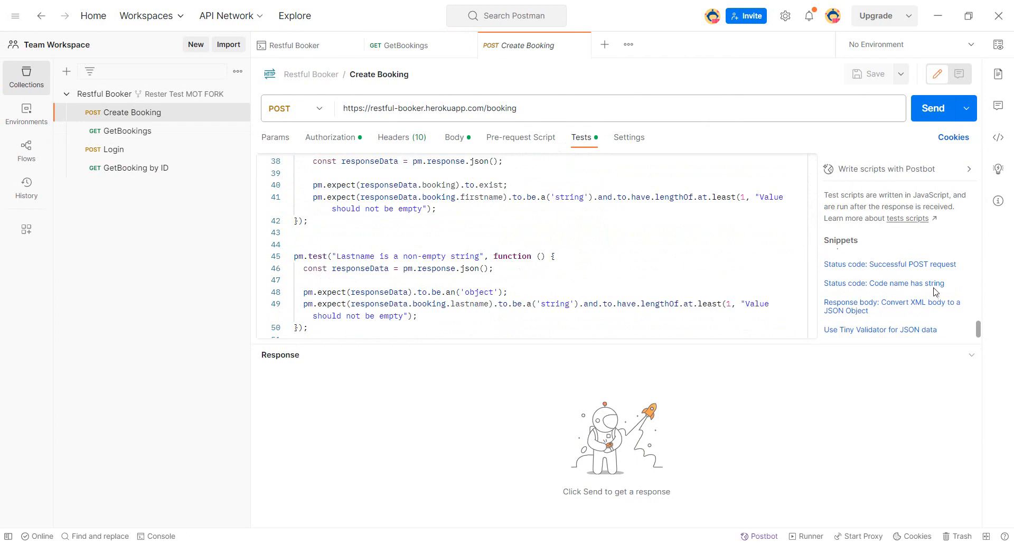
pyautogui.moveTo(764, 535)
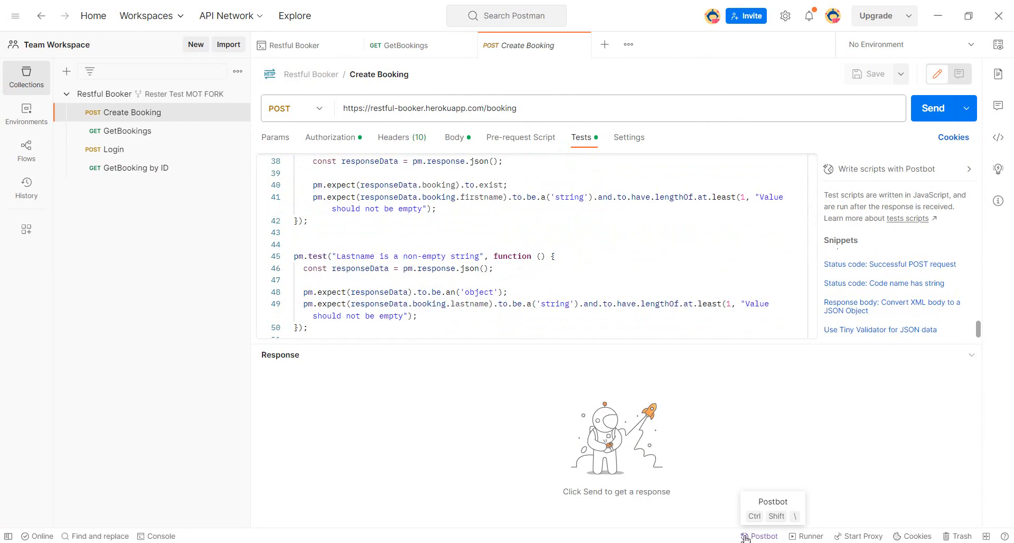
pyautogui.moveTo(860, 203)
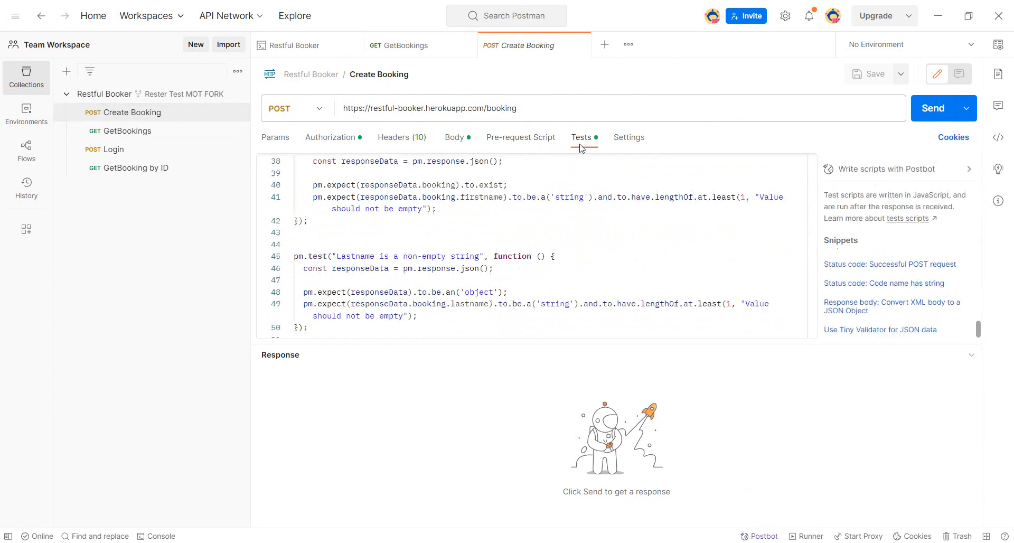
pyautogui.scroll(-3)
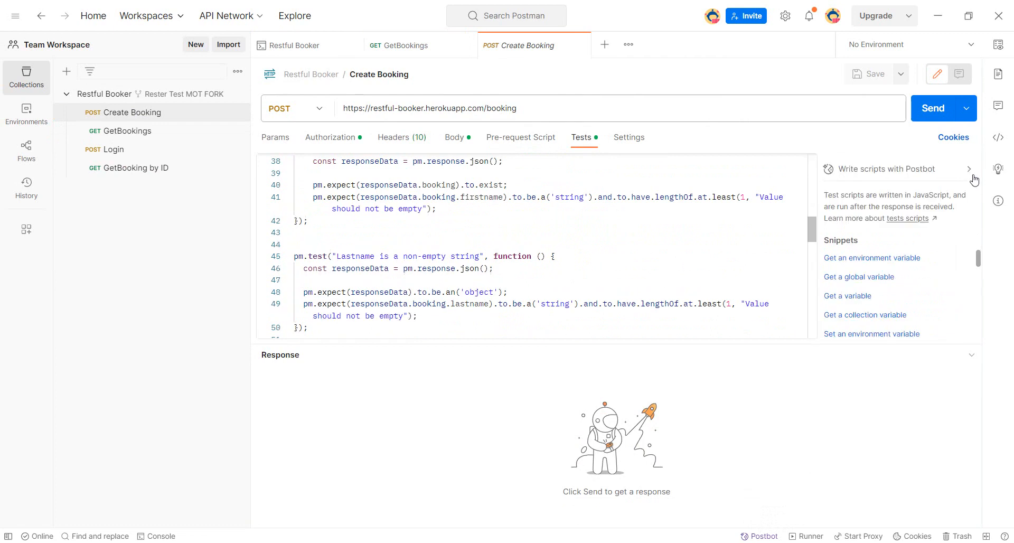
pyautogui.click(971, 169)
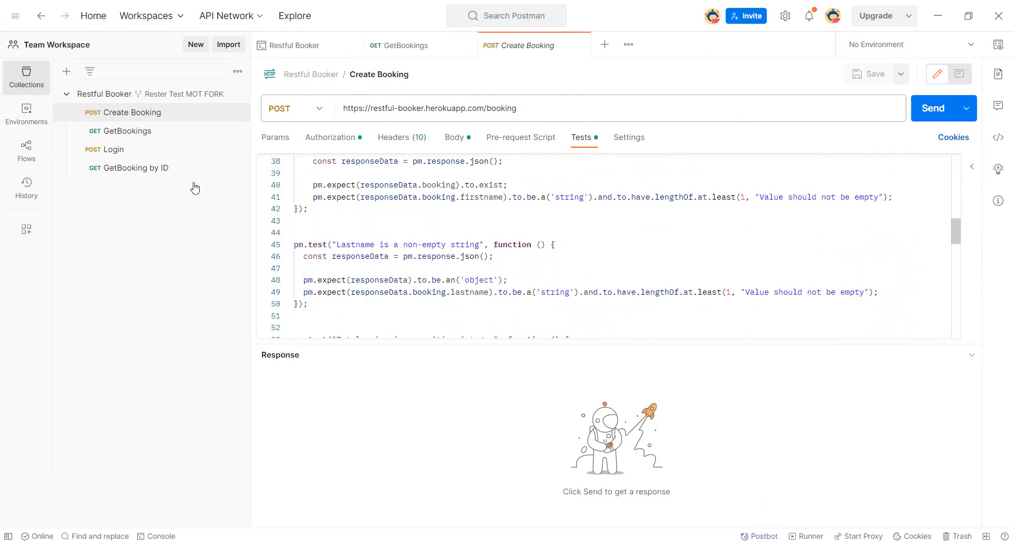
# Step: Prompt Postbot: add a test that checks the server's response time is under 100 seconds
pyautogui.click(764, 535)
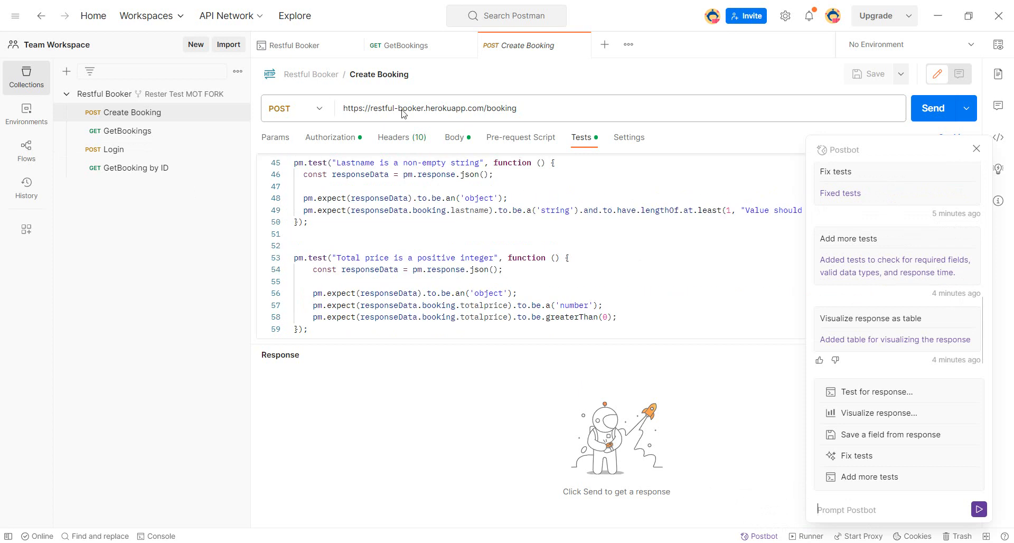
pyautogui.moveTo(291, 137)
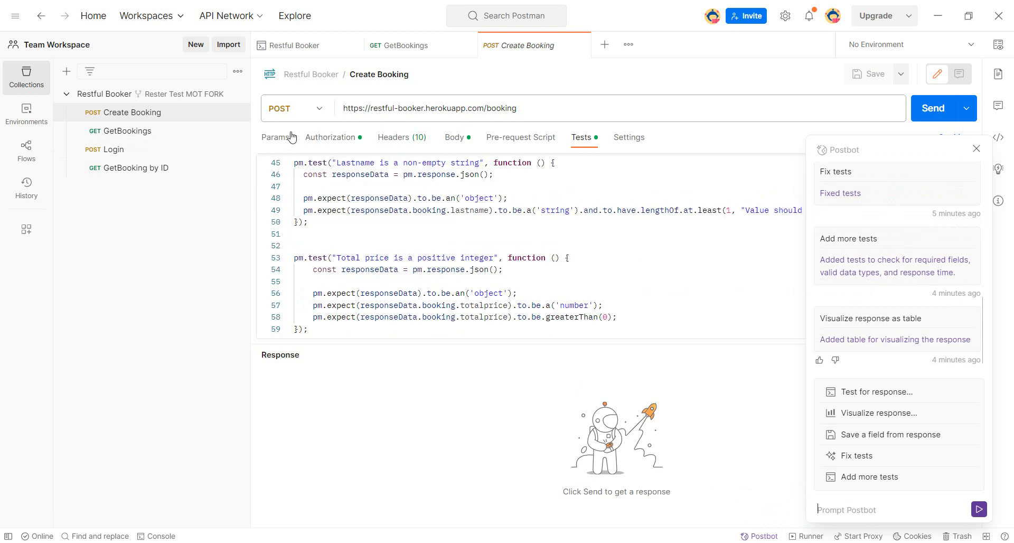
pyautogui.scroll(-3)
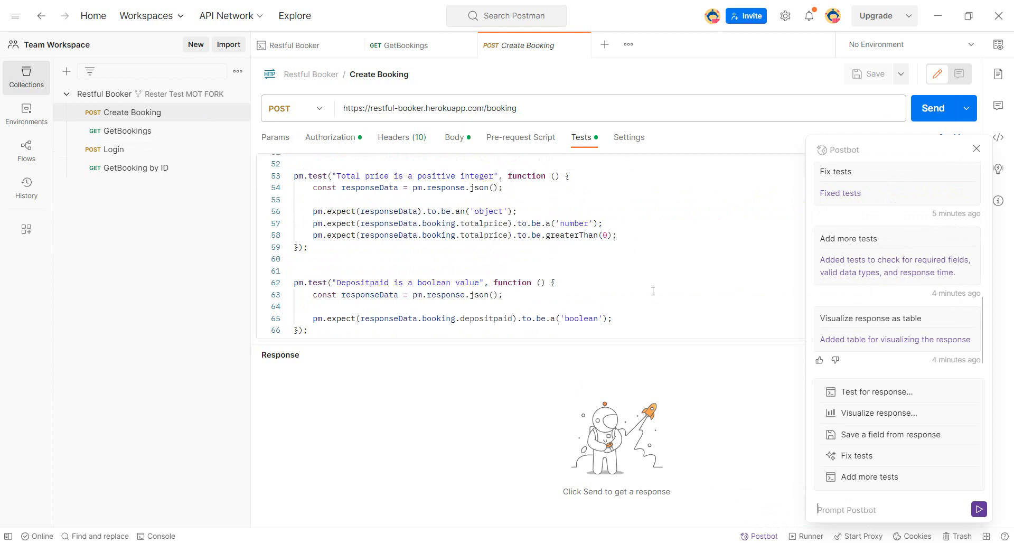
pyautogui.scroll(-3)
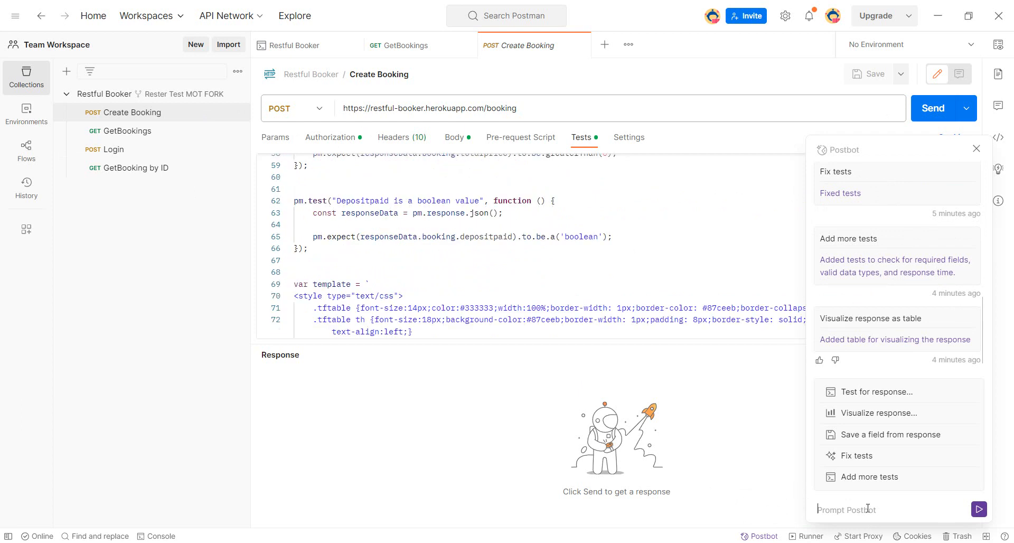
pyautogui.write('Add a test that')
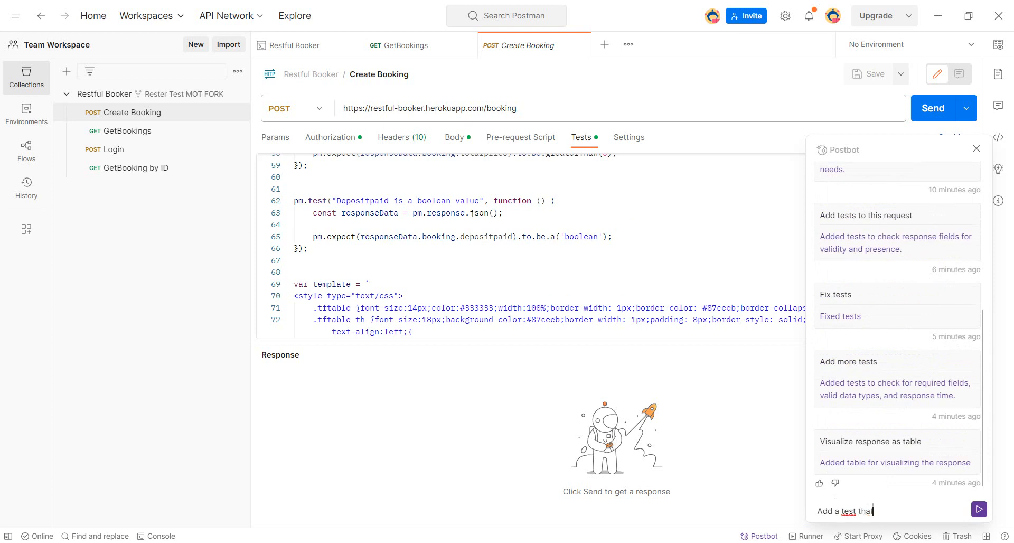
pyautogui.write('checks')
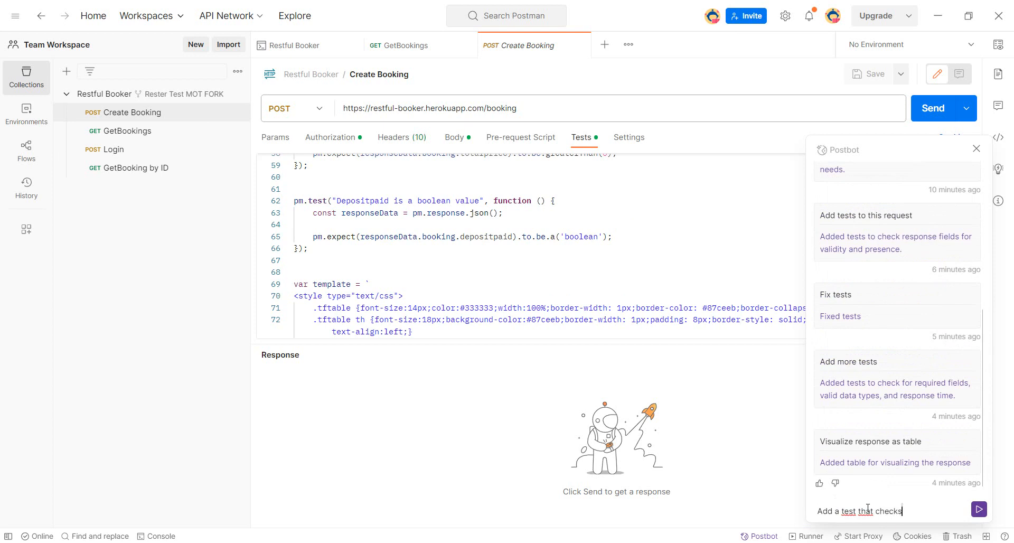
pyautogui.write('the response')
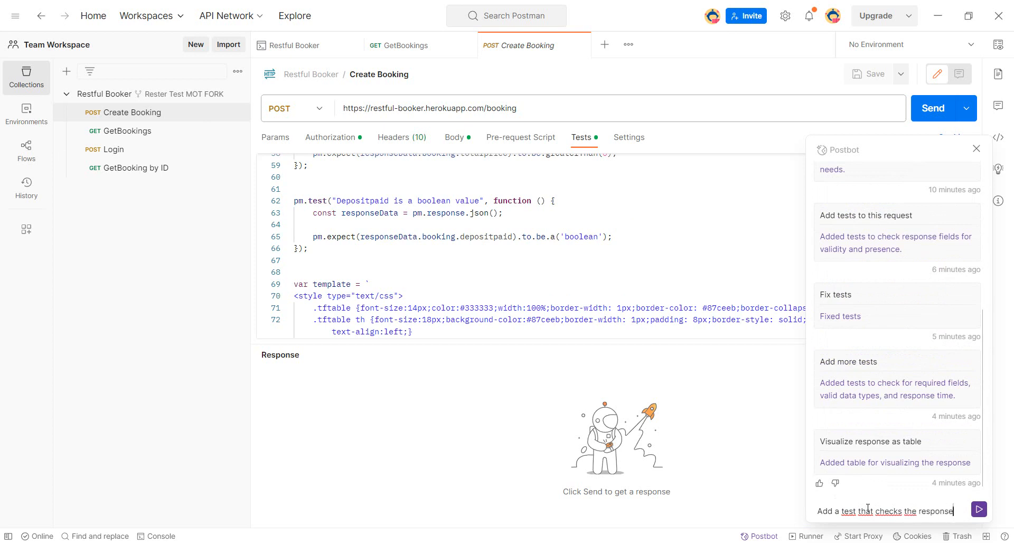
pyautogui.write('of the server.')
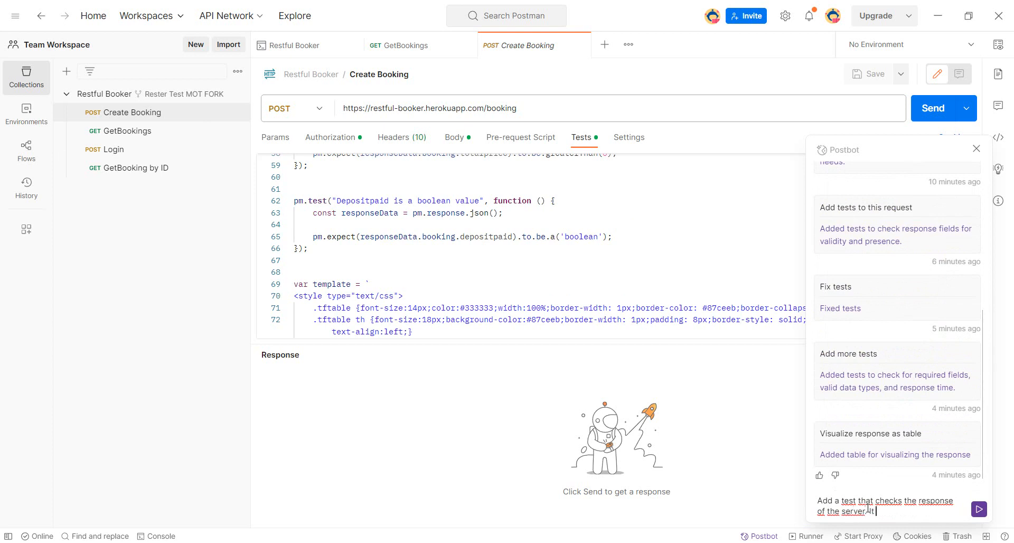
pyautogui.write('It should be under')
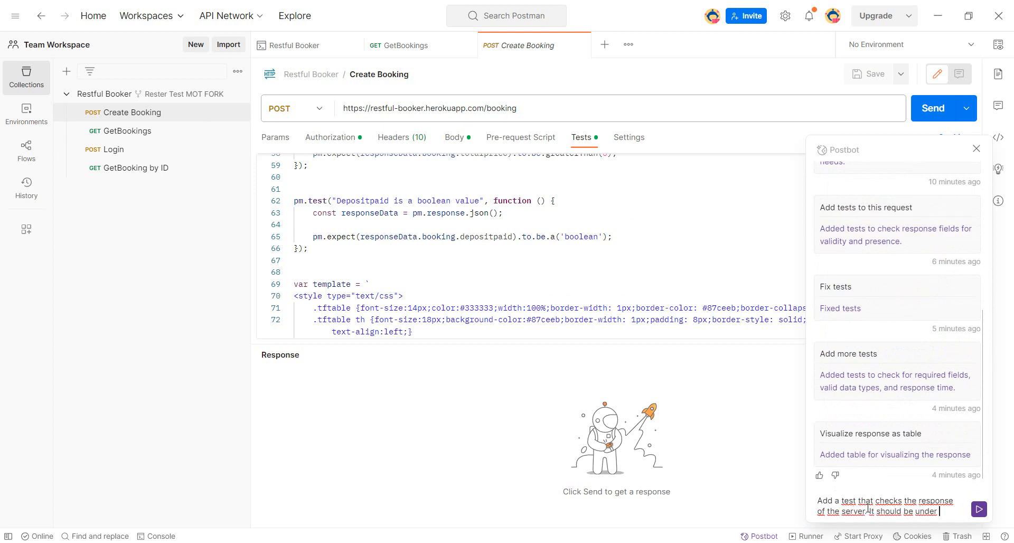
pyautogui.write('100 secin')
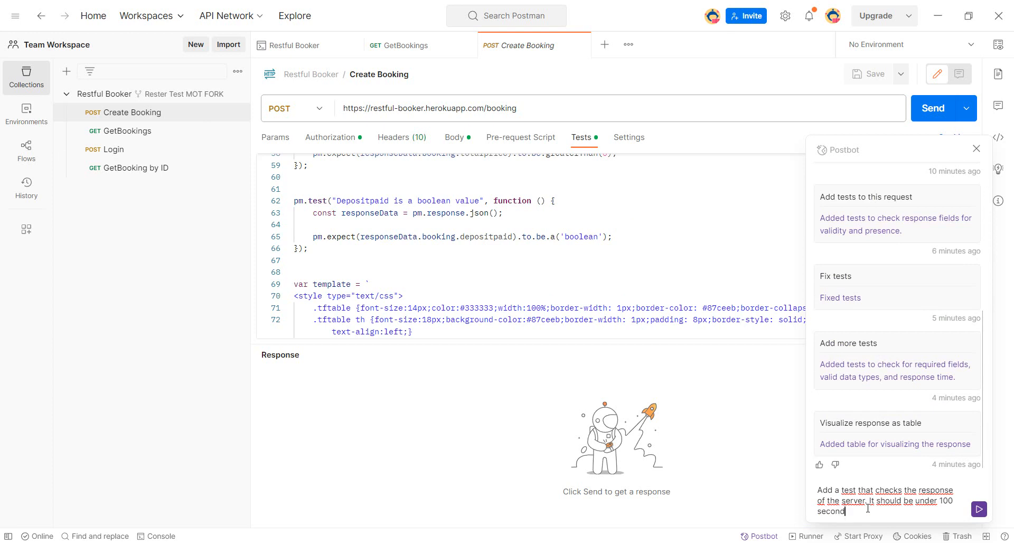
pyautogui.write('s')
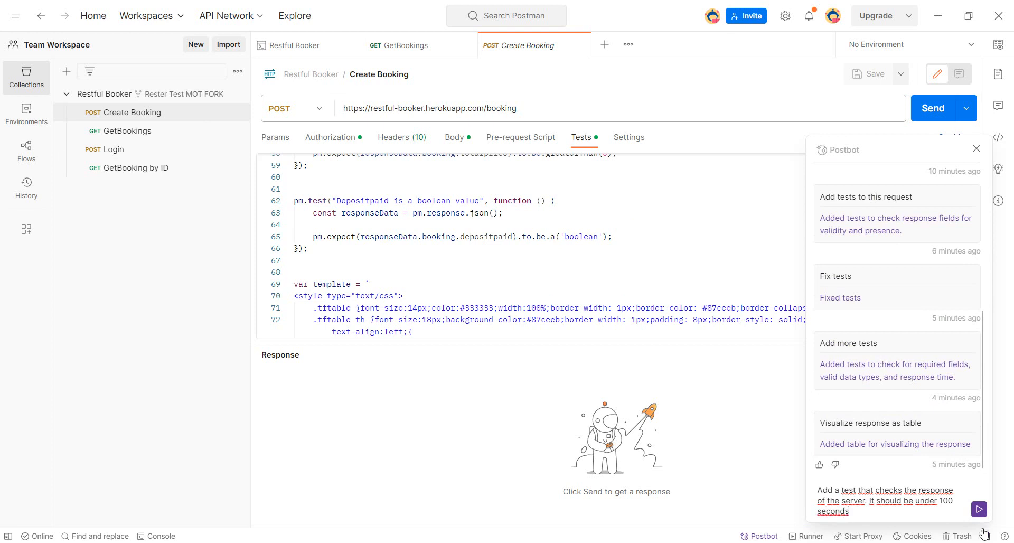
pyautogui.click(979, 509)
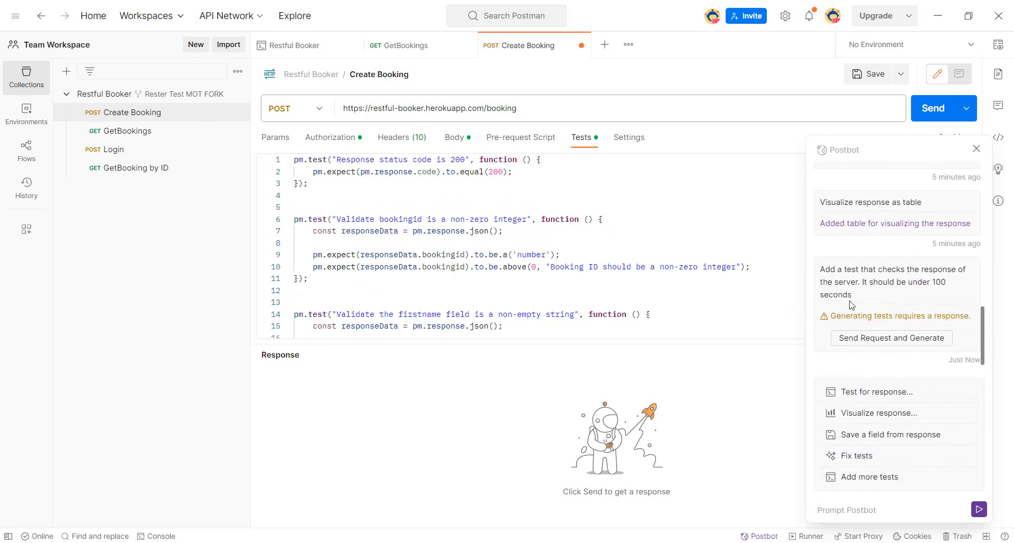
pyautogui.moveTo(890, 337)
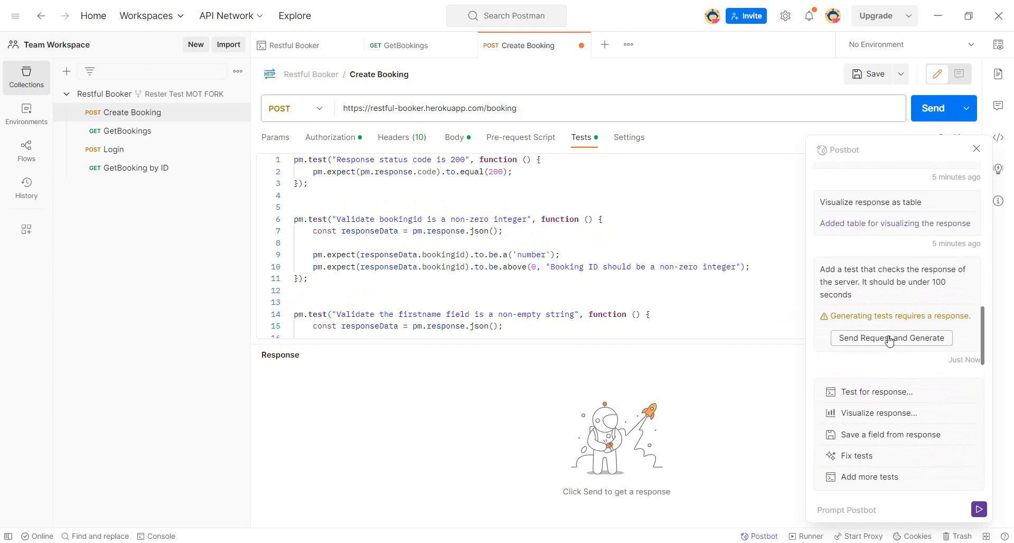
# Step: Send Create Booking via Postbot so the under-100-seconds response-time test is added, 10/10 passing
pyautogui.click(891, 337)
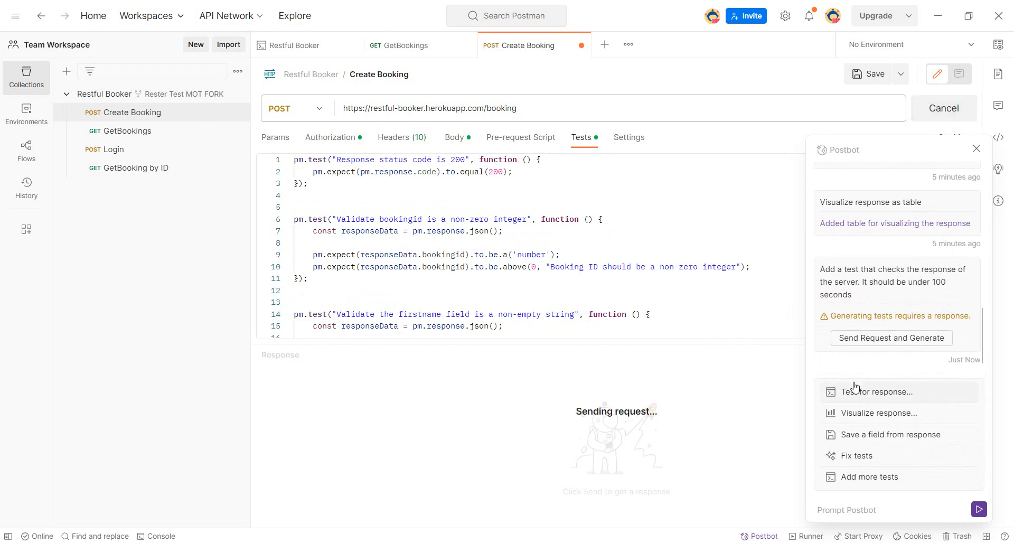
pyautogui.click(890, 337)
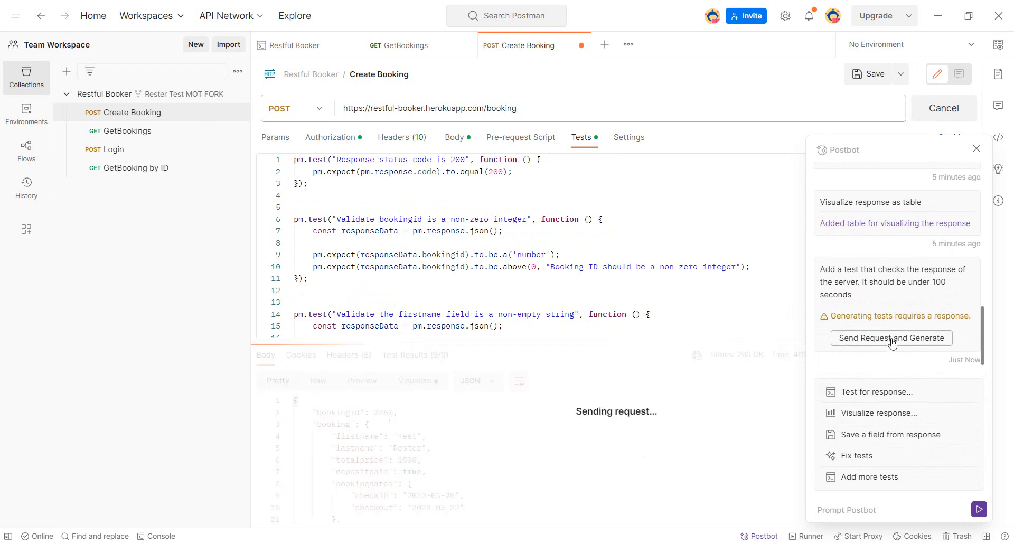
pyautogui.click(890, 337)
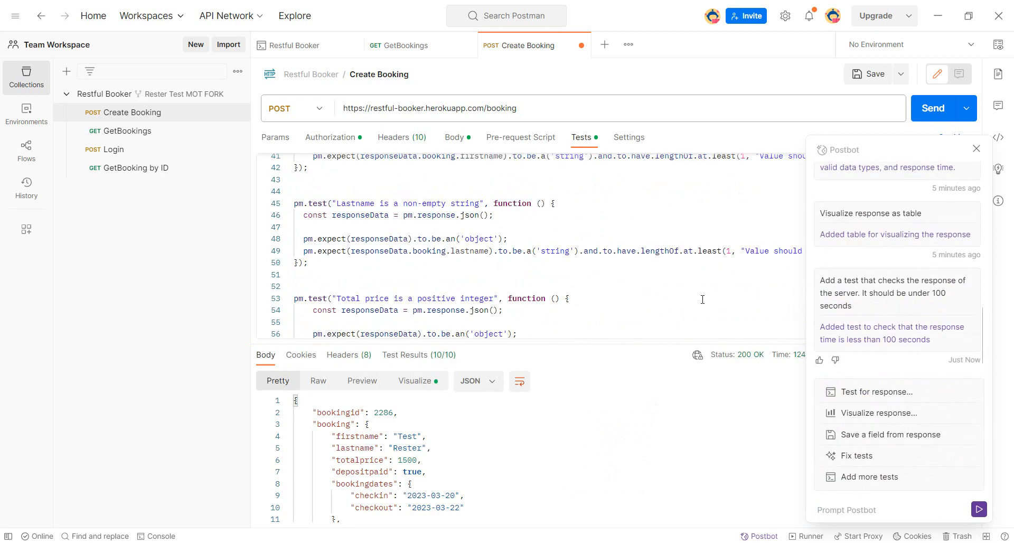
pyautogui.scroll(-3)
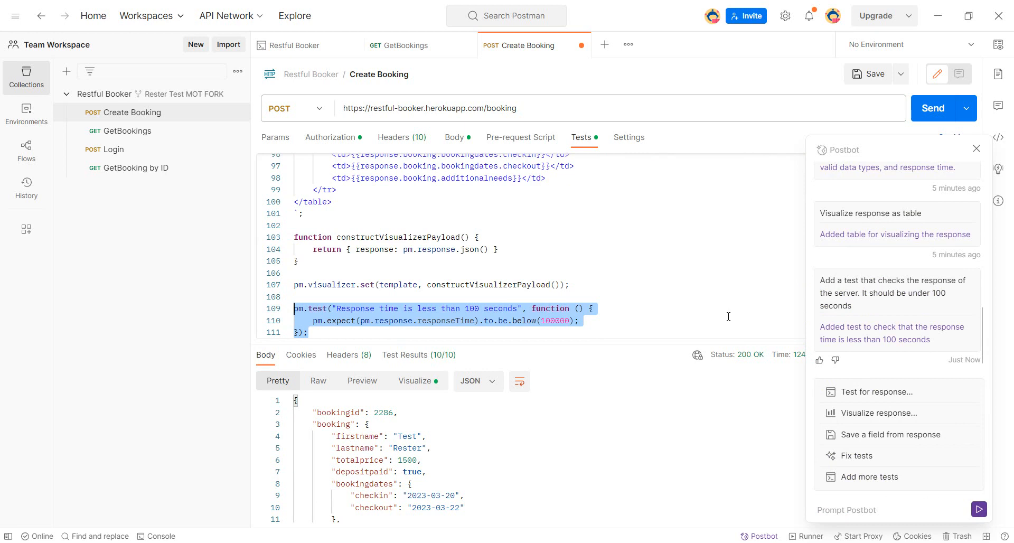
pyautogui.scroll(3)
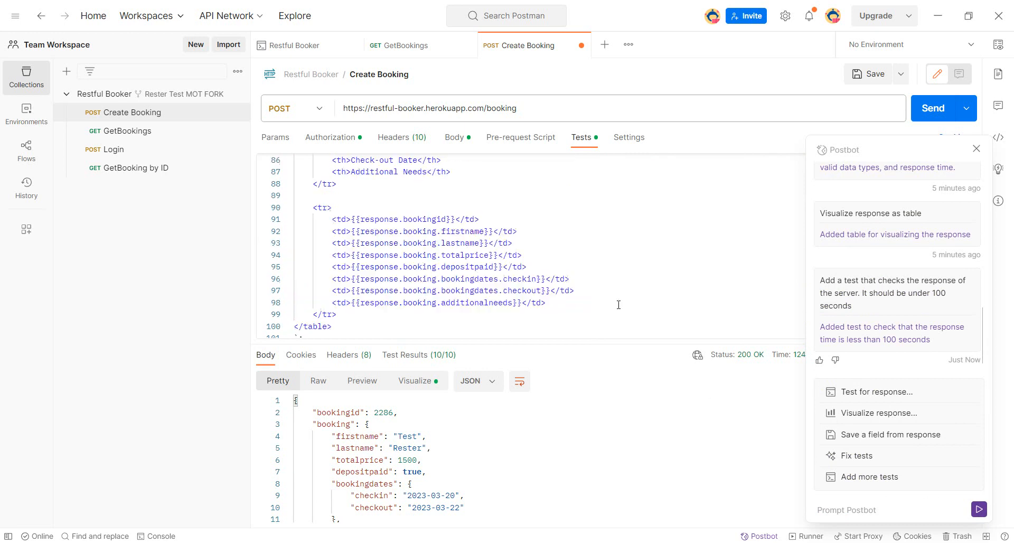
pyautogui.scroll(3)
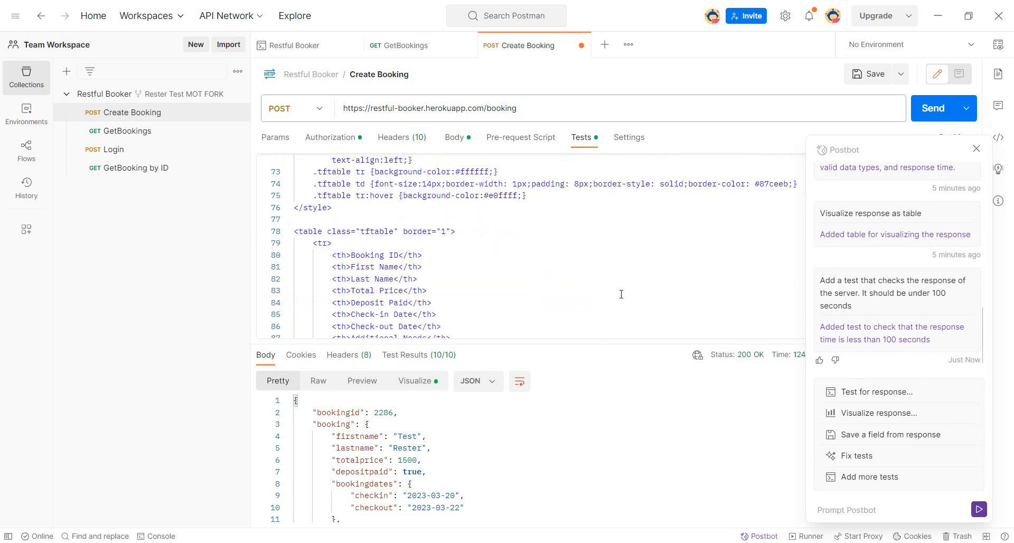